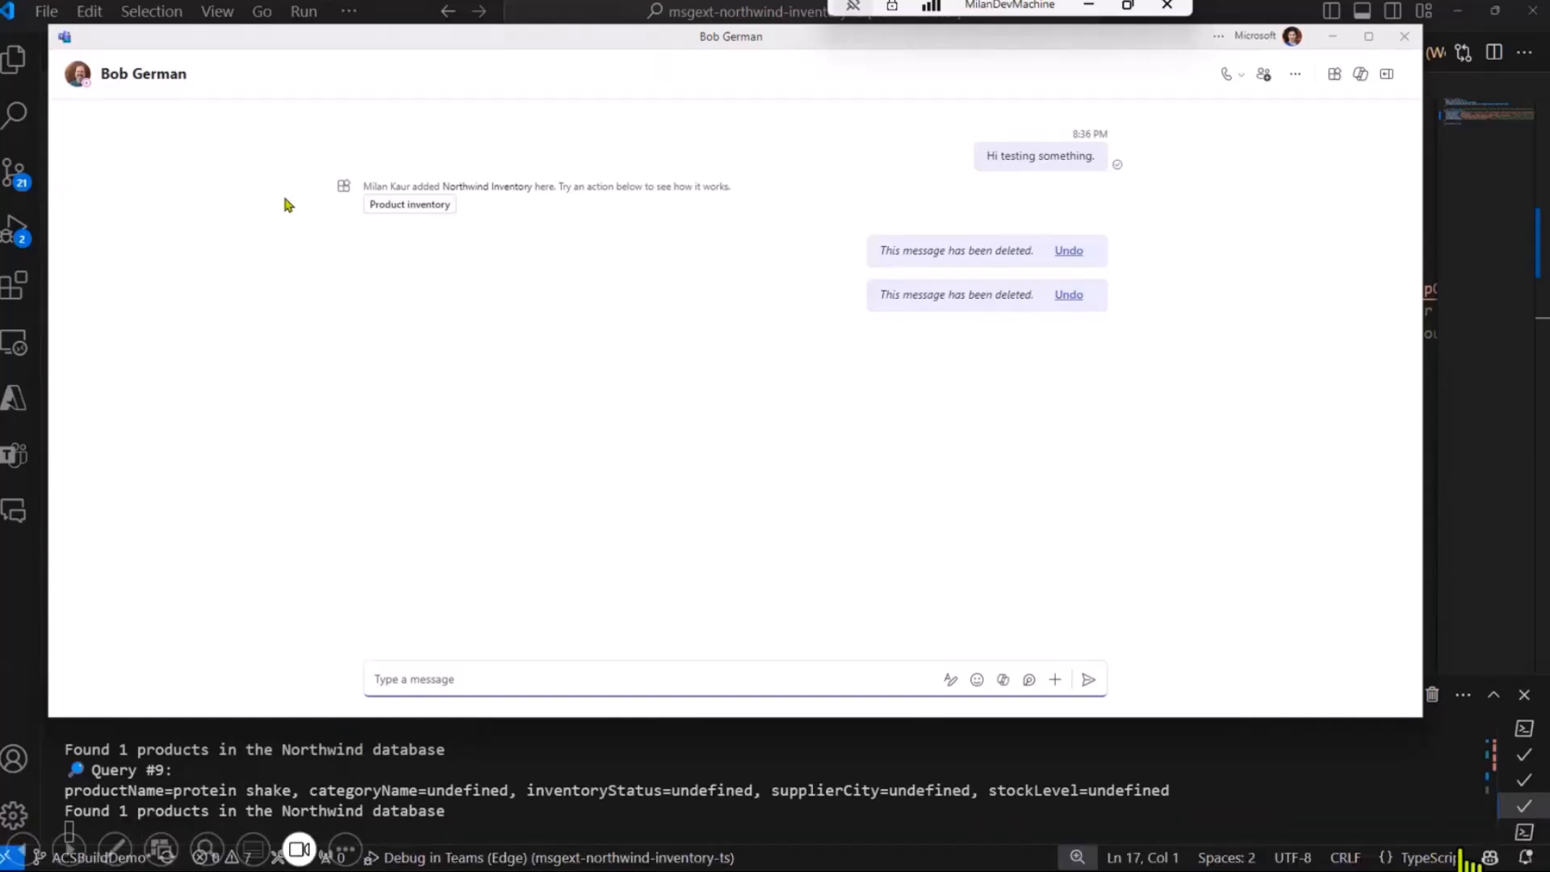
pyautogui.moveTo(255, 194)
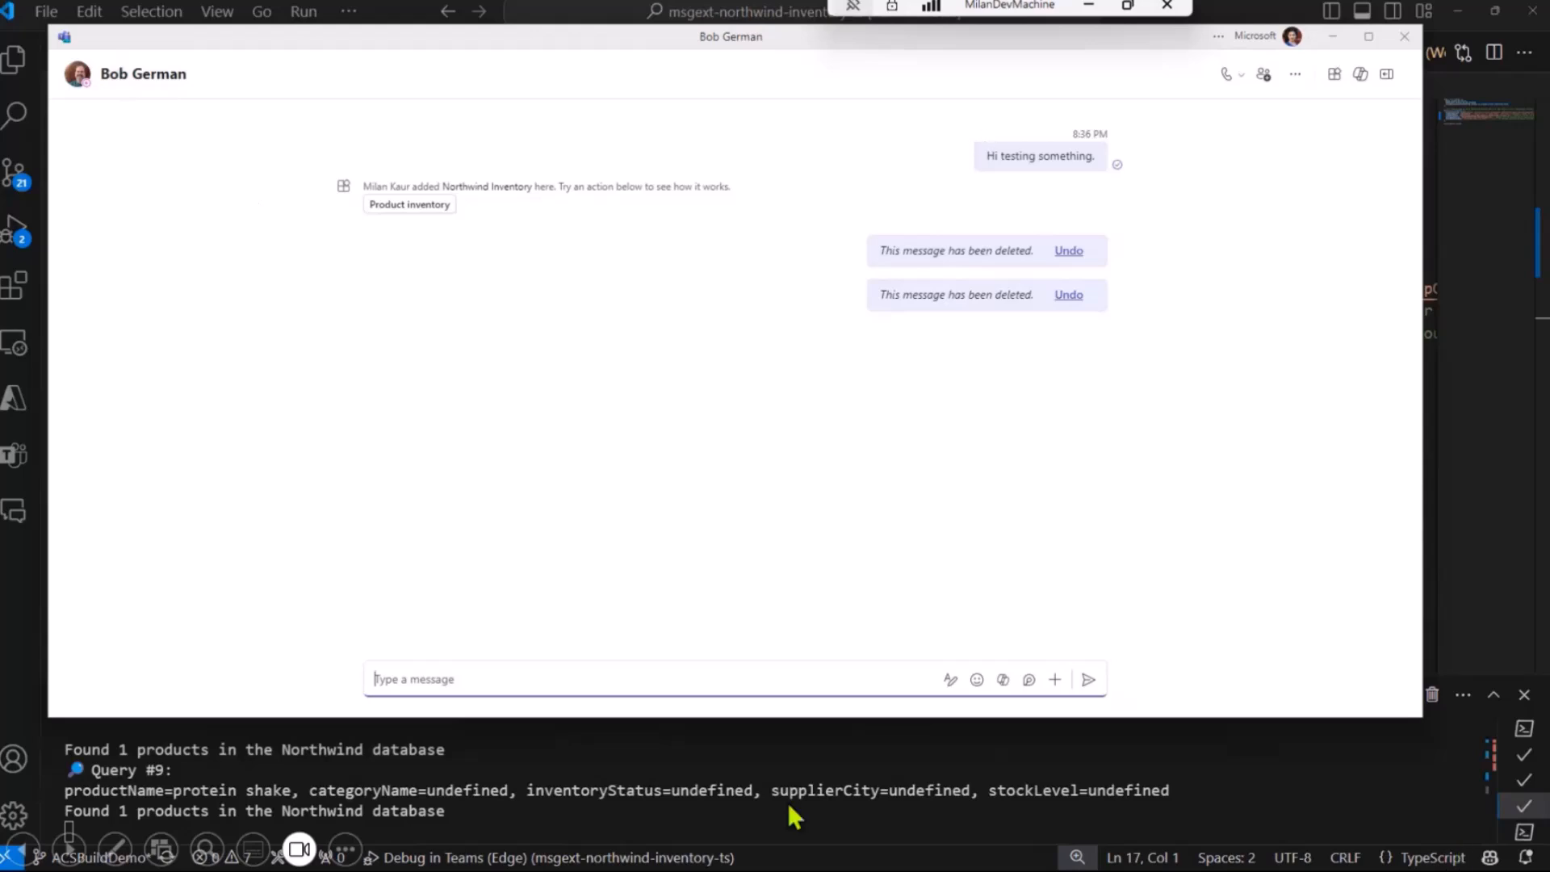
pyautogui.moveTo(436, 287)
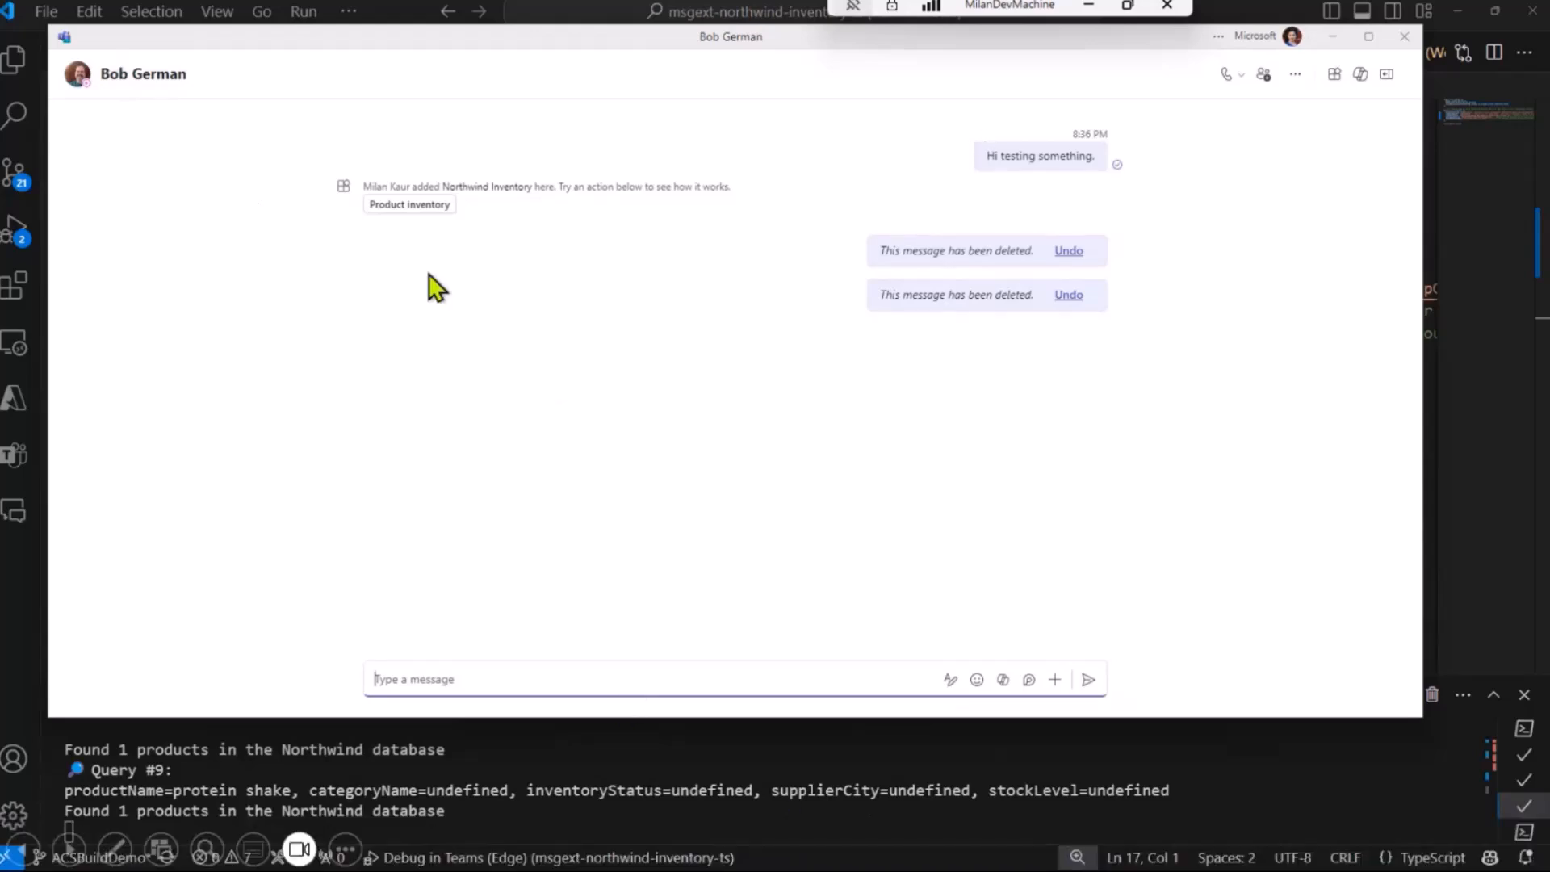
# Step: Search the Northwind Inventory extension for 'chai' to list the Contoso Chai product
pyautogui.click(409, 203)
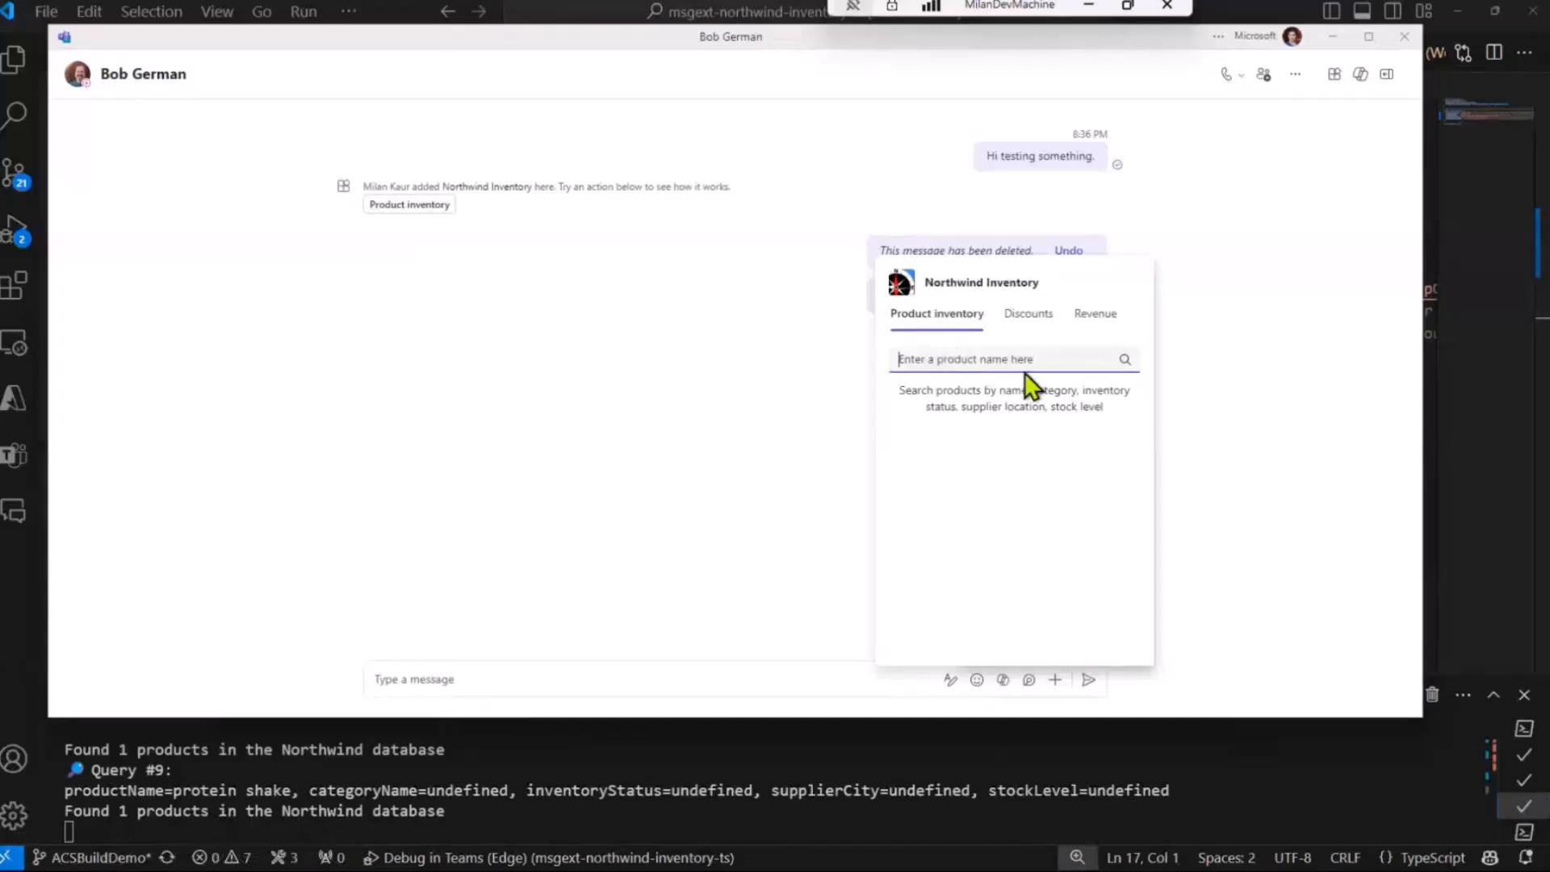
pyautogui.write('chai')
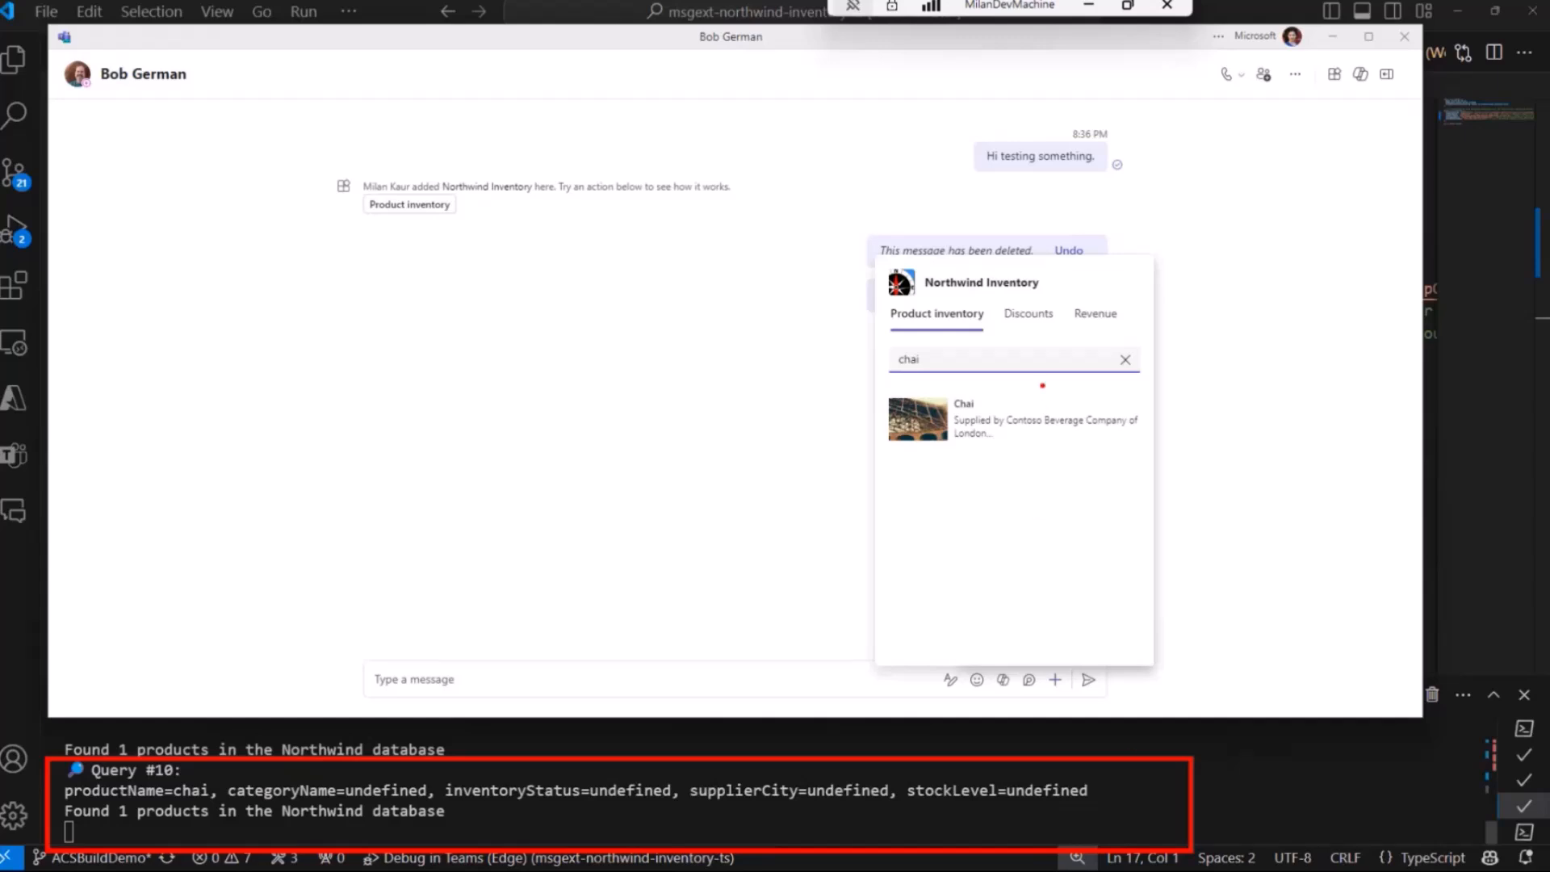
# Step: Post the Chai product card in the chat and bring up its supplier order form
pyautogui.click(1014, 419)
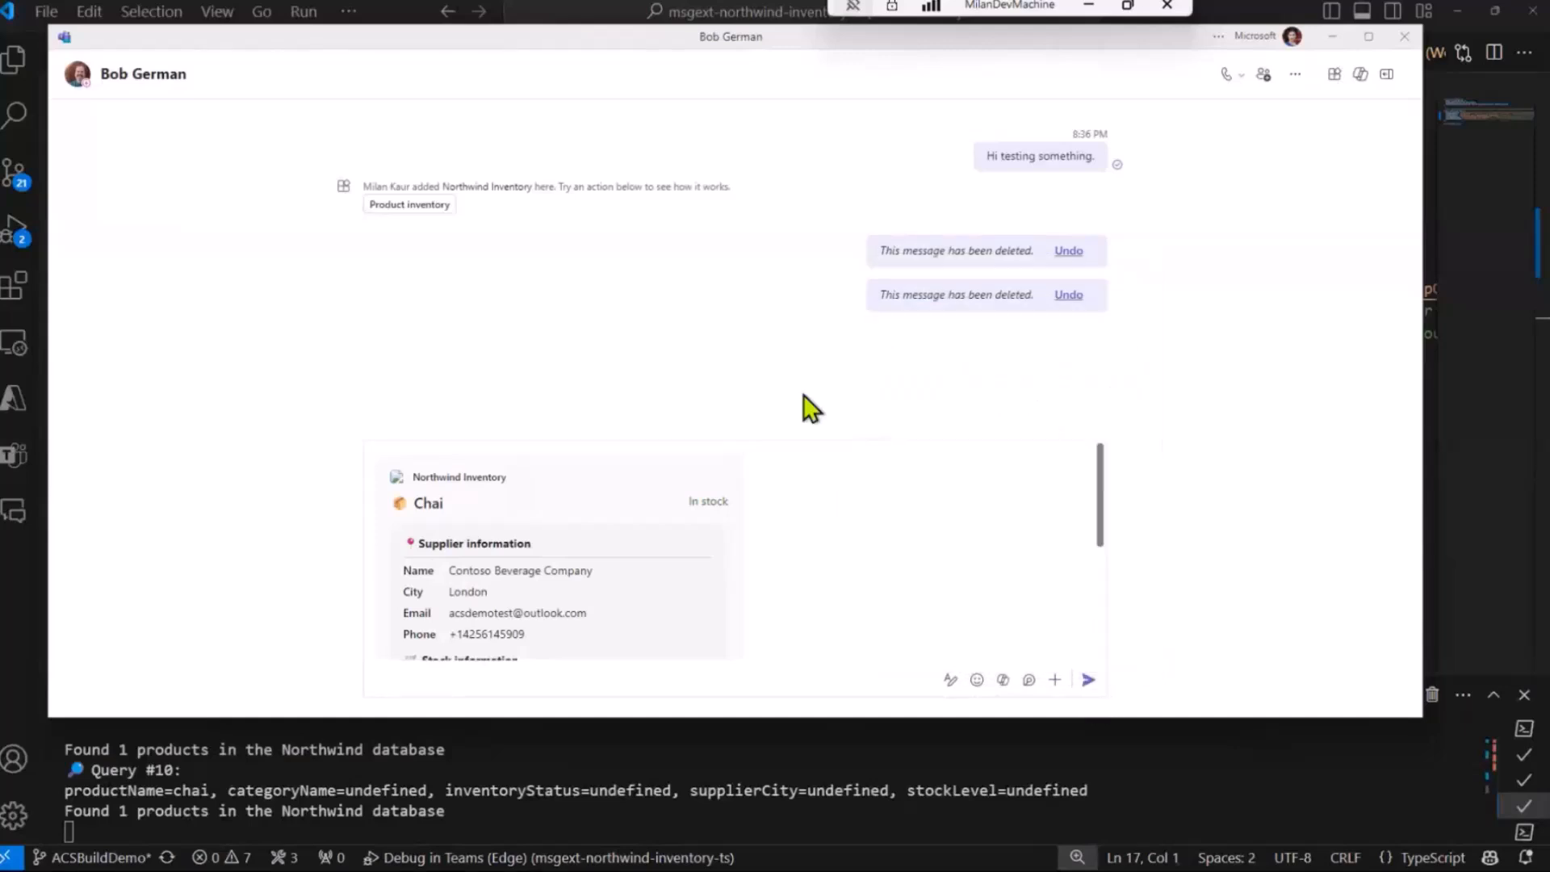
pyautogui.scroll(-3)
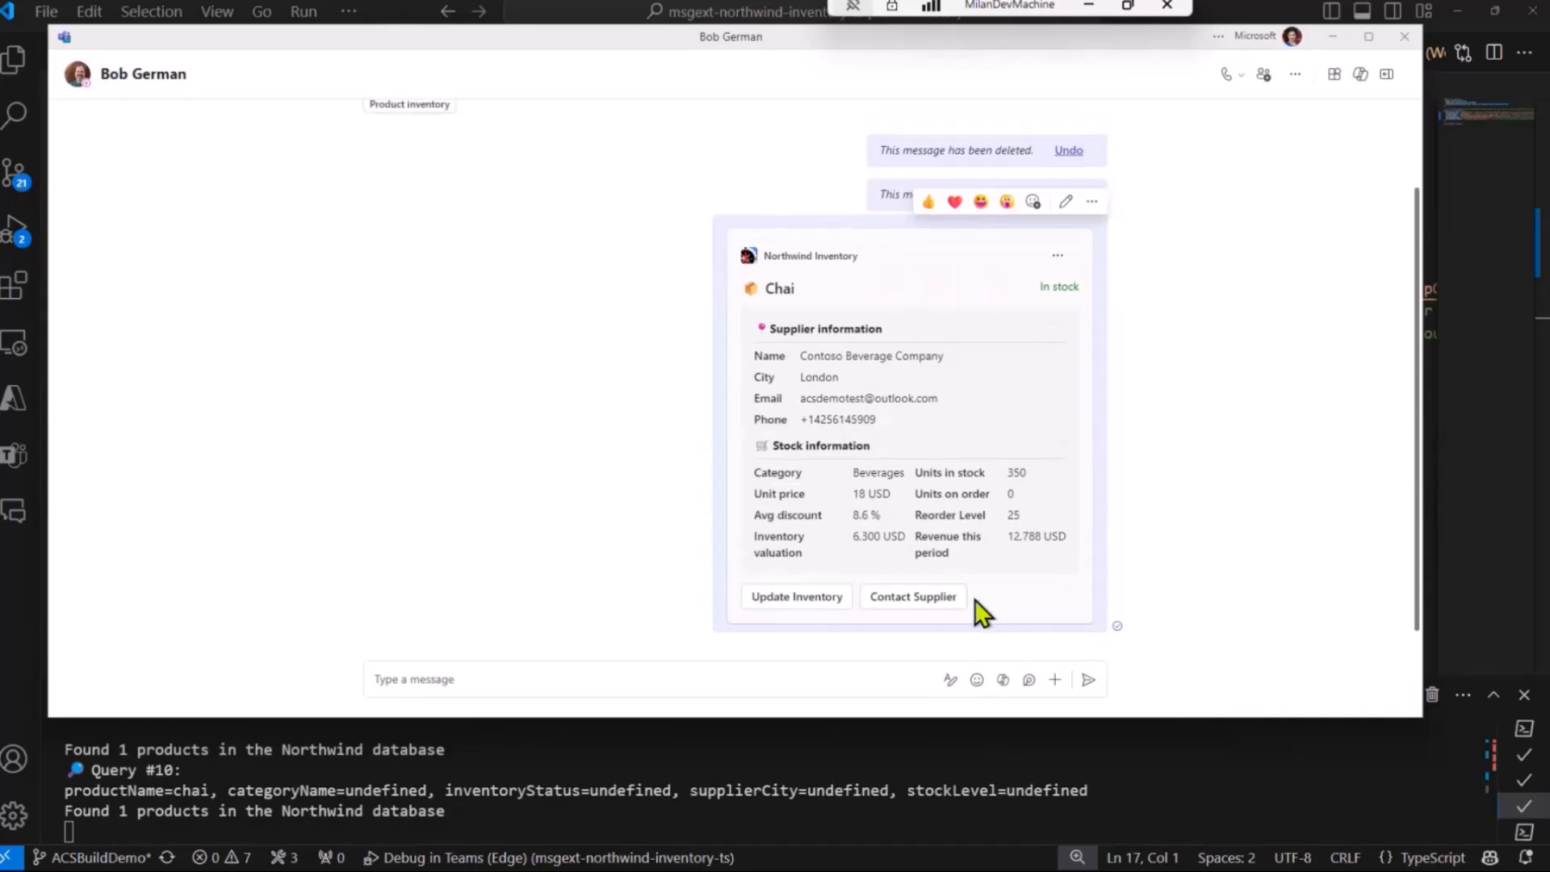
pyautogui.click(911, 595)
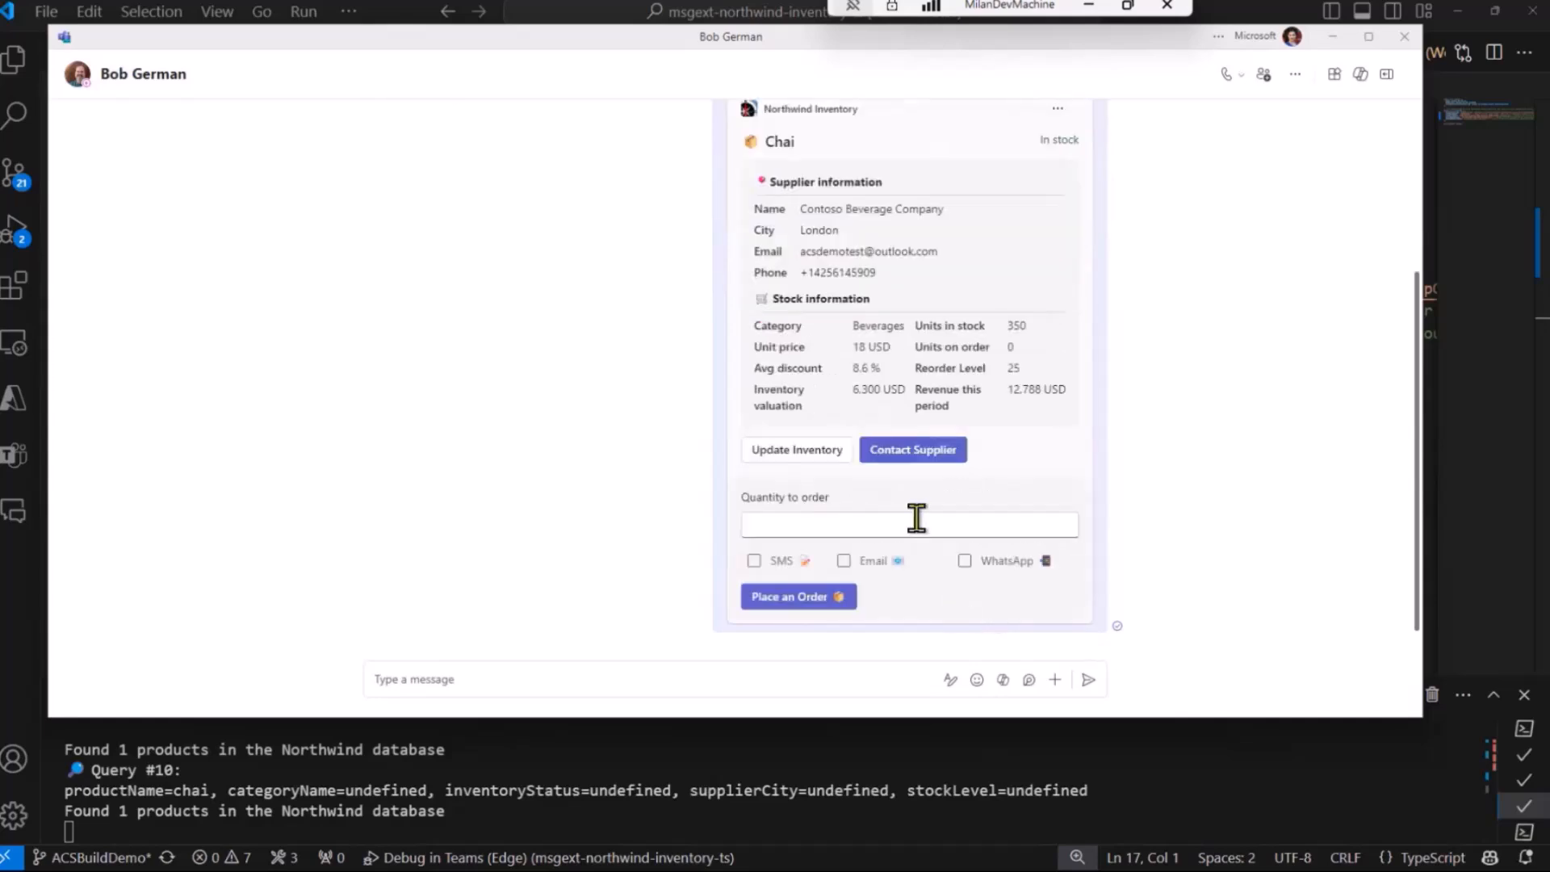
# Step: Place a supplier order for 25 units of Chai with email as the contact channel
pyautogui.write('2')
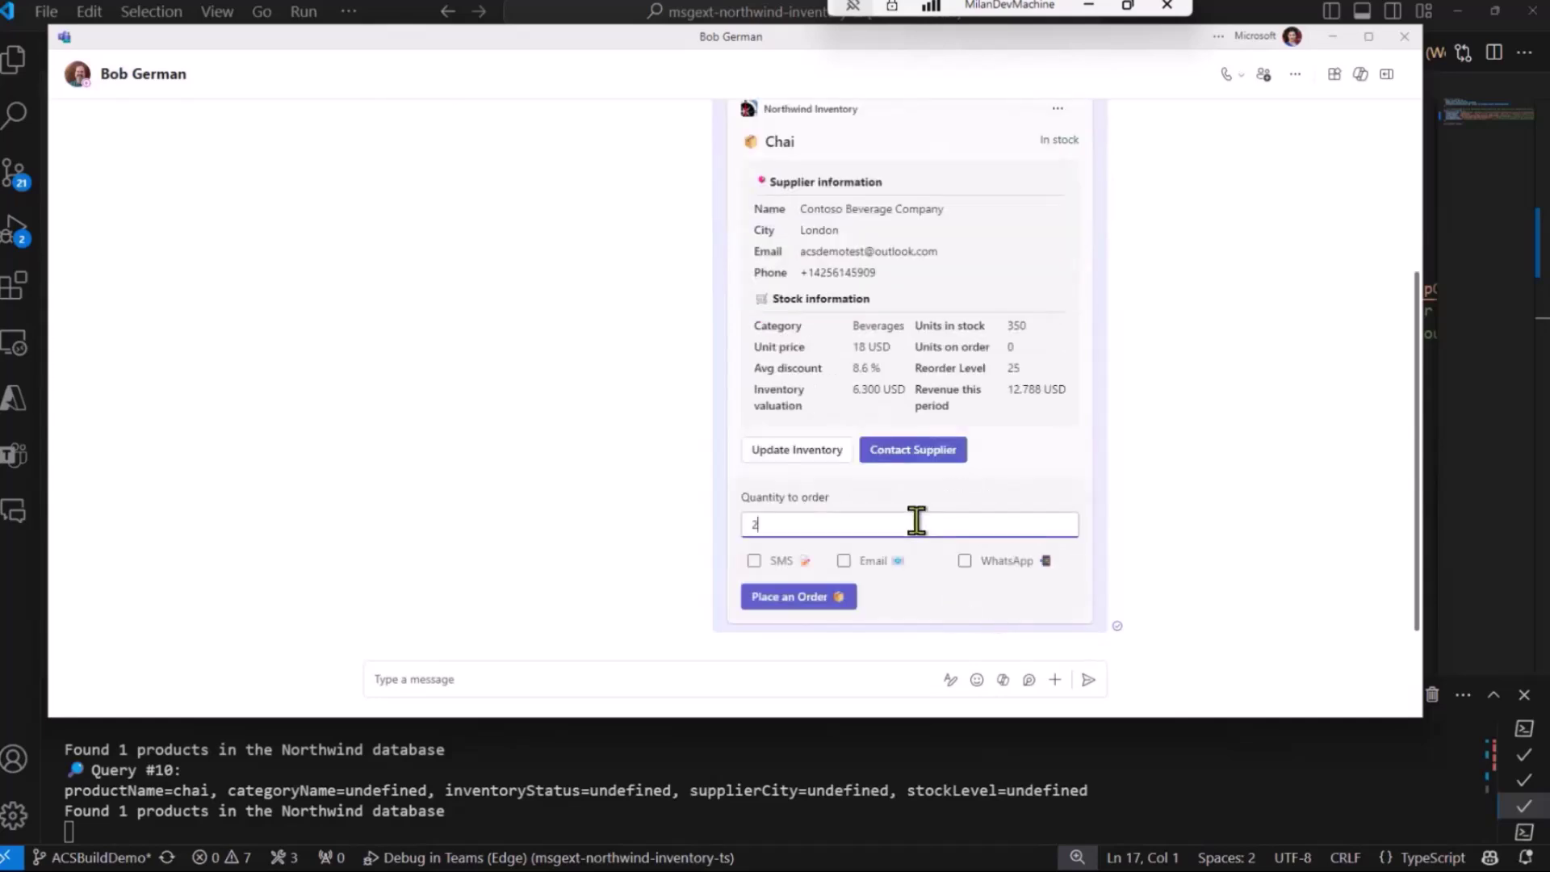
pyautogui.click(843, 561)
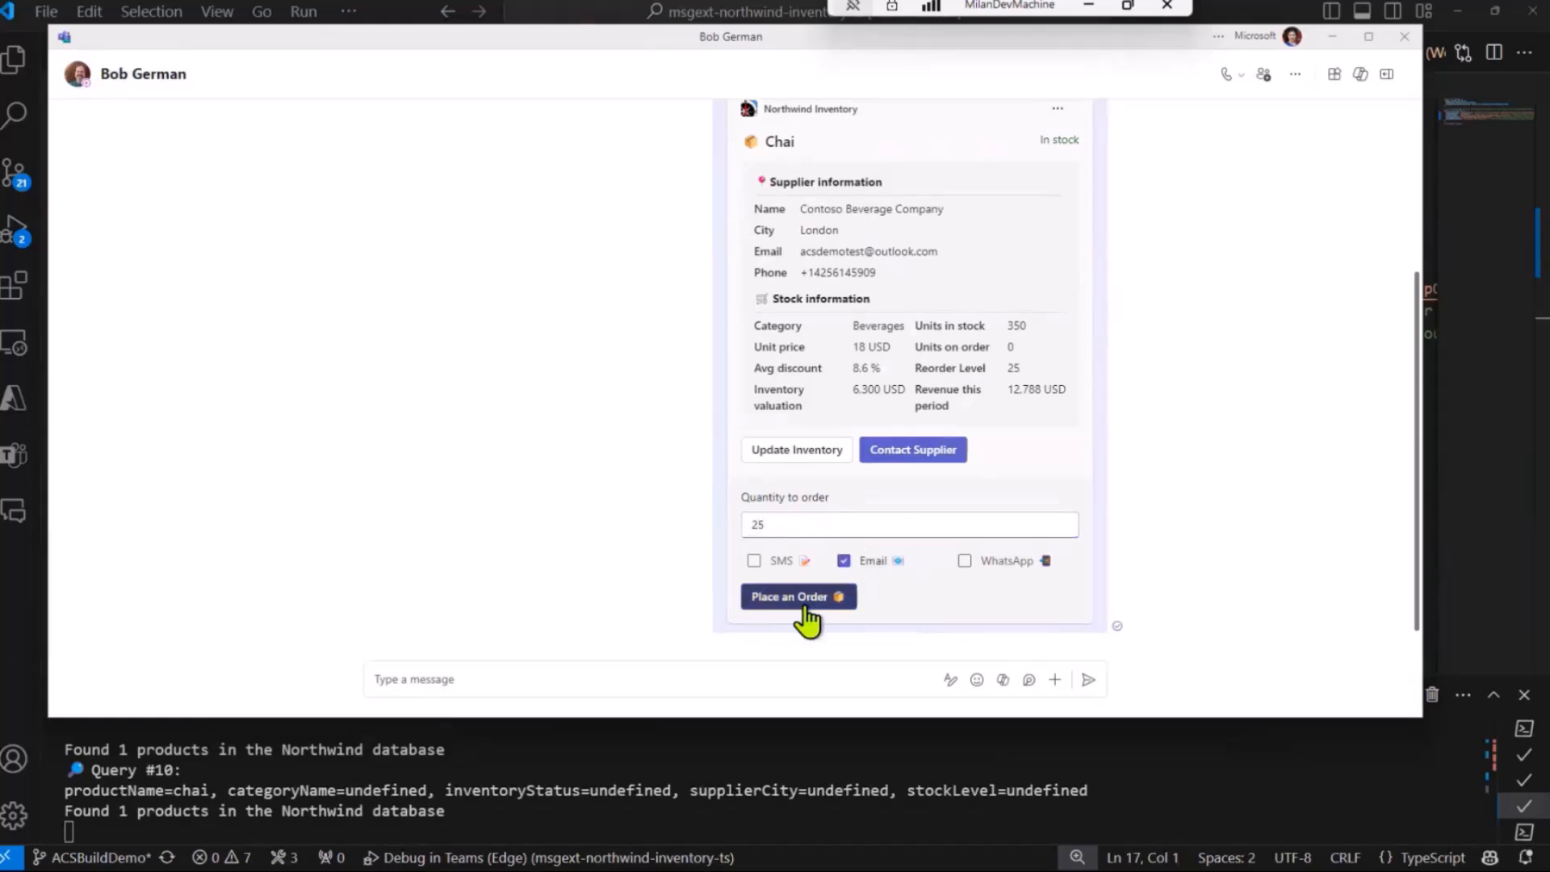
pyautogui.click(797, 595)
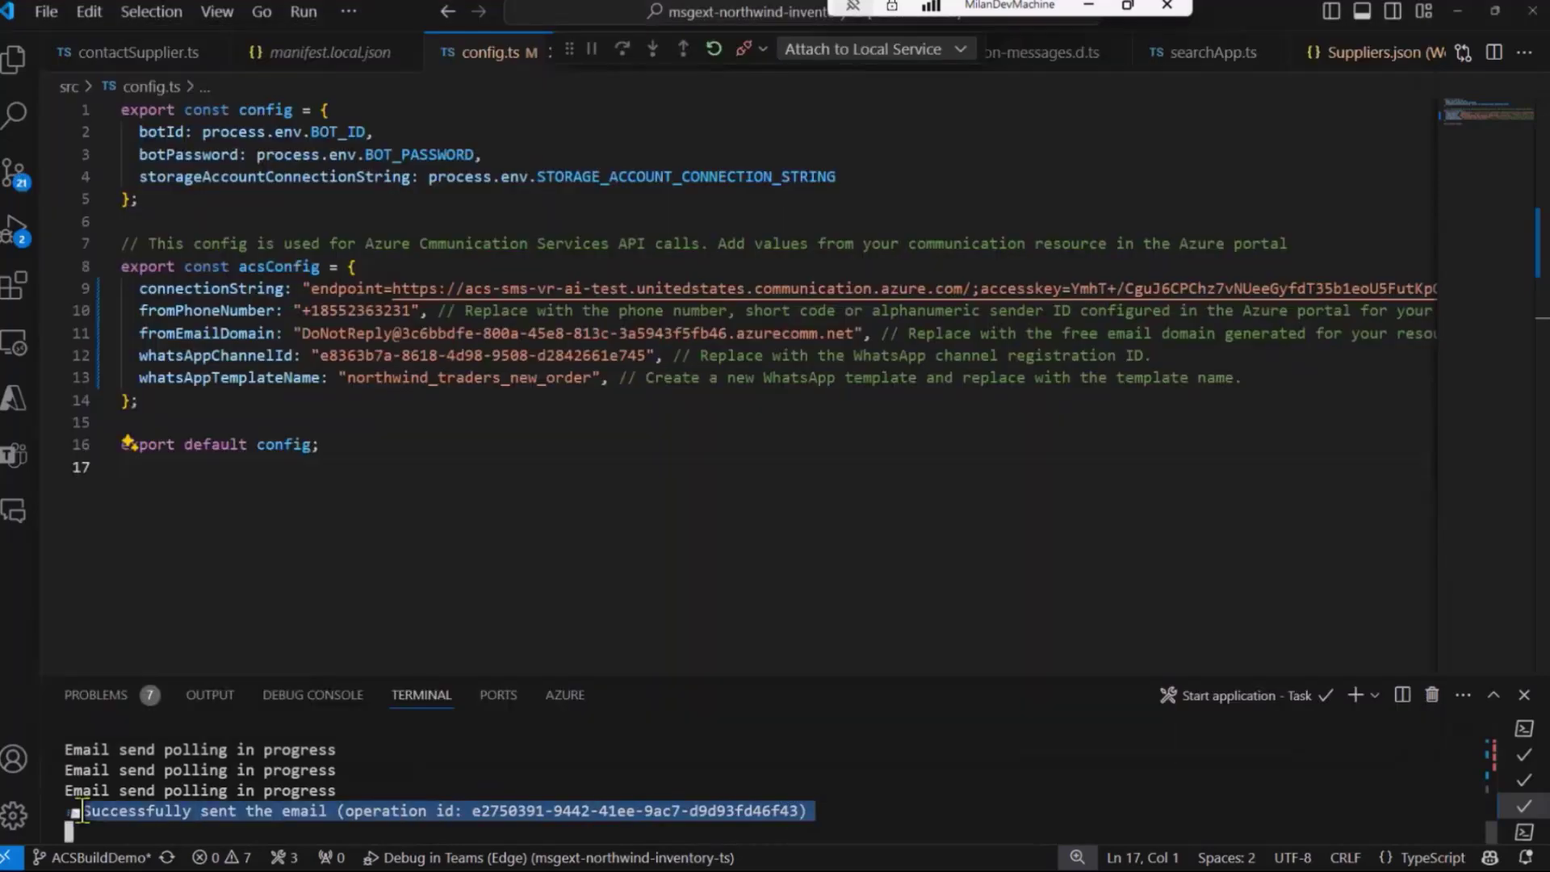
pyautogui.moveTo(1087, 10)
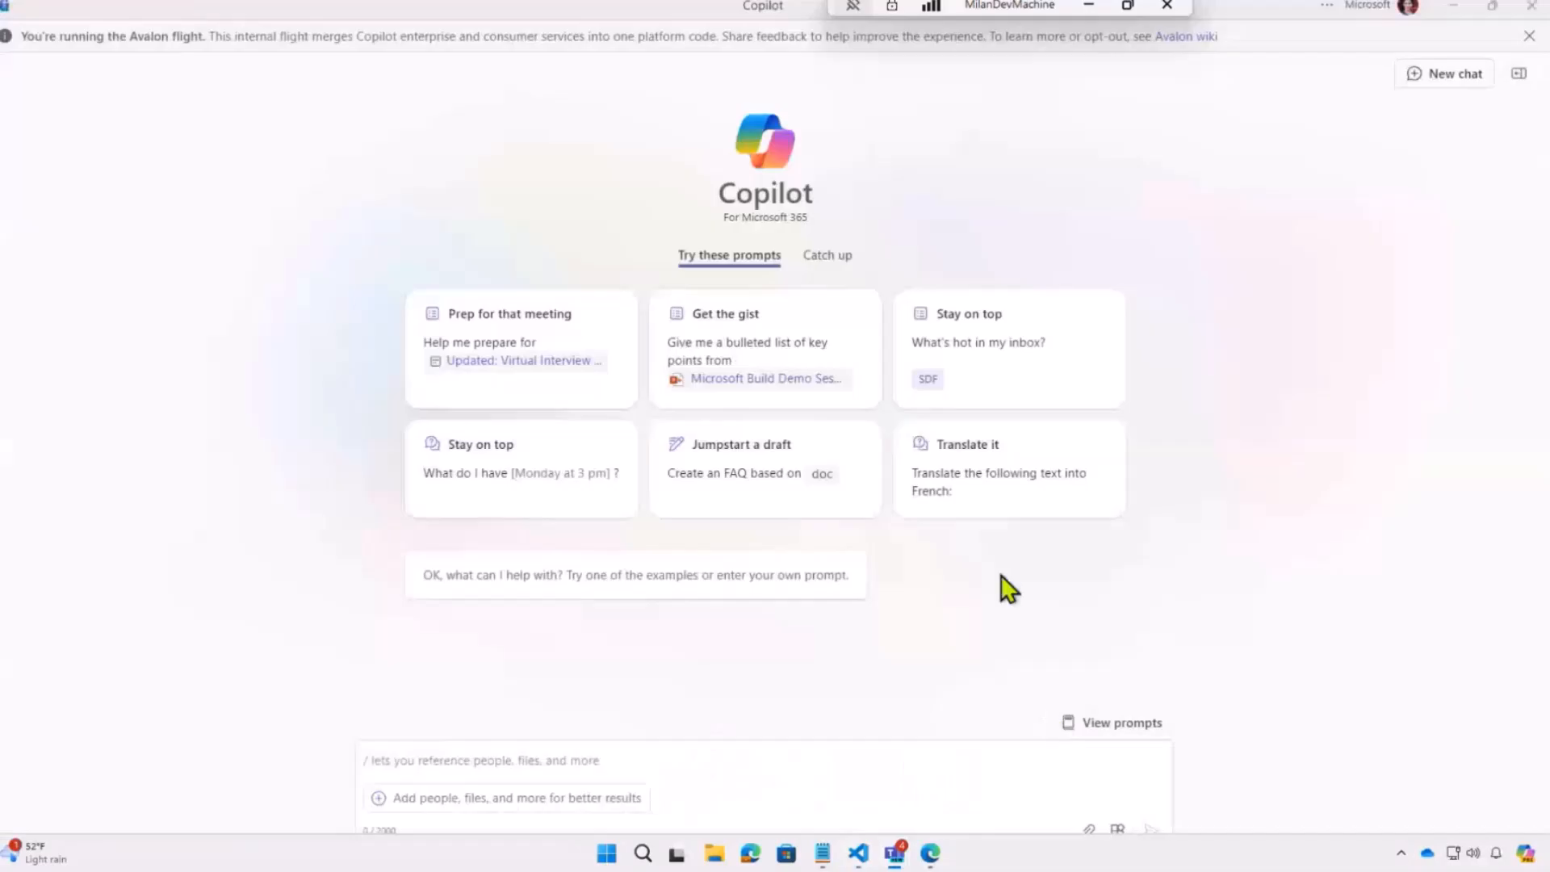
pyautogui.moveTo(959, 611)
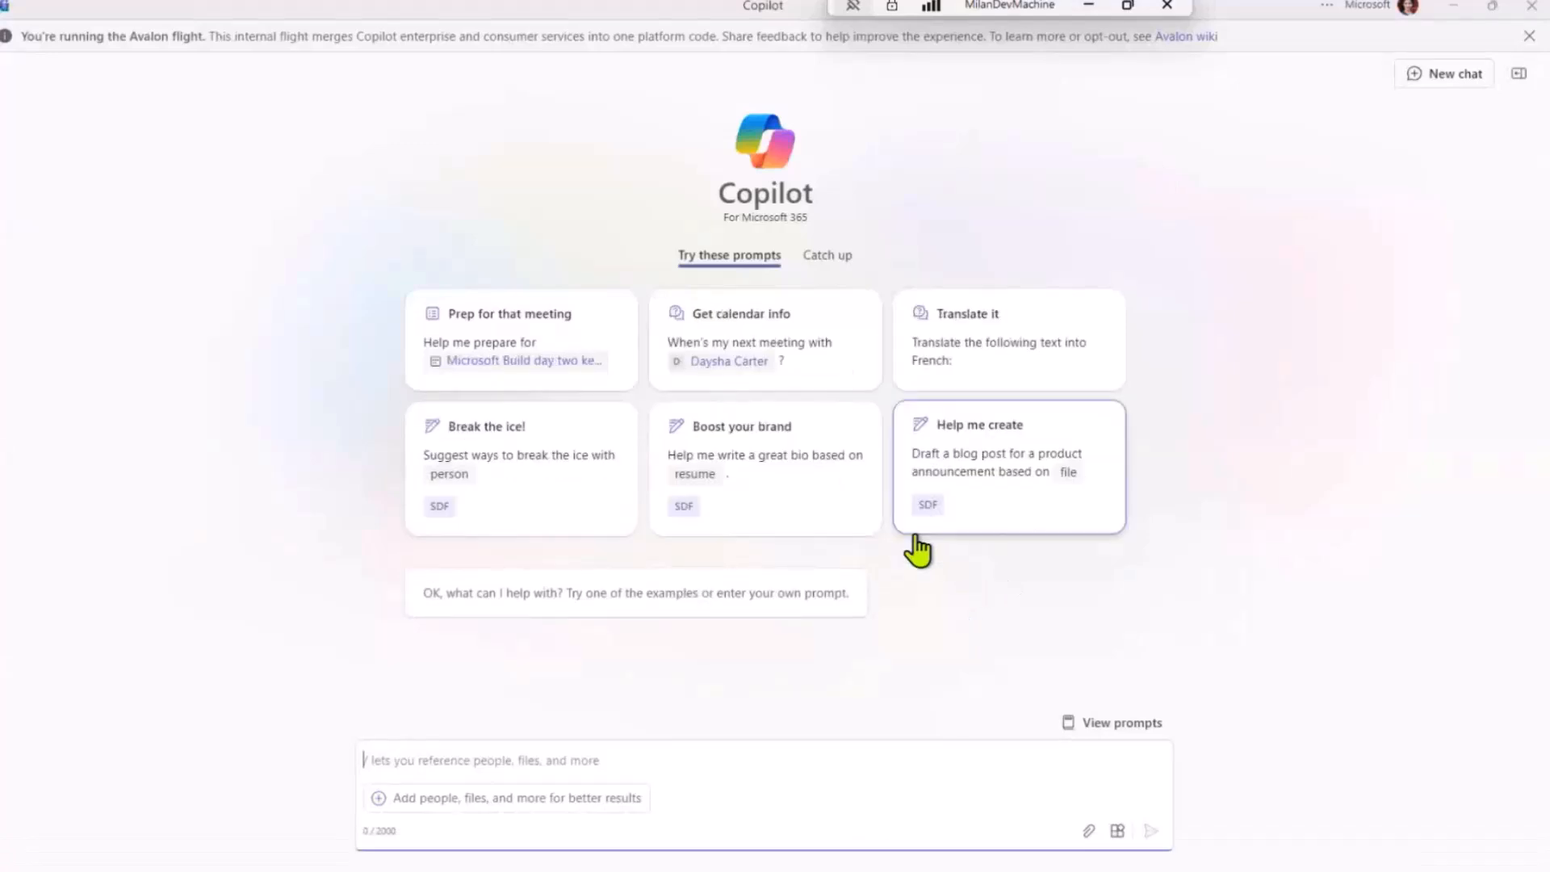
pyautogui.moveTo(1062, 756)
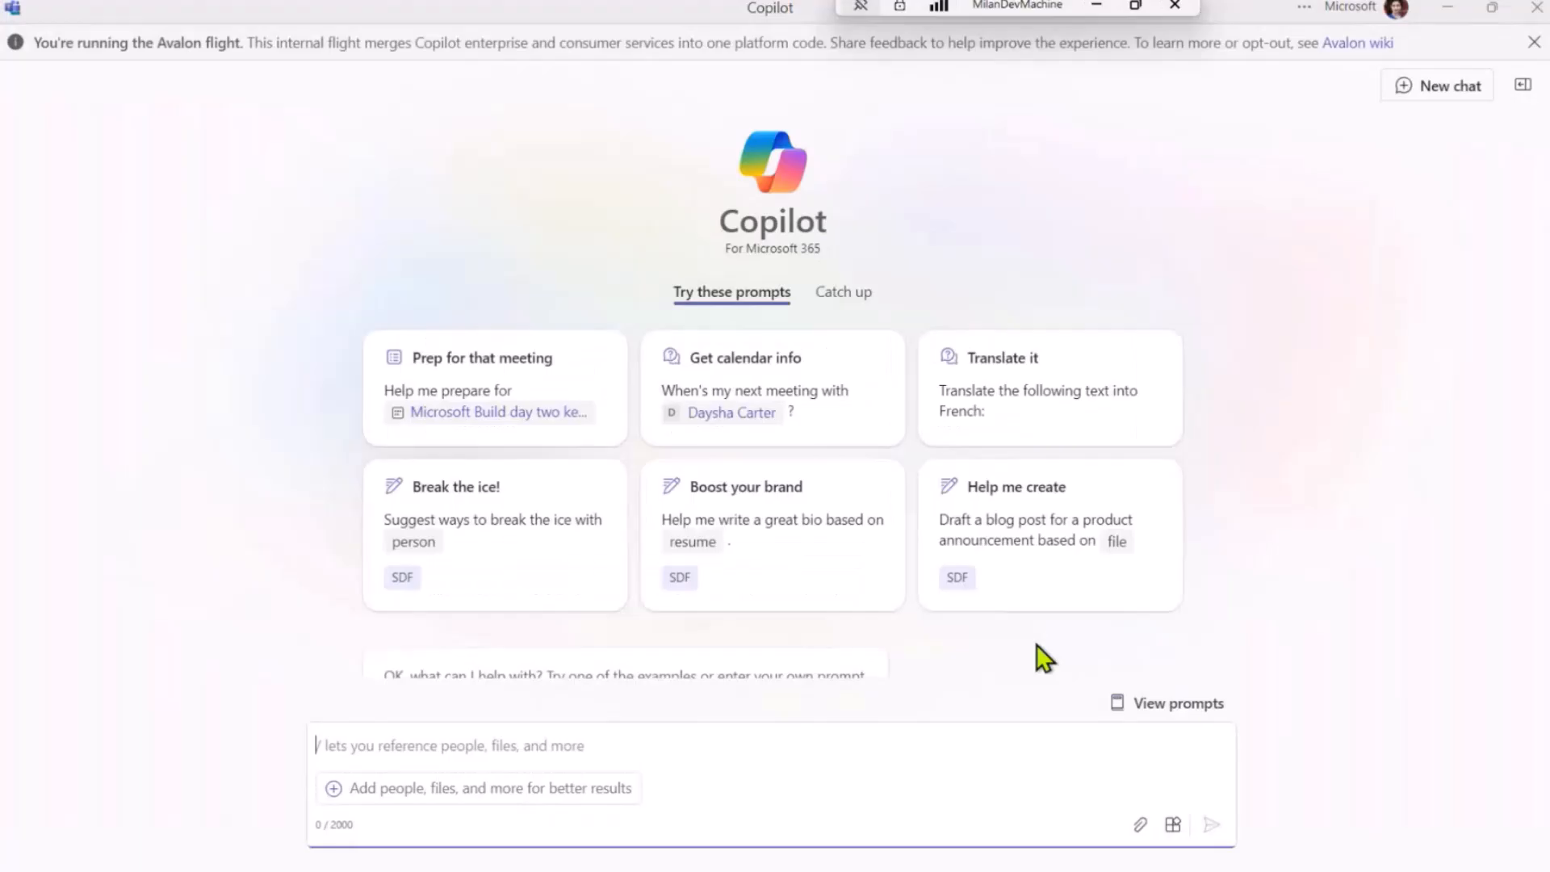
# Step: Enable the Northwind Inventory plugin and send the low-stock beverages-as-table question
pyautogui.click(1173, 826)
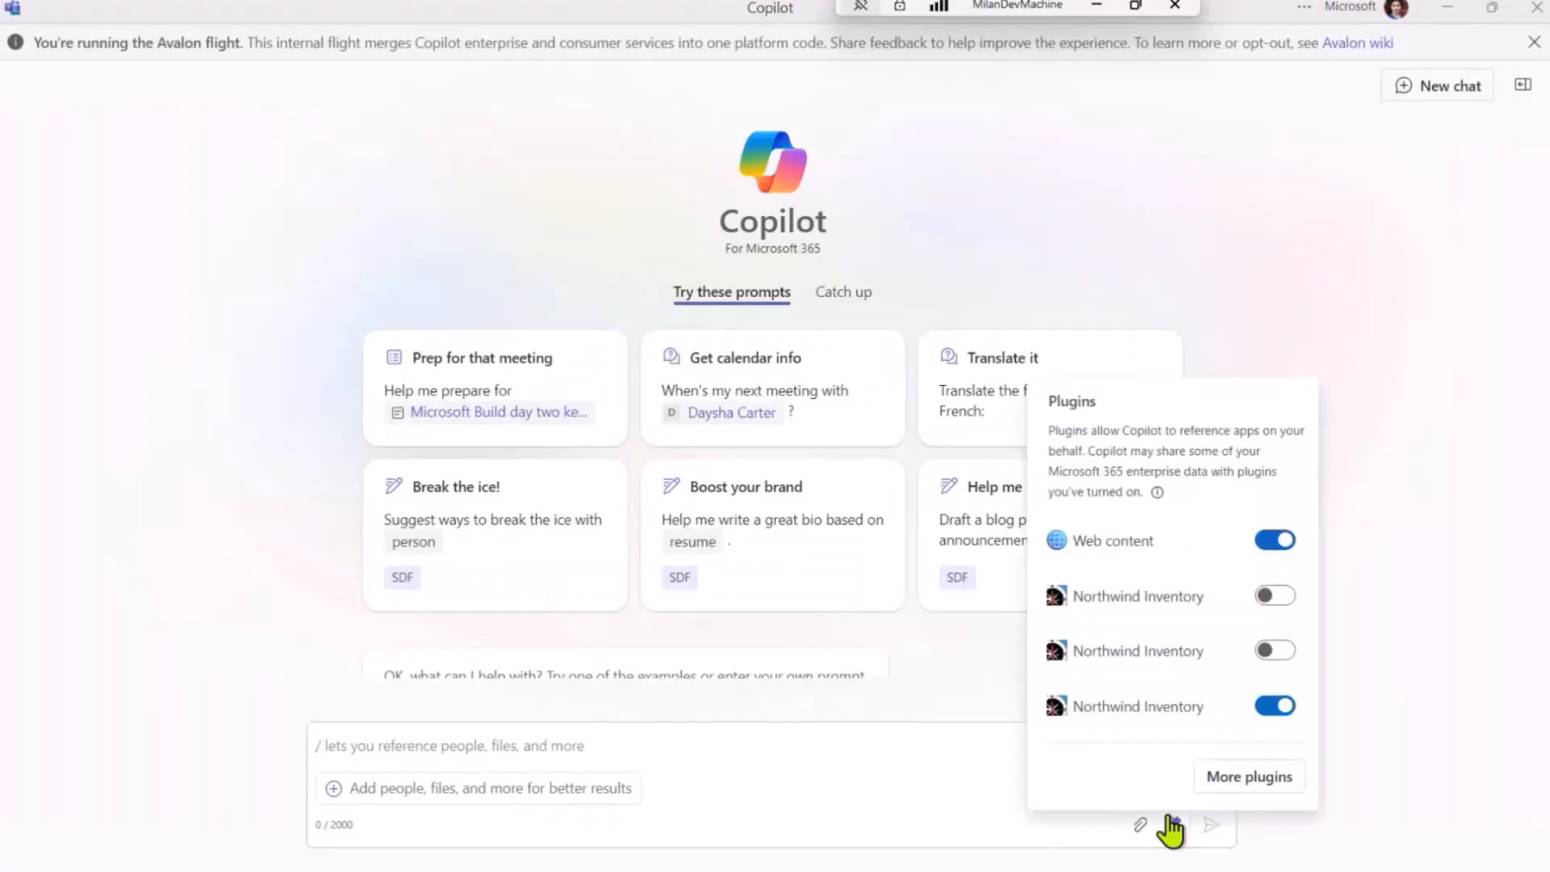
pyautogui.click(1274, 539)
pyautogui.write('Can you find me the beverages low in stock in the Northwind Inventory. Display in the form of a table.')
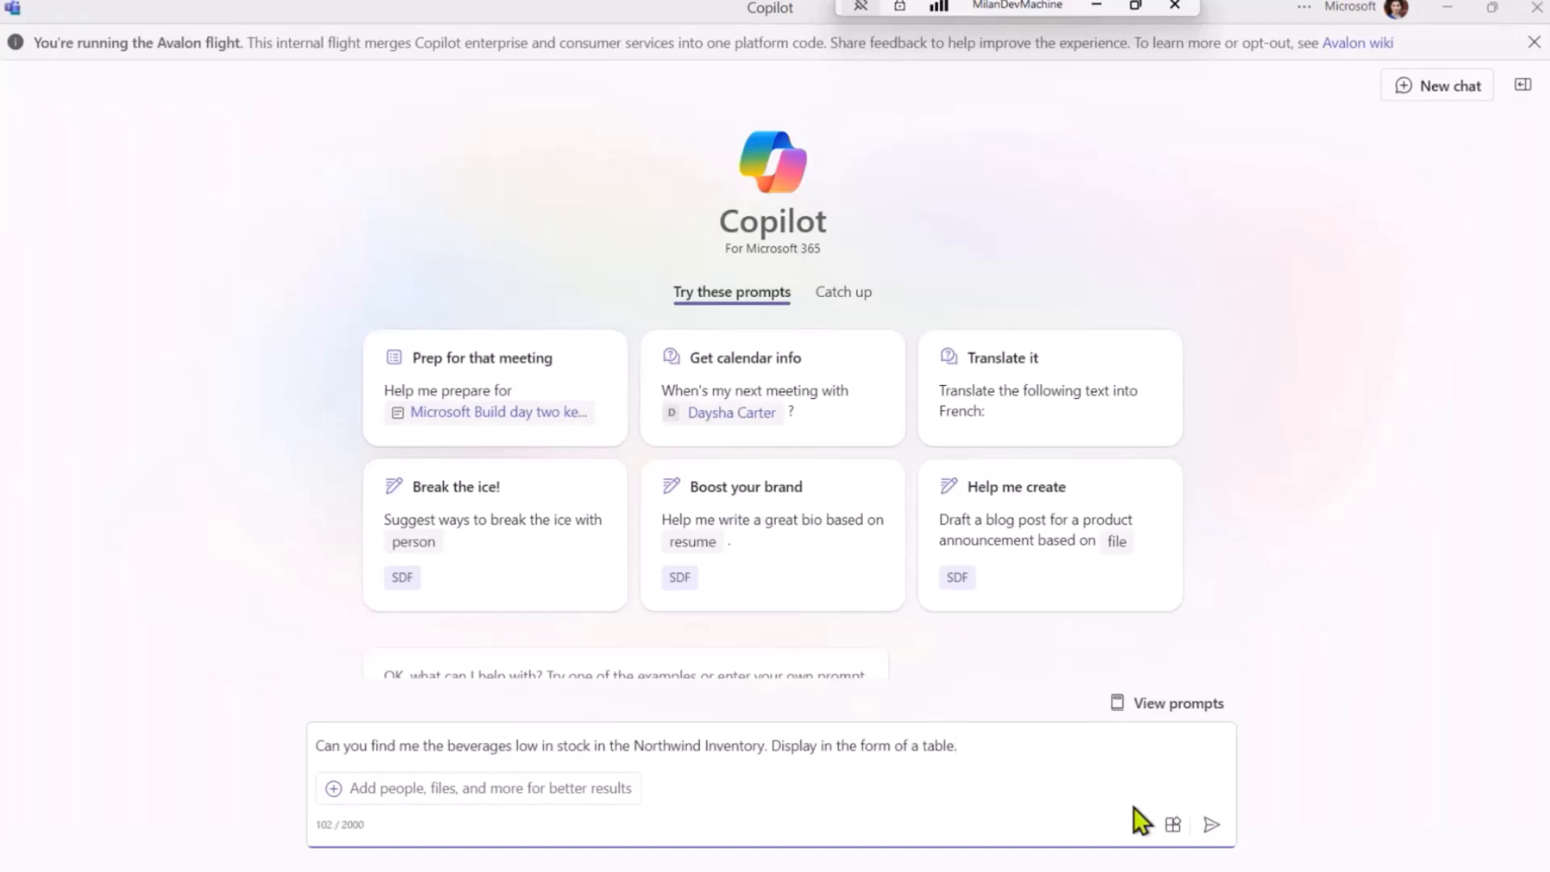
pyautogui.moveTo(1211, 825)
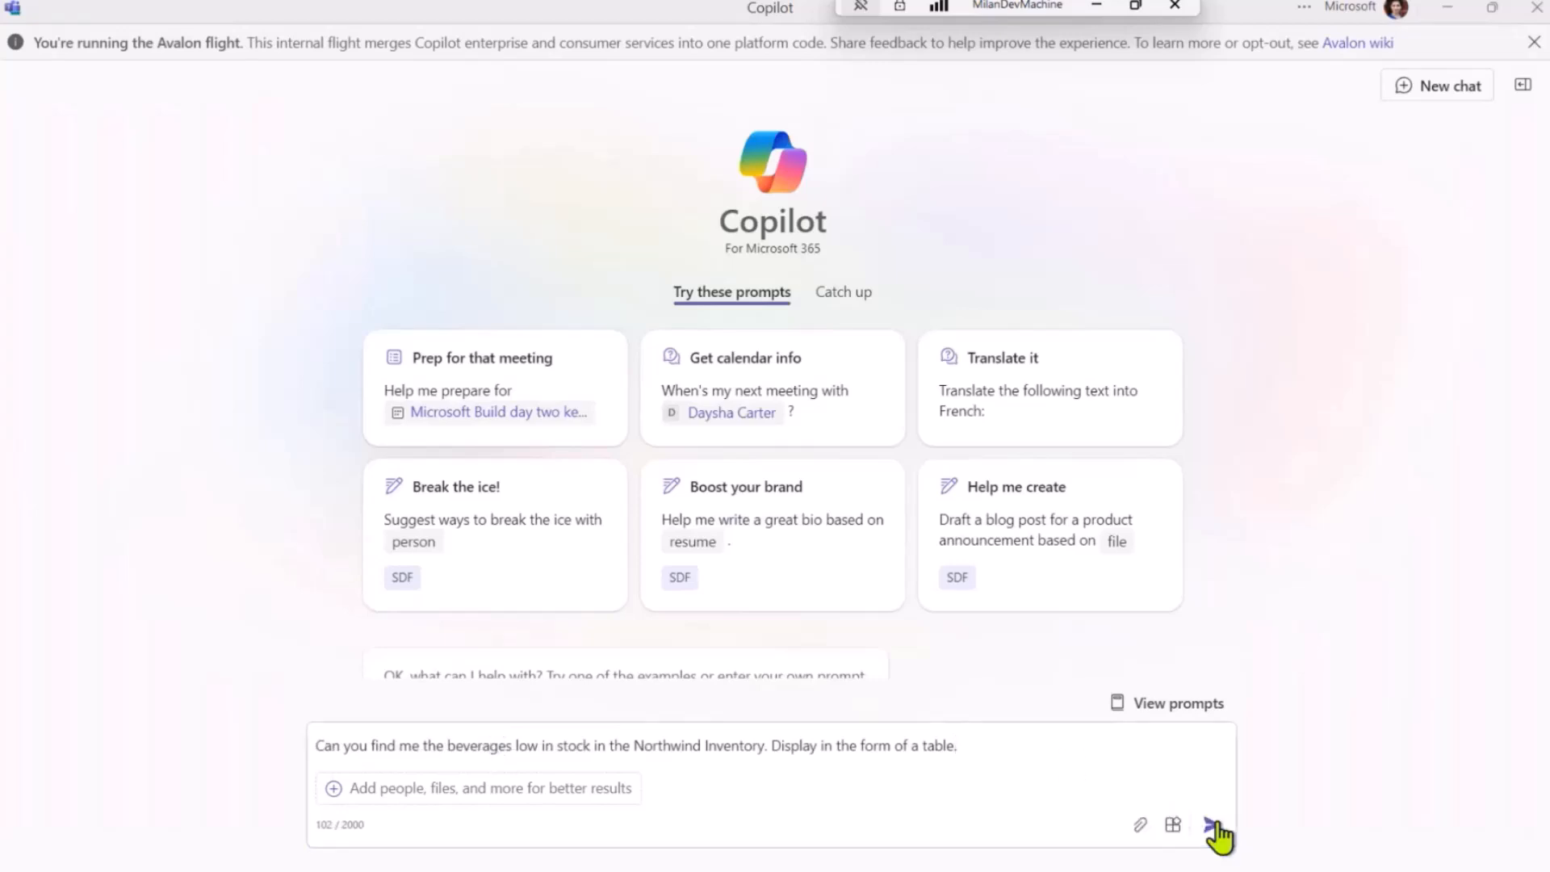
pyautogui.click(1214, 825)
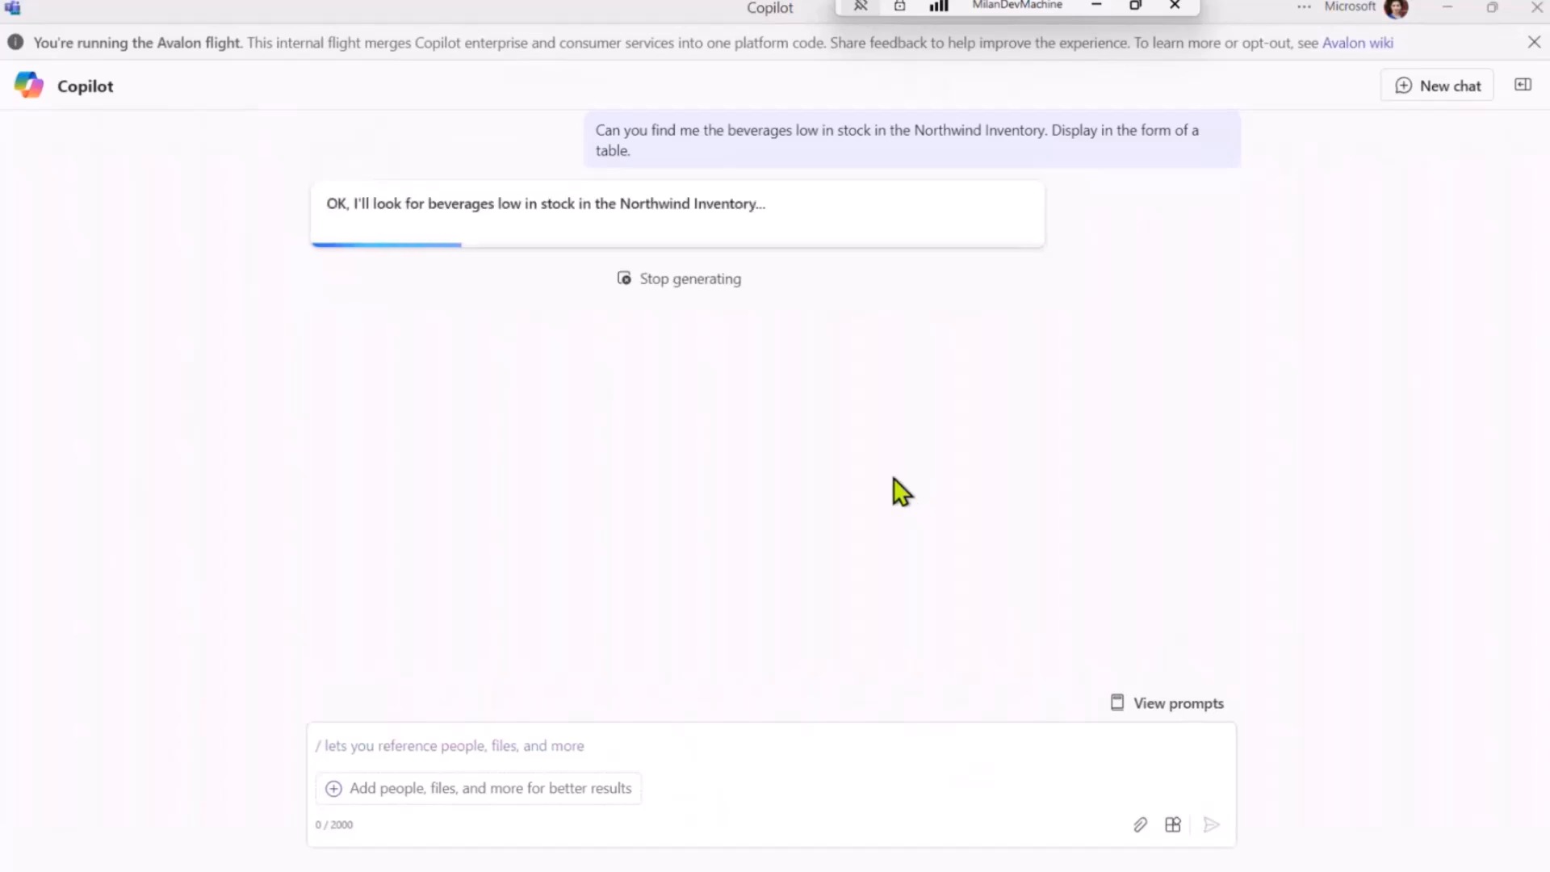
# Step: Review Copilot's table of three low-stock beverages and preview the Protein Shake citation
pyautogui.click(1534, 42)
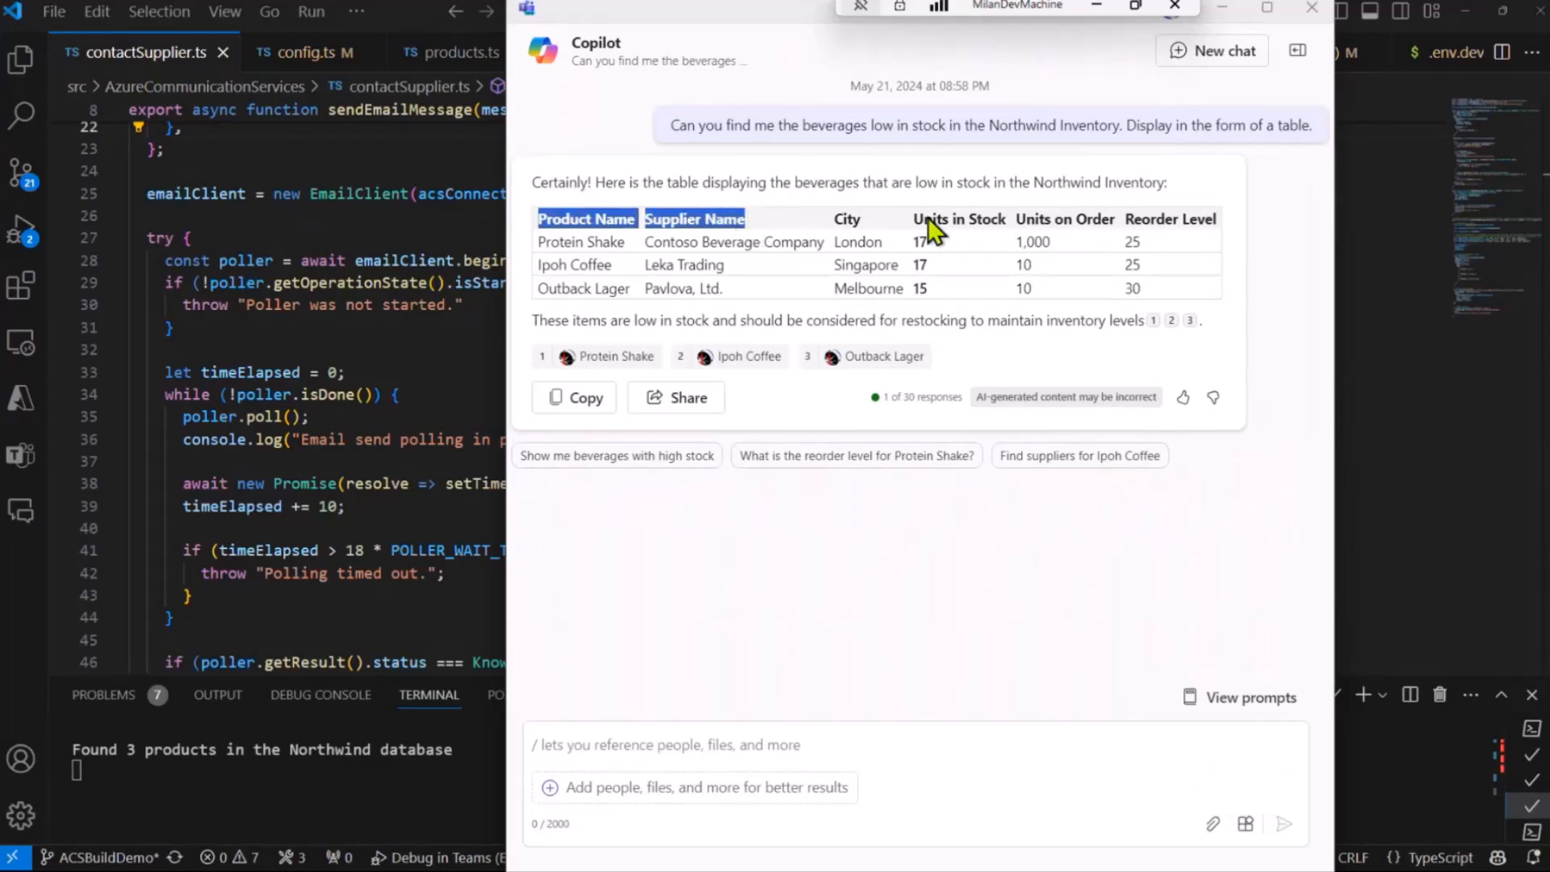
pyautogui.moveTo(690, 305)
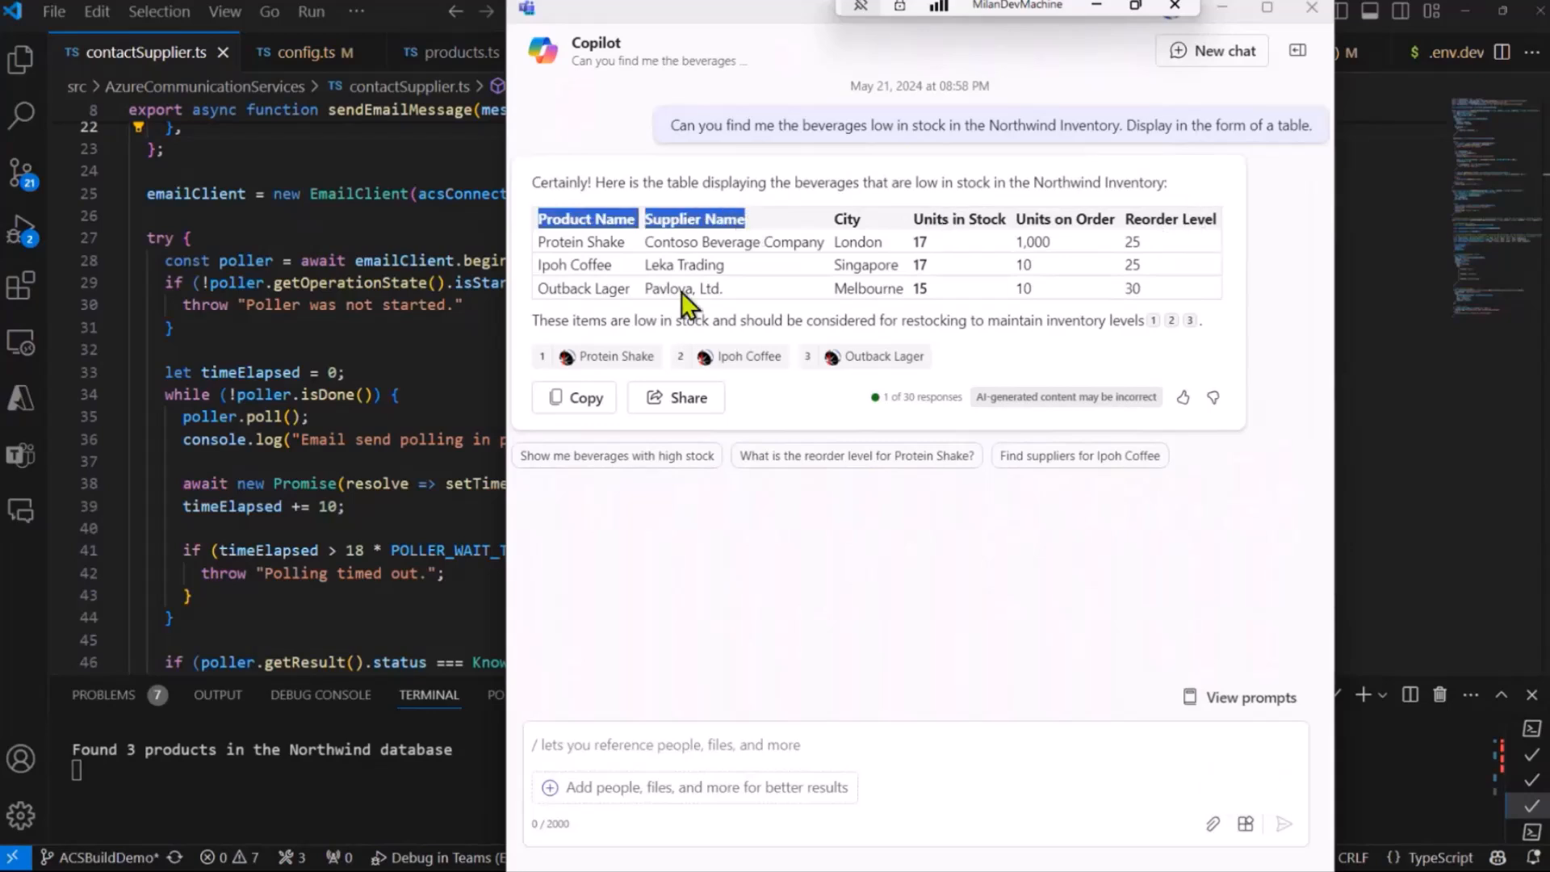
pyautogui.moveTo(1161, 343)
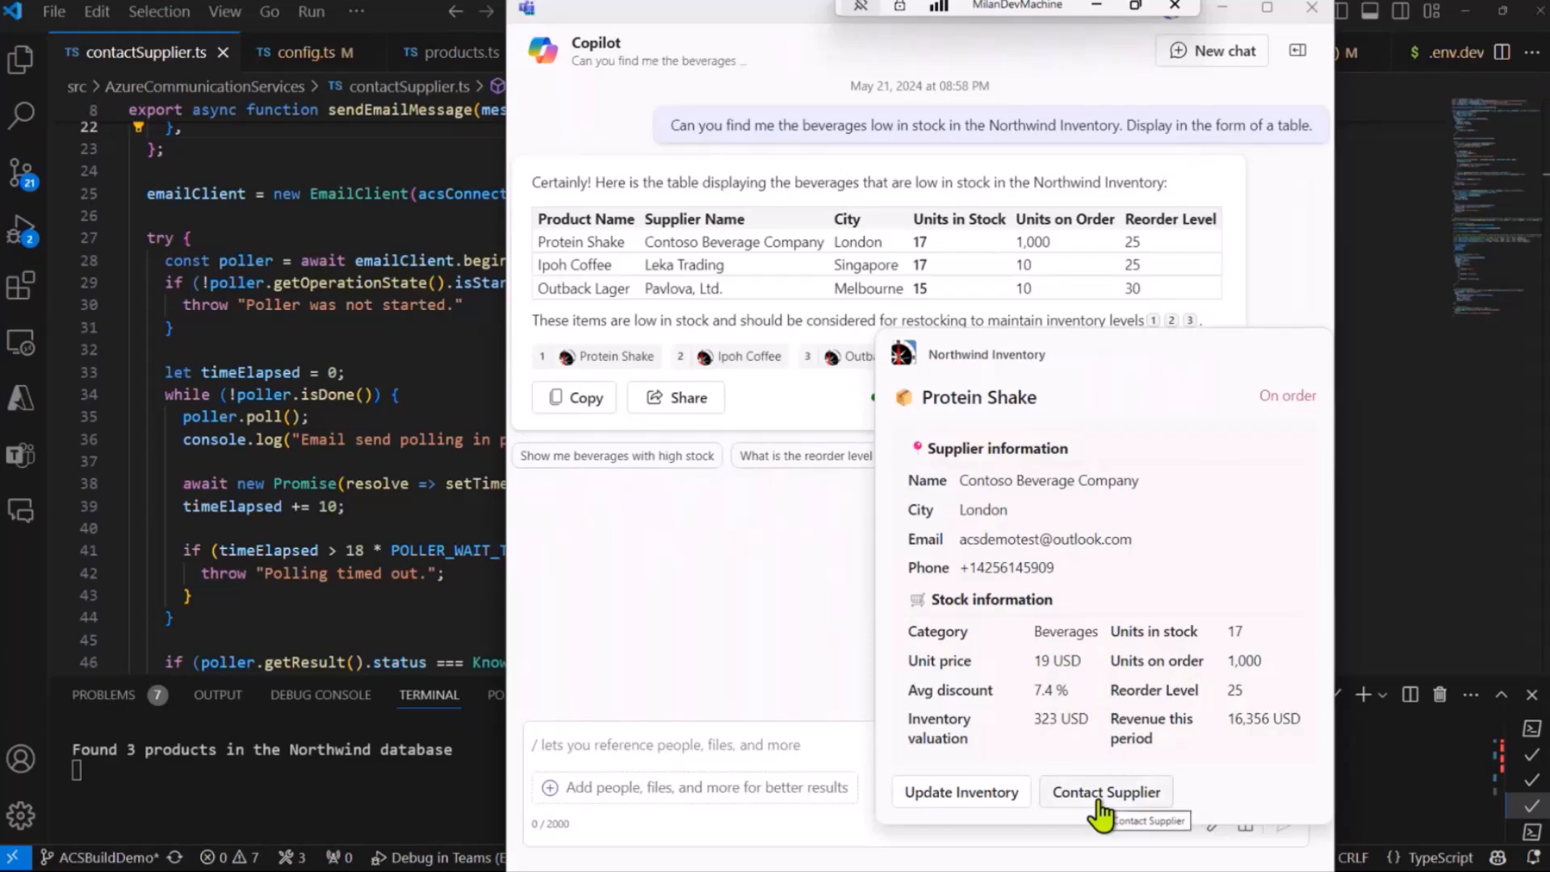
pyautogui.click(1104, 791)
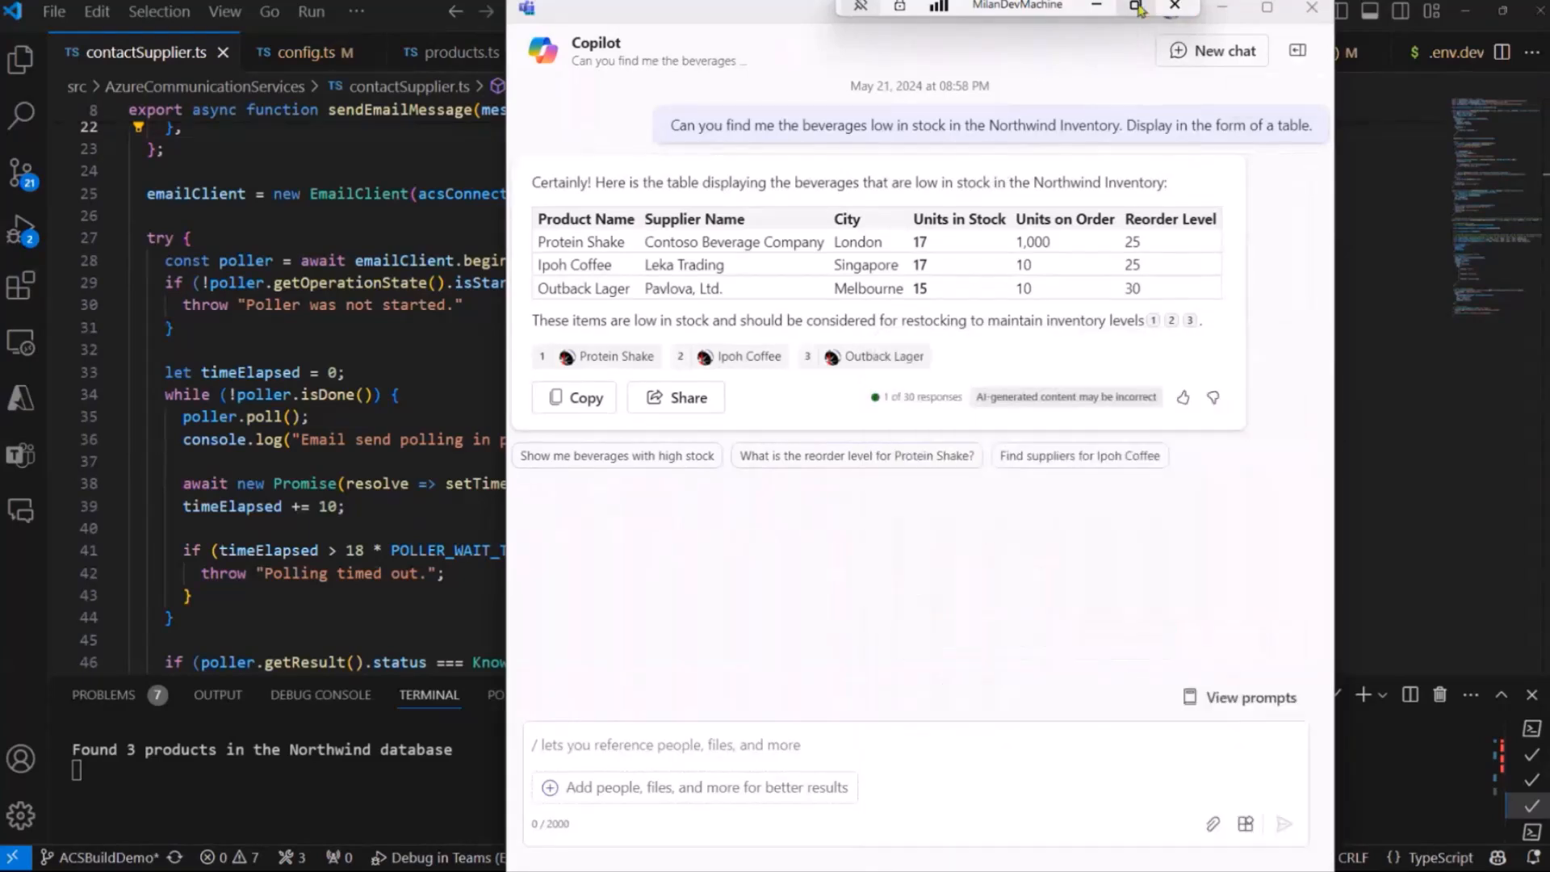
# Step: Arrange Copilot beside the phone and start a Protein Shake supplier order with SMS and WhatsApp ticked
pyautogui.click(1136, 8)
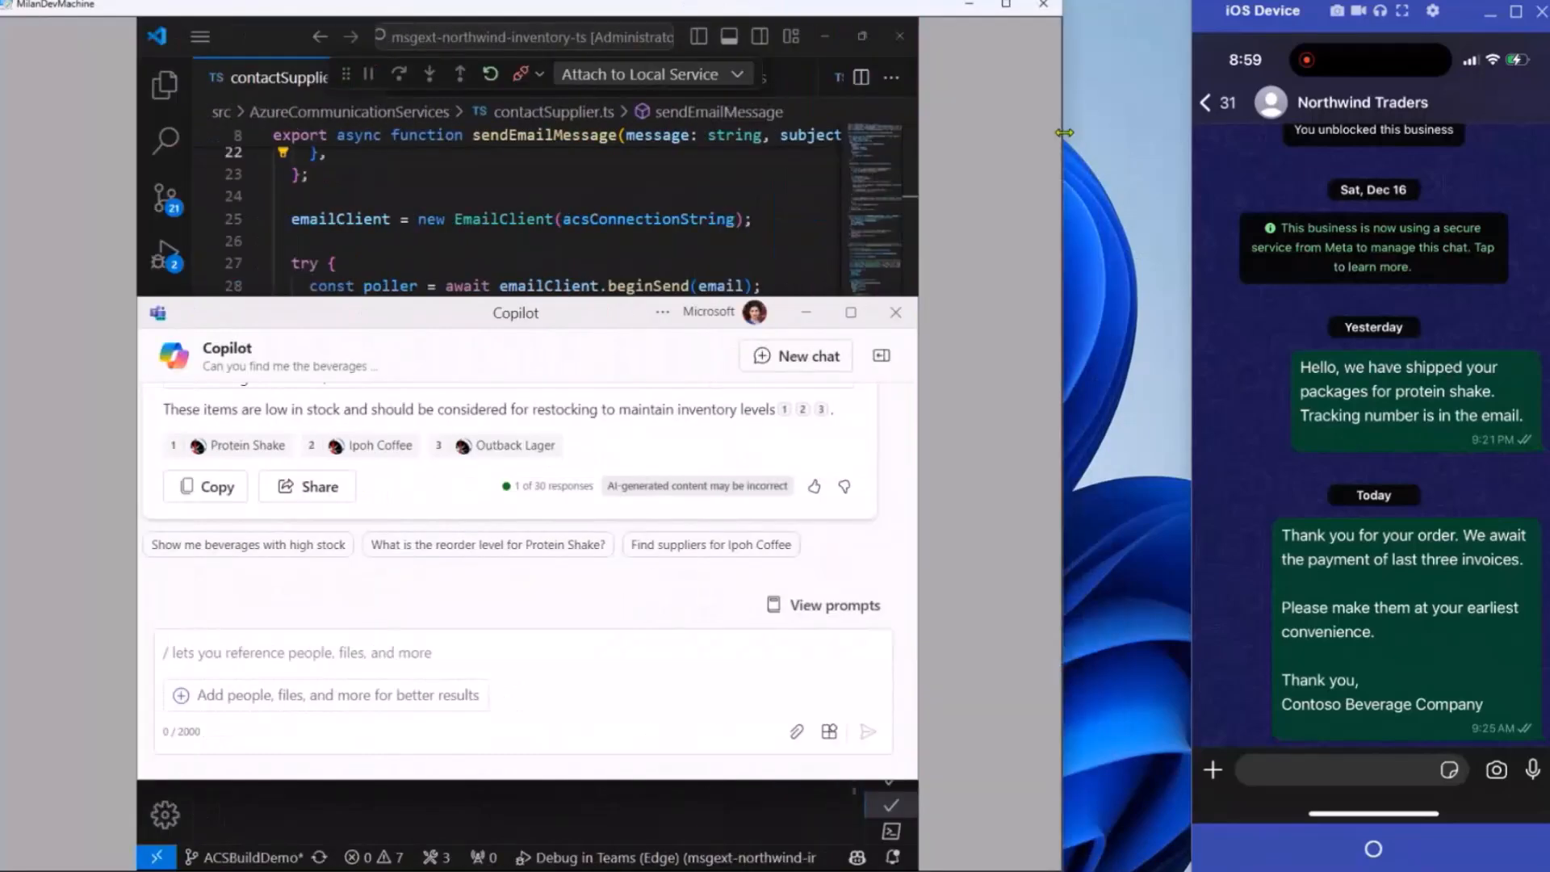
pyautogui.click(851, 311)
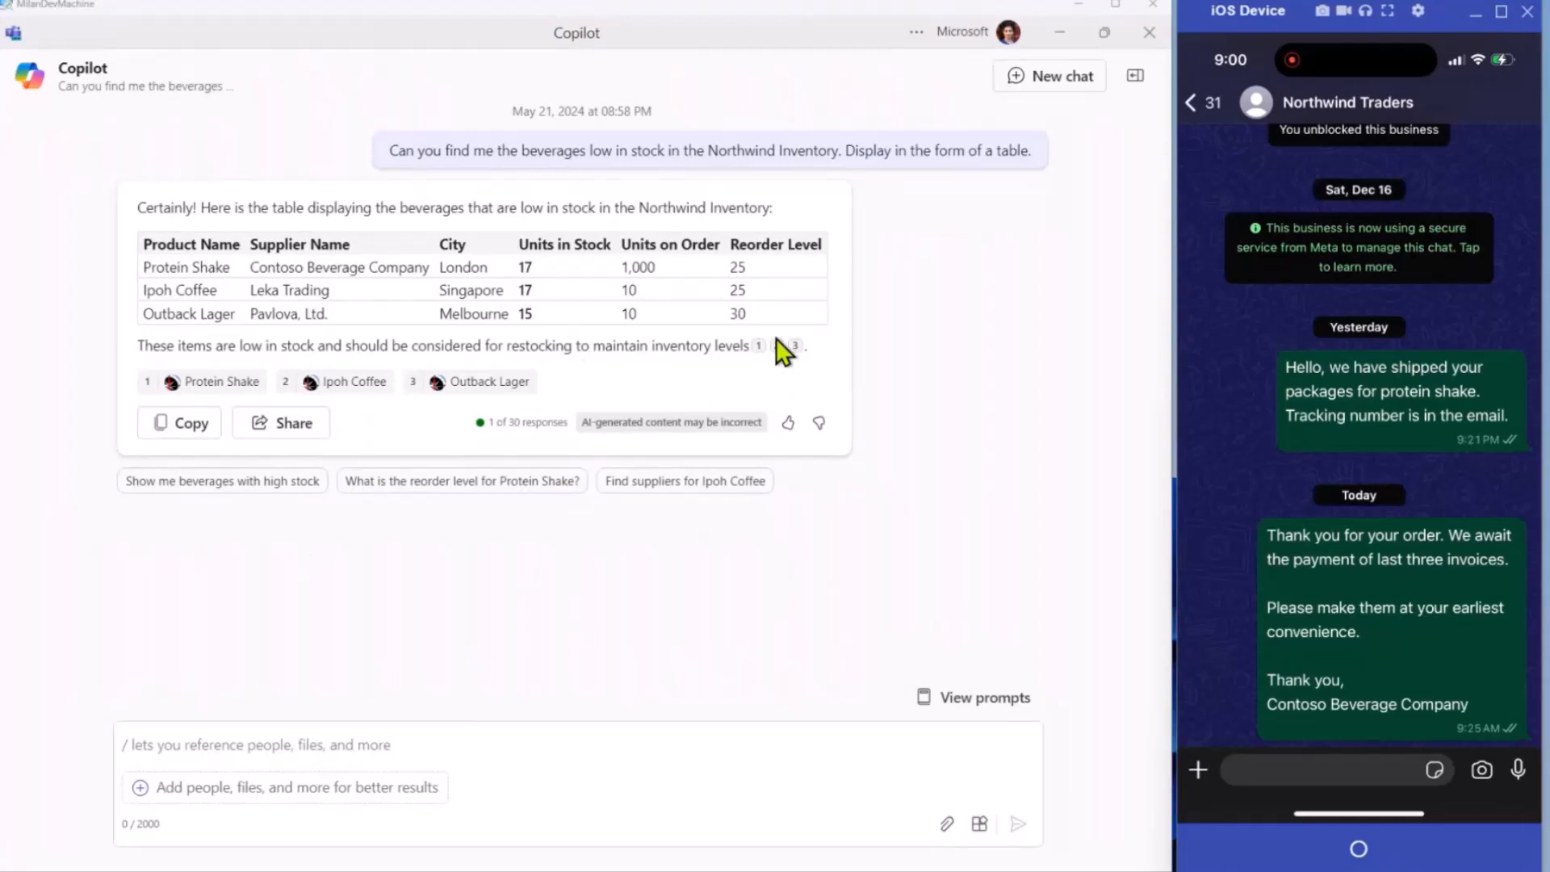
pyautogui.moveTo(765, 360)
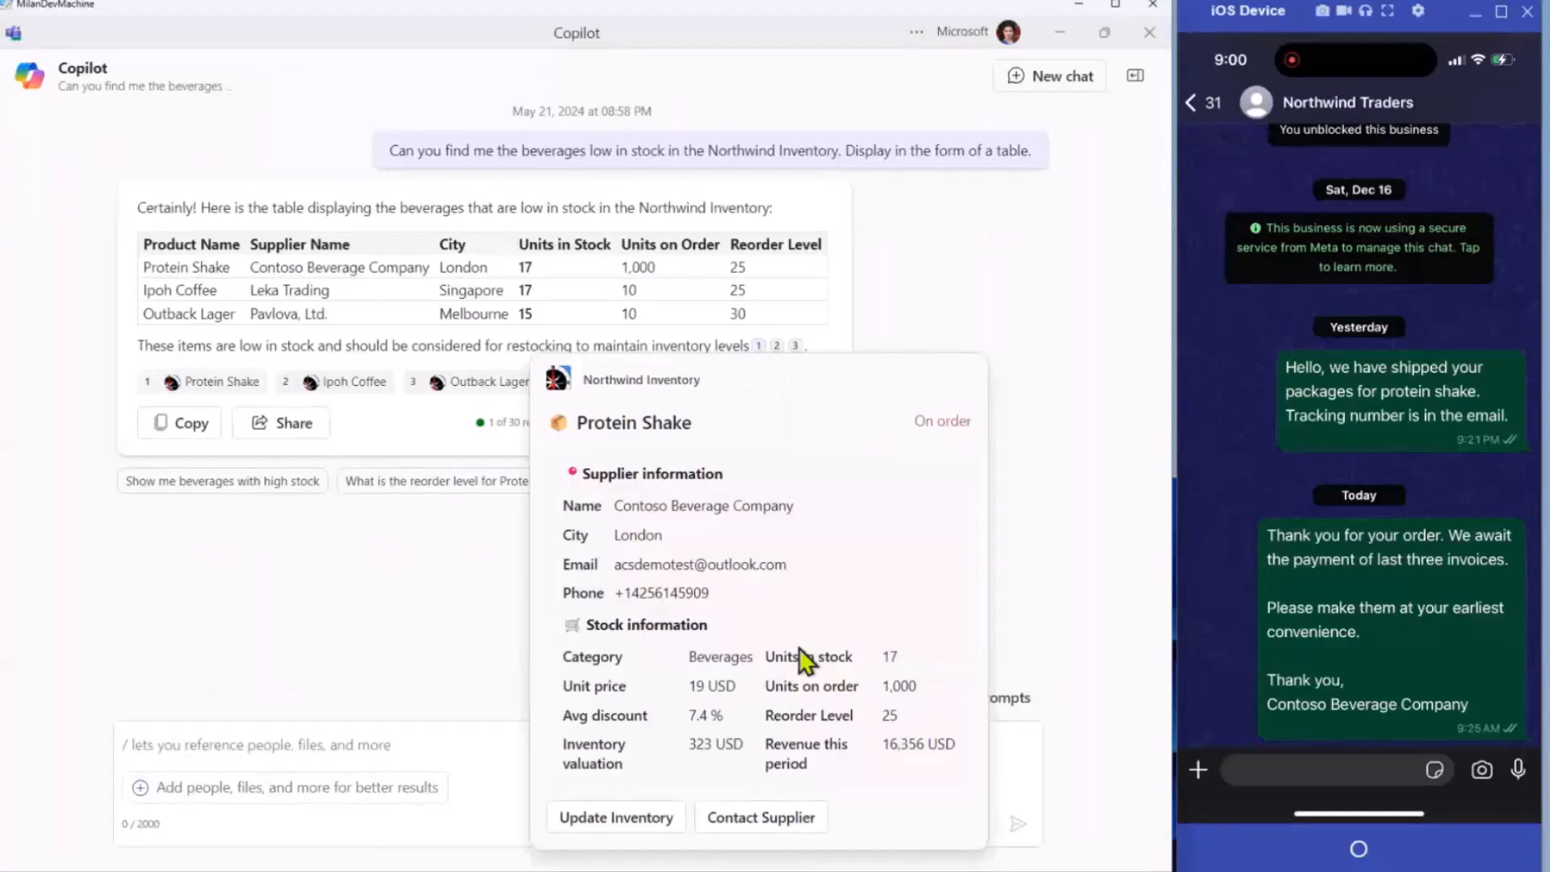
pyautogui.click(761, 817)
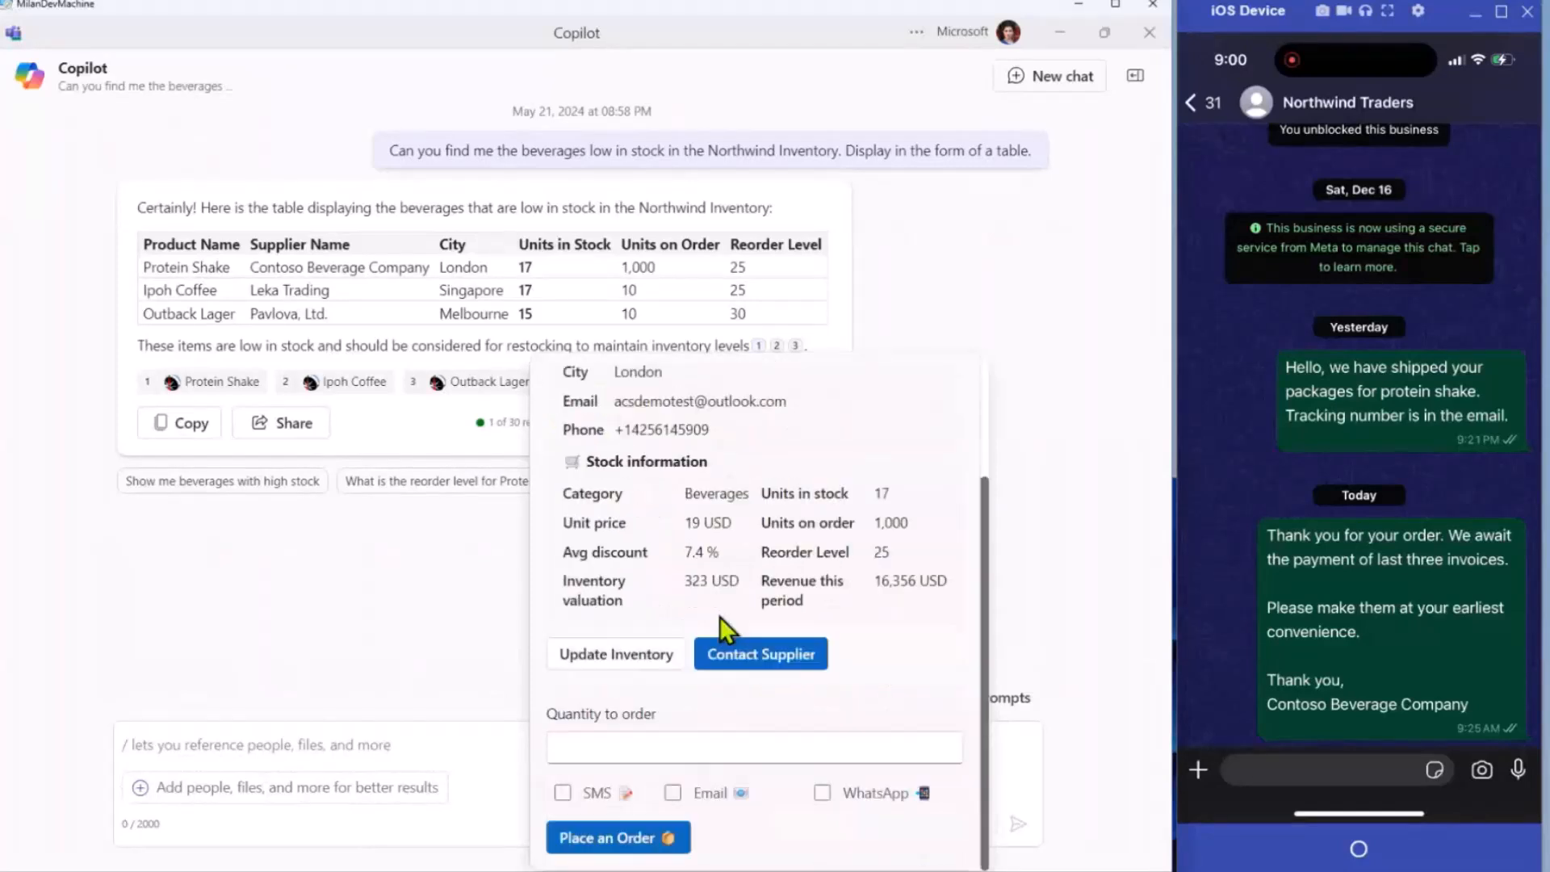
pyautogui.click(562, 791)
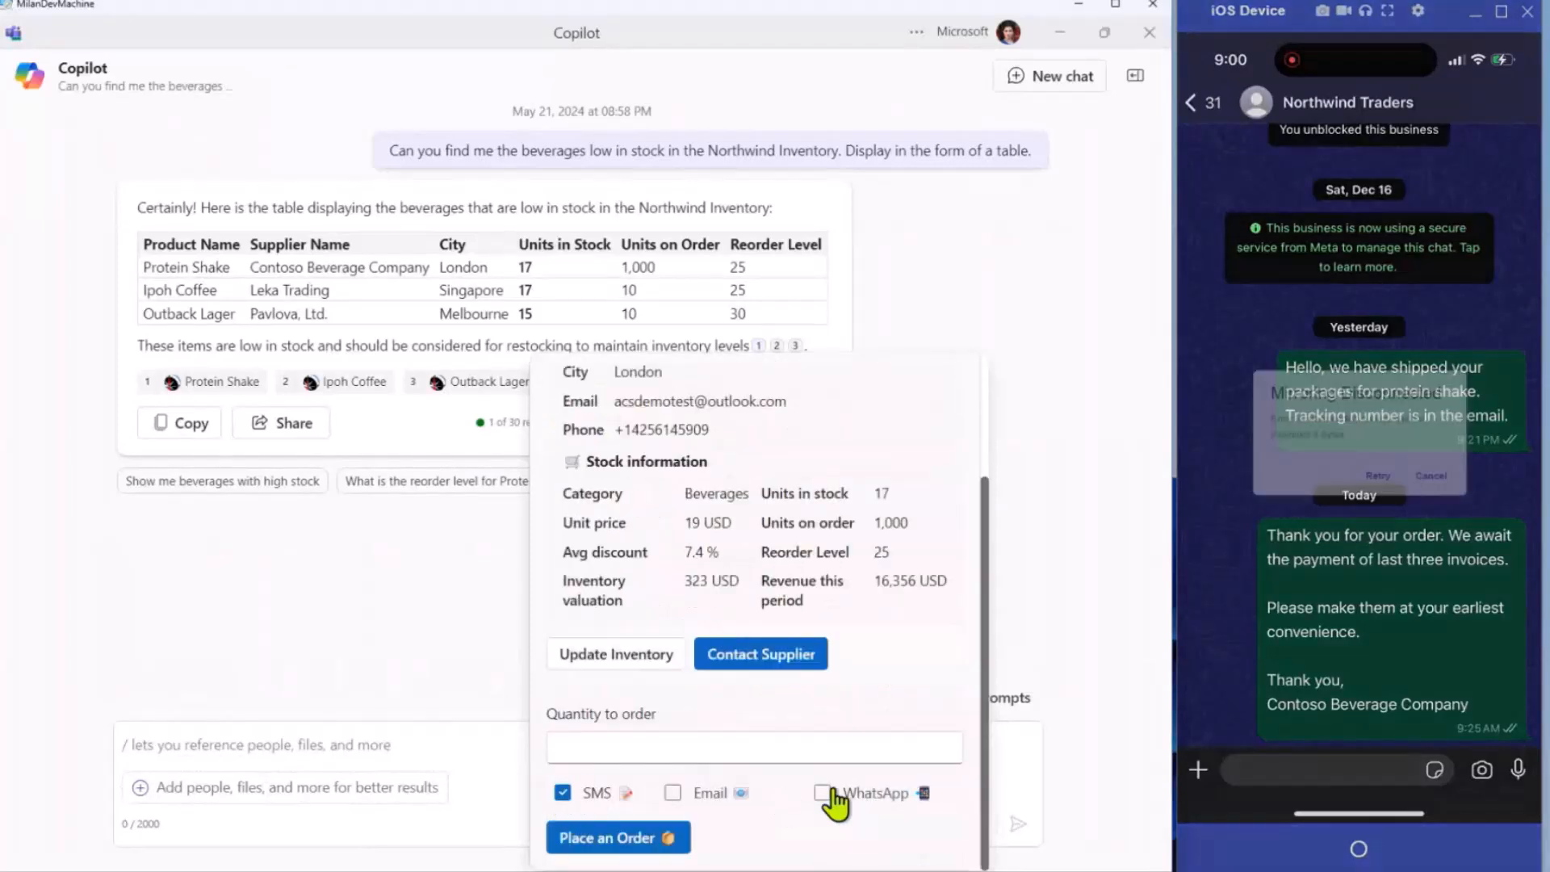
pyautogui.click(822, 793)
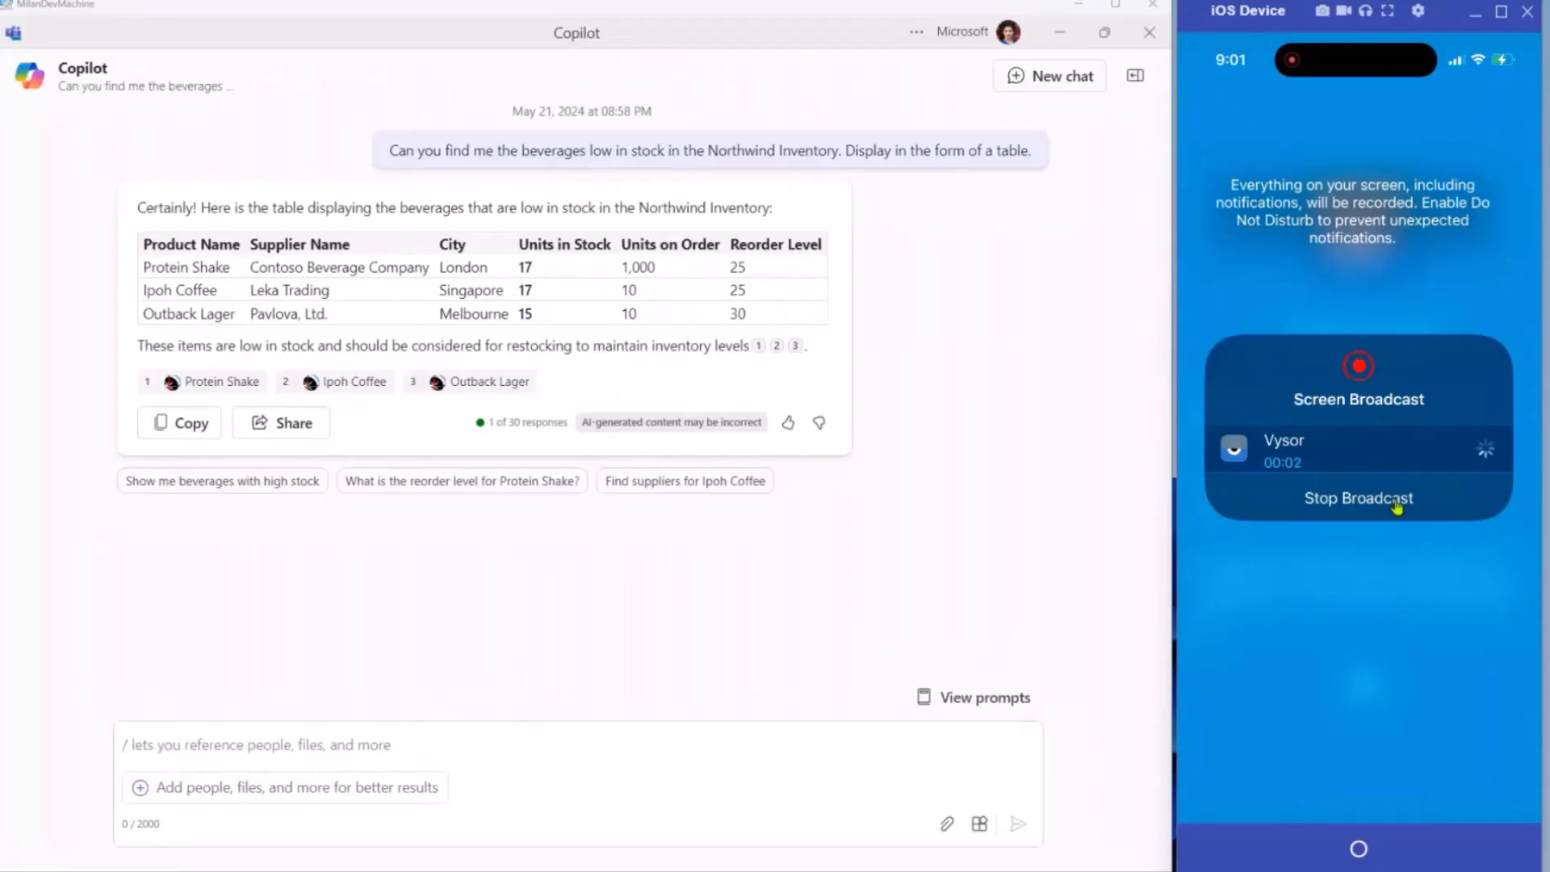
pyautogui.click(1358, 497)
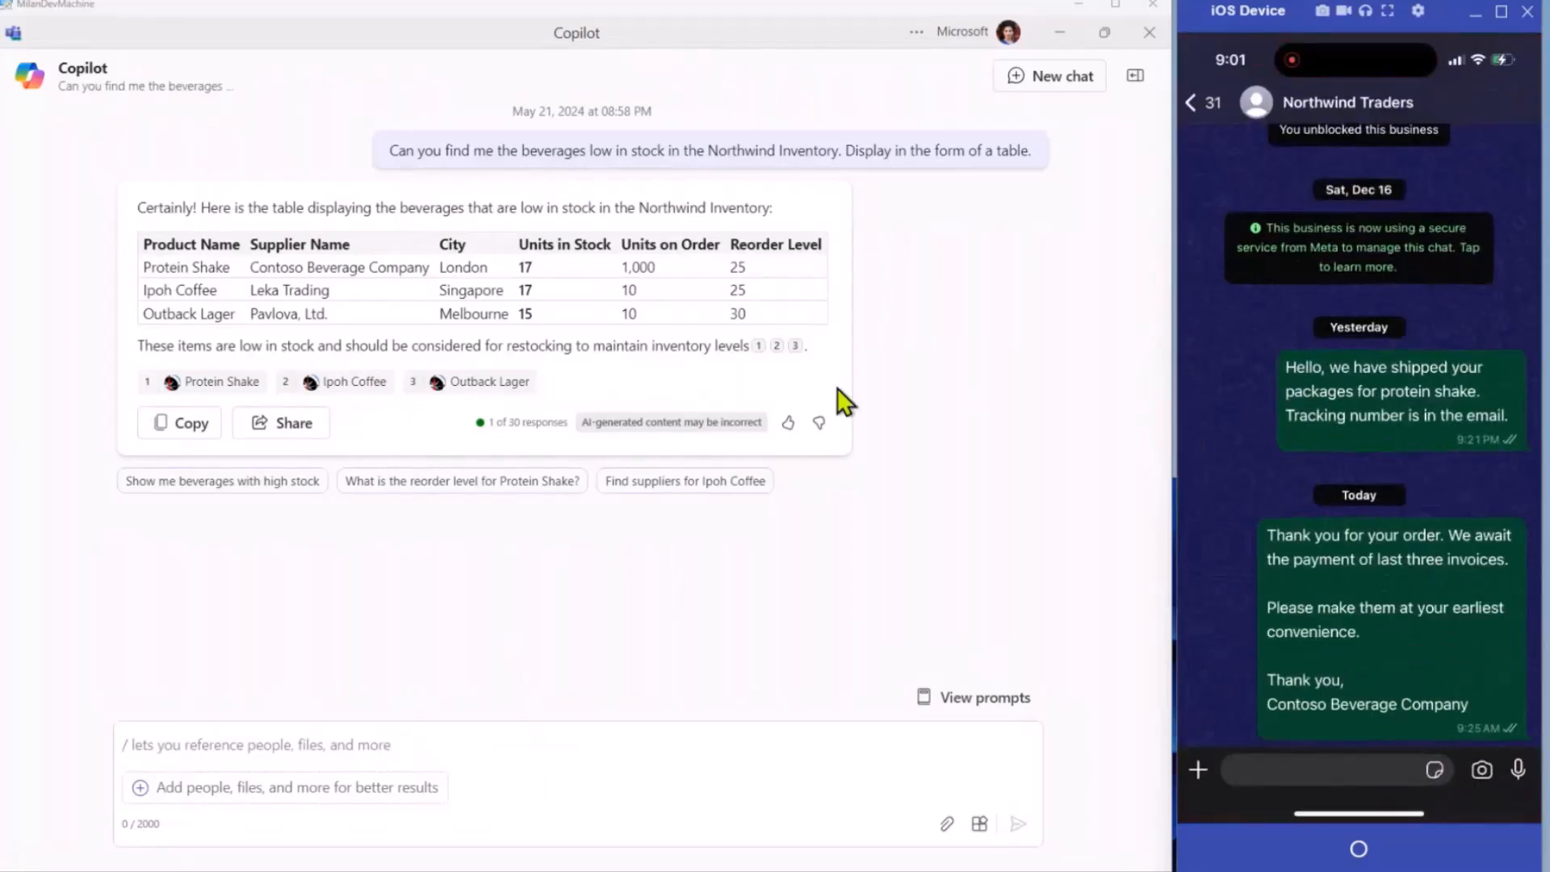
pyautogui.moveTo(759, 346)
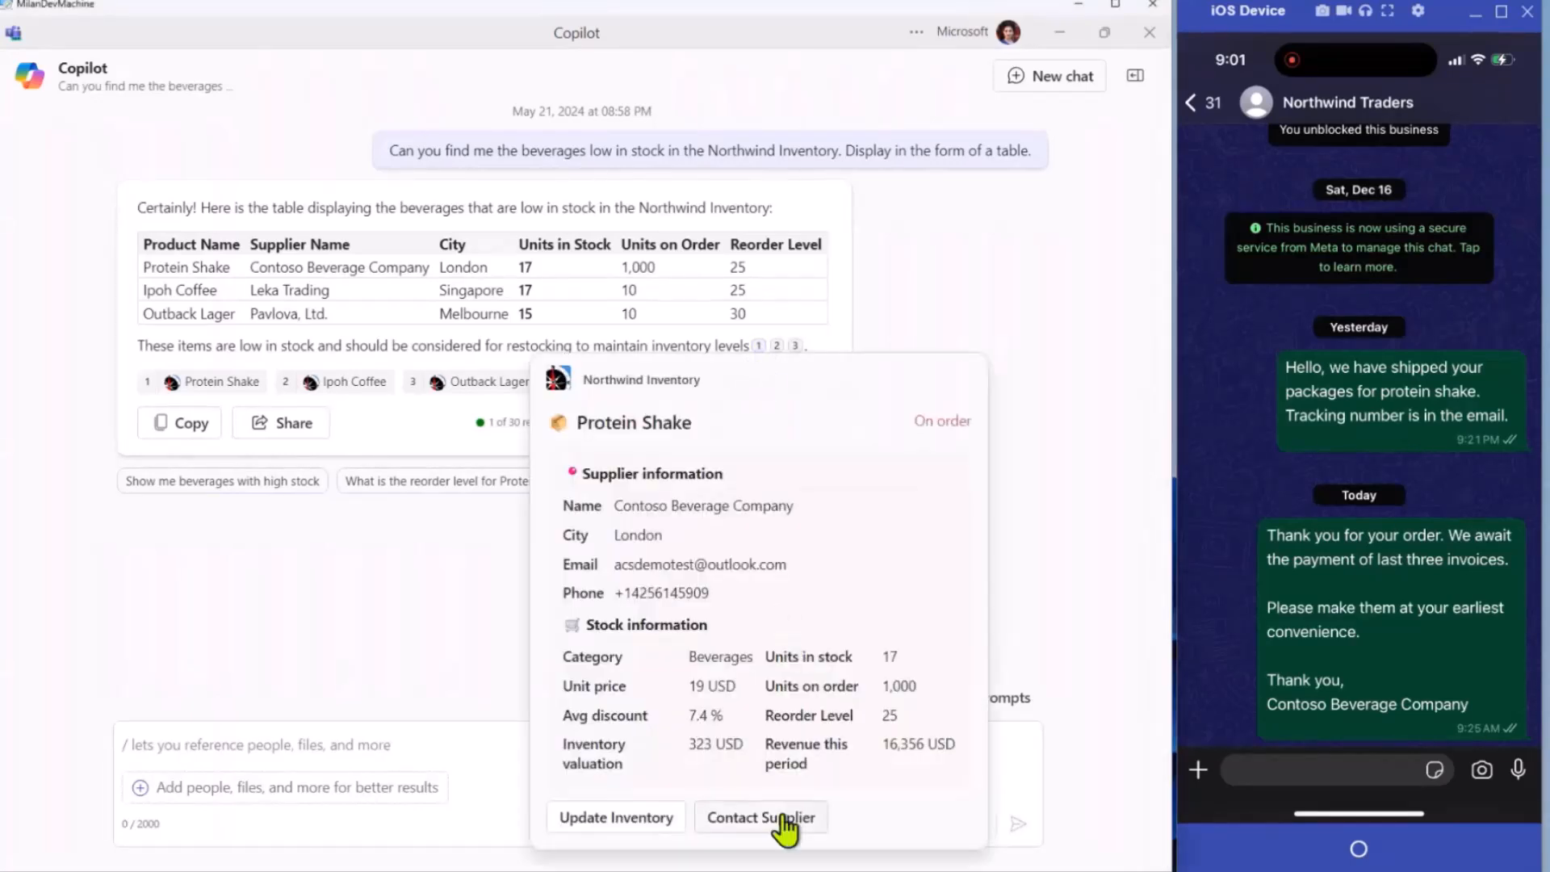
# Step: Submit the 1000-unit Protein Shake order notified over SMS and WhatsApp
pyautogui.click(761, 817)
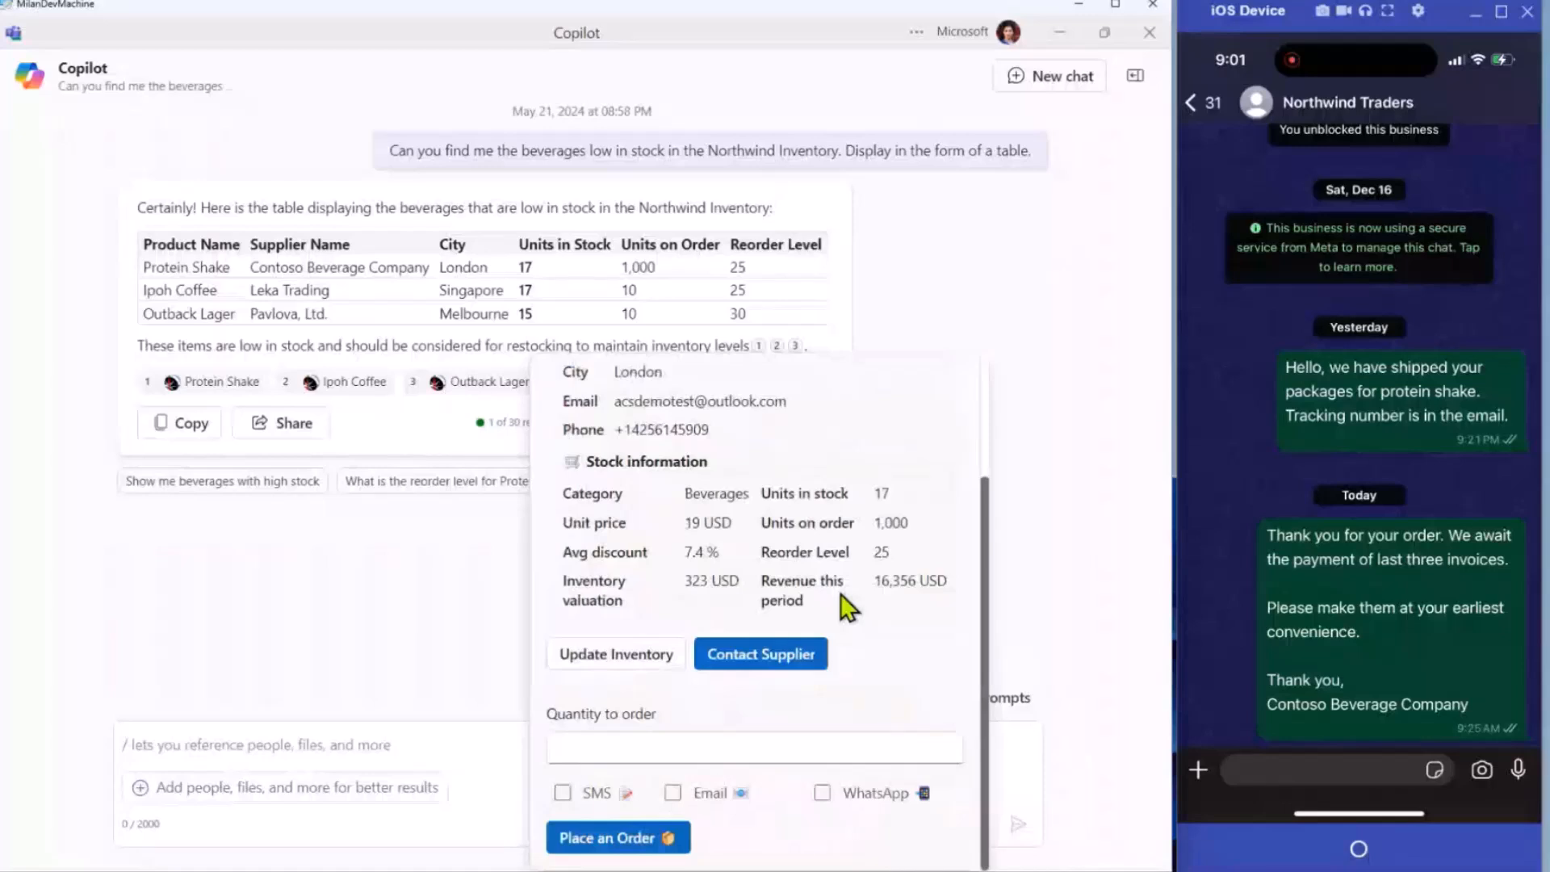
pyautogui.write('1000')
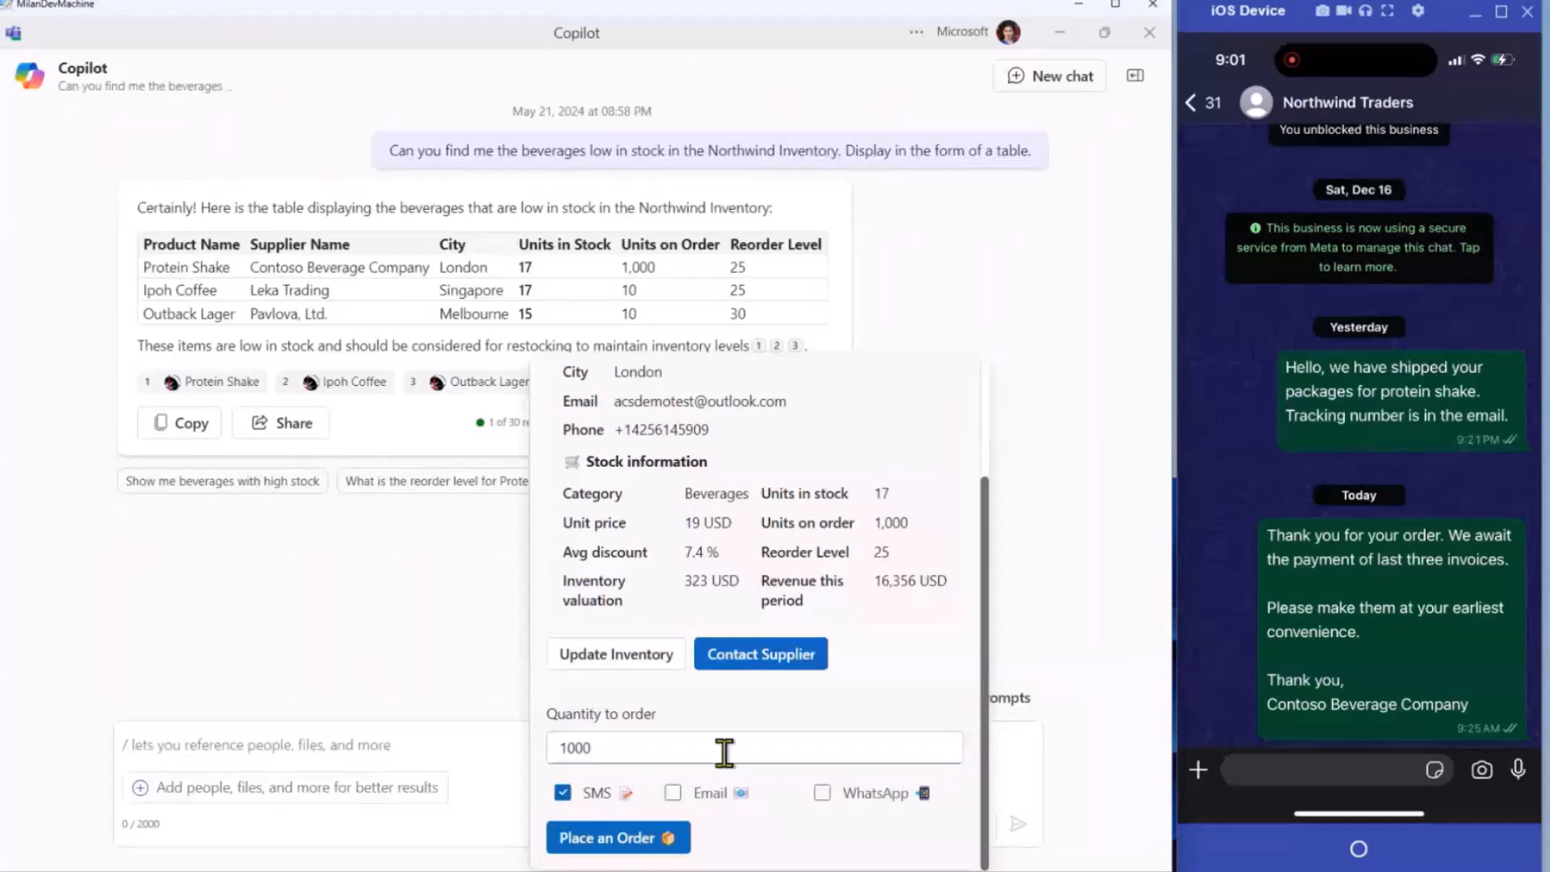
pyautogui.click(822, 793)
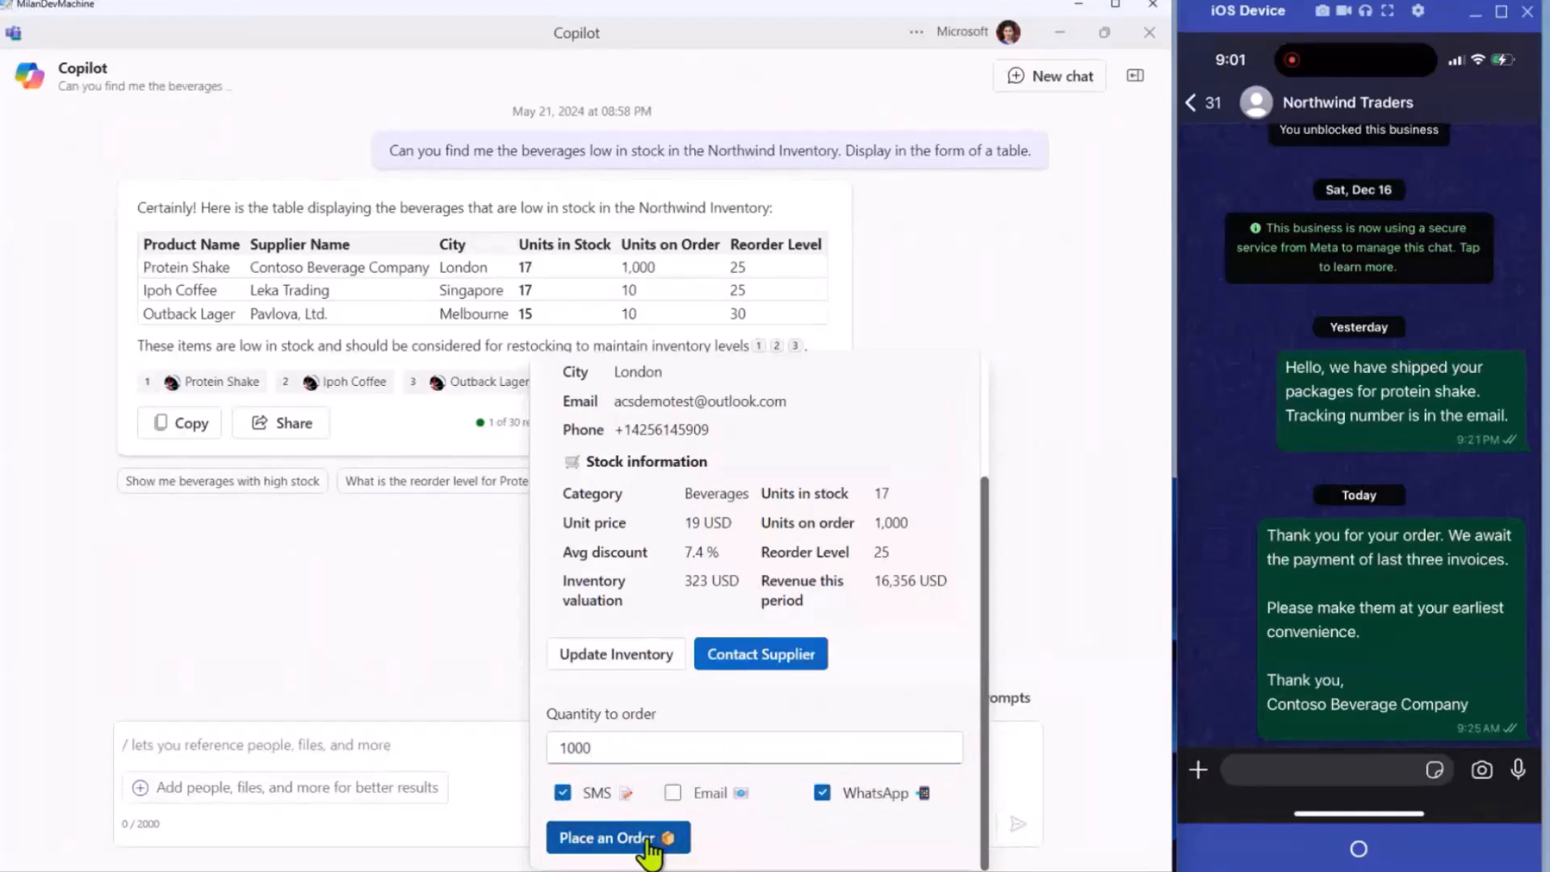
pyautogui.click(610, 838)
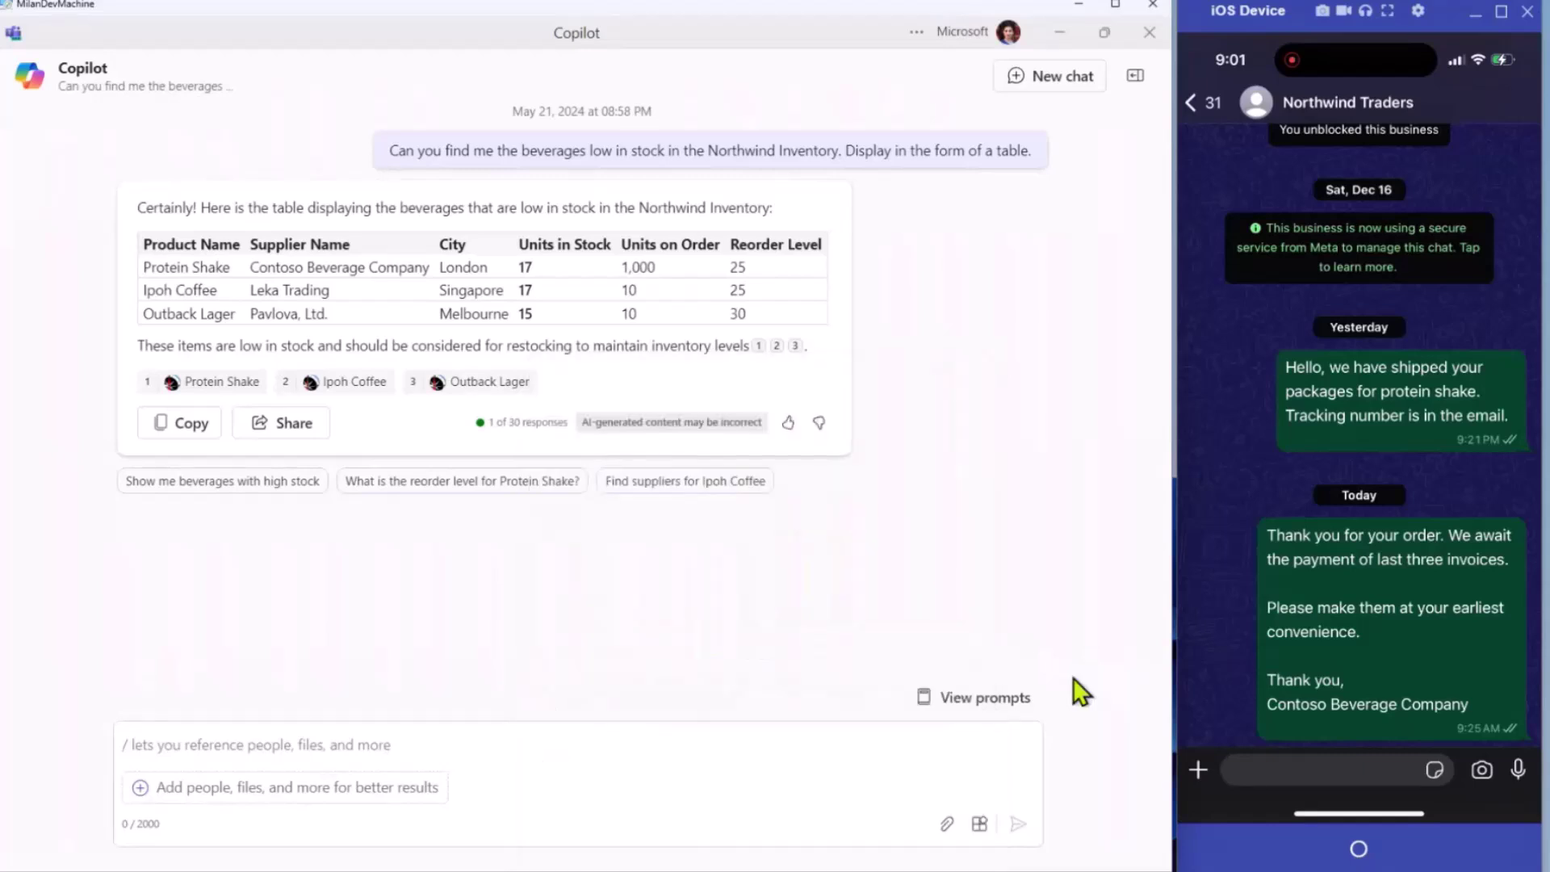
pyautogui.moveTo(1104, 50)
pyautogui.write('Were')
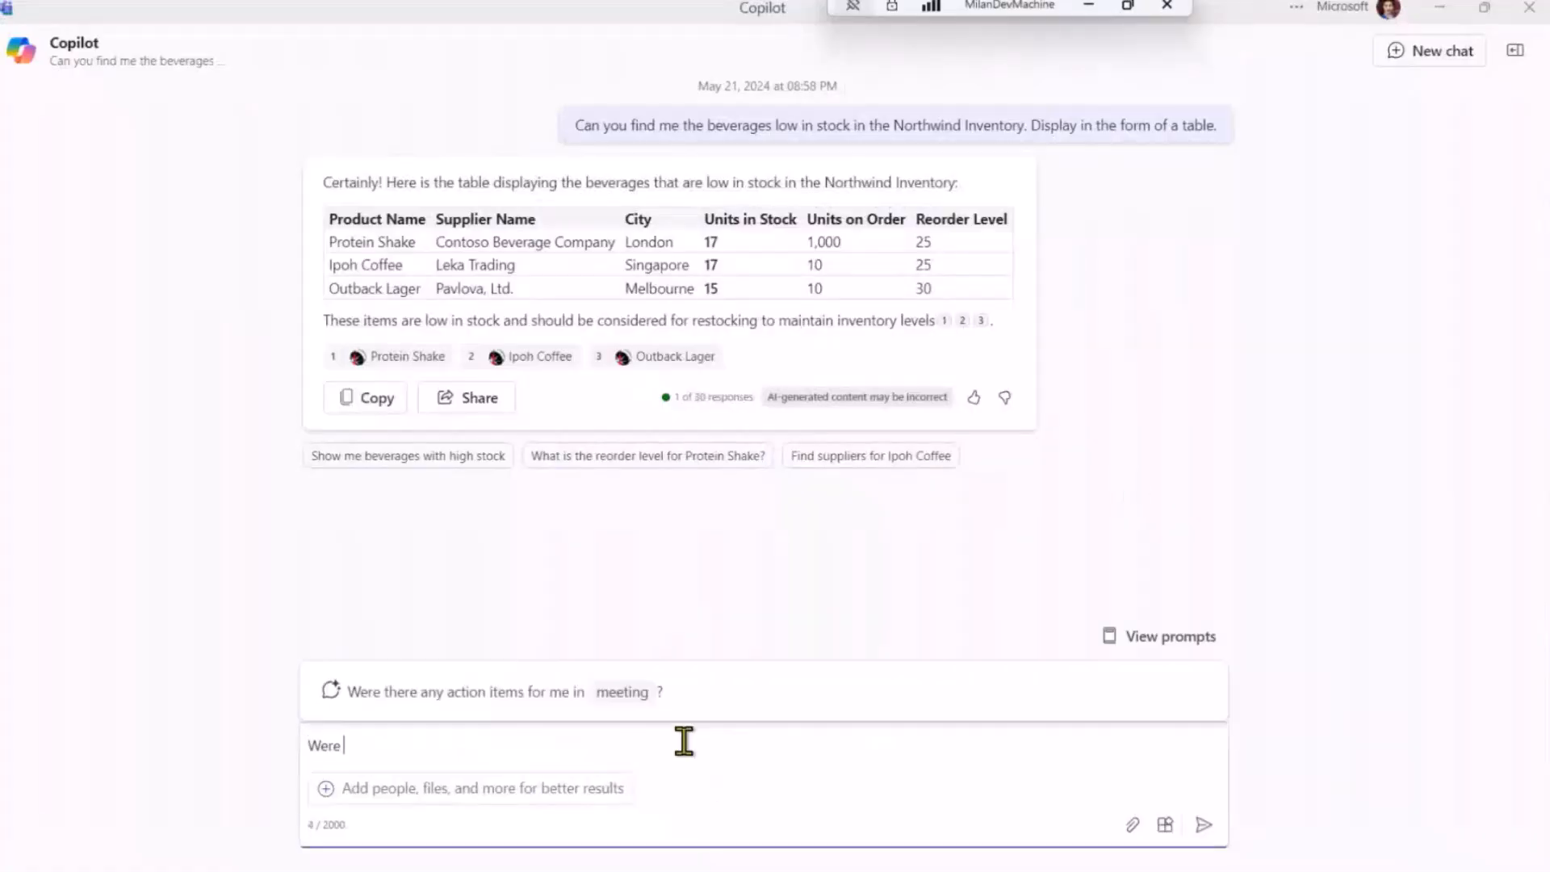
# Step: Ask Copilot 'Were there any delivery delays by this supplier?' and send it
pyautogui.write('there any delivery de')
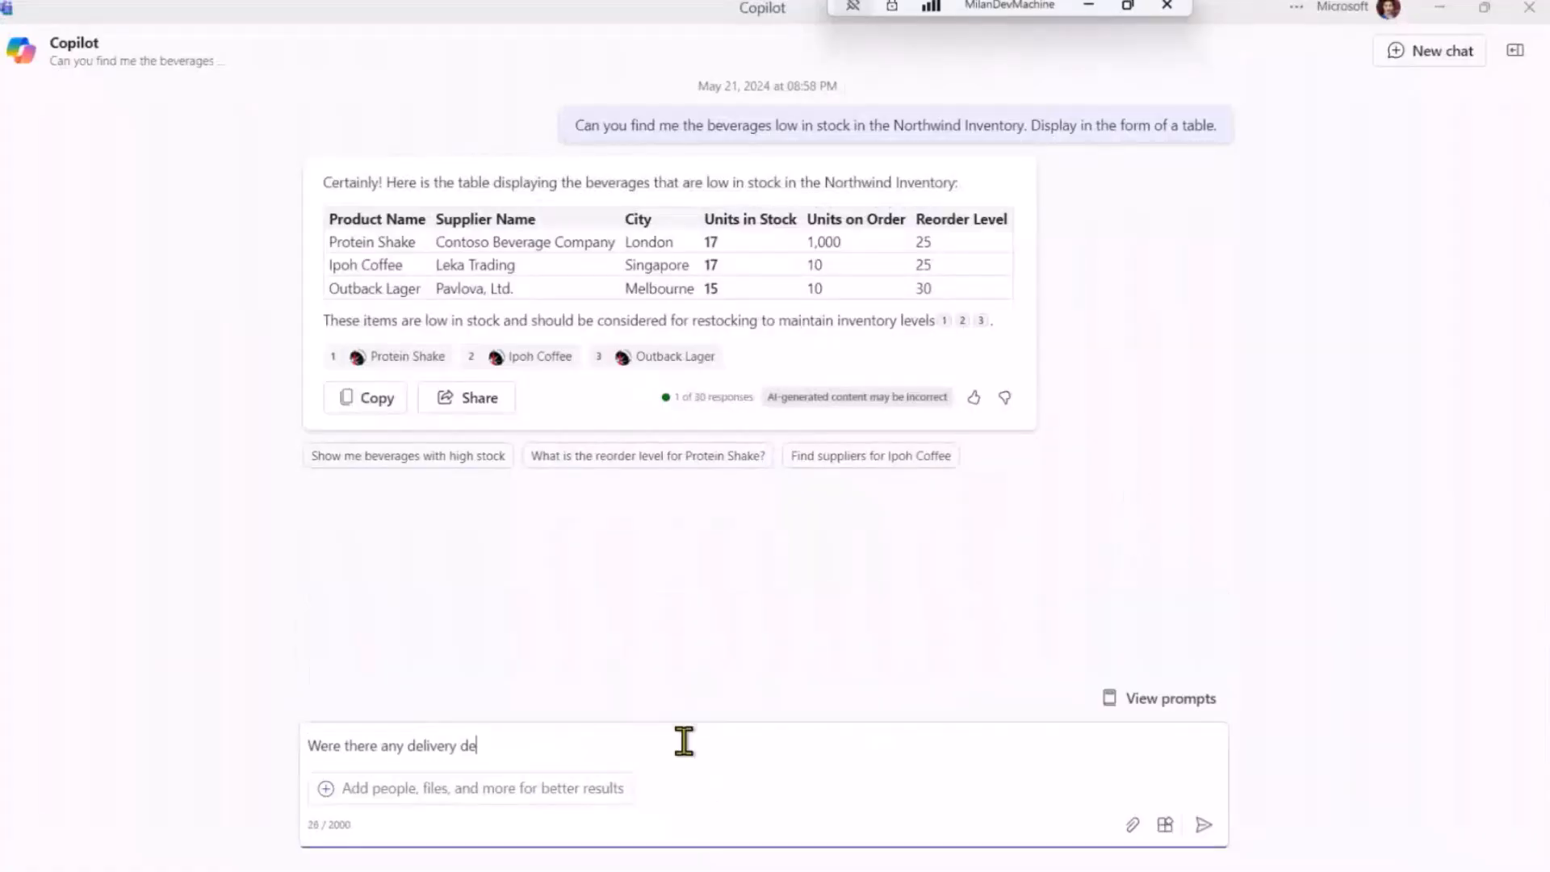
pyautogui.write('lays by this suppli')
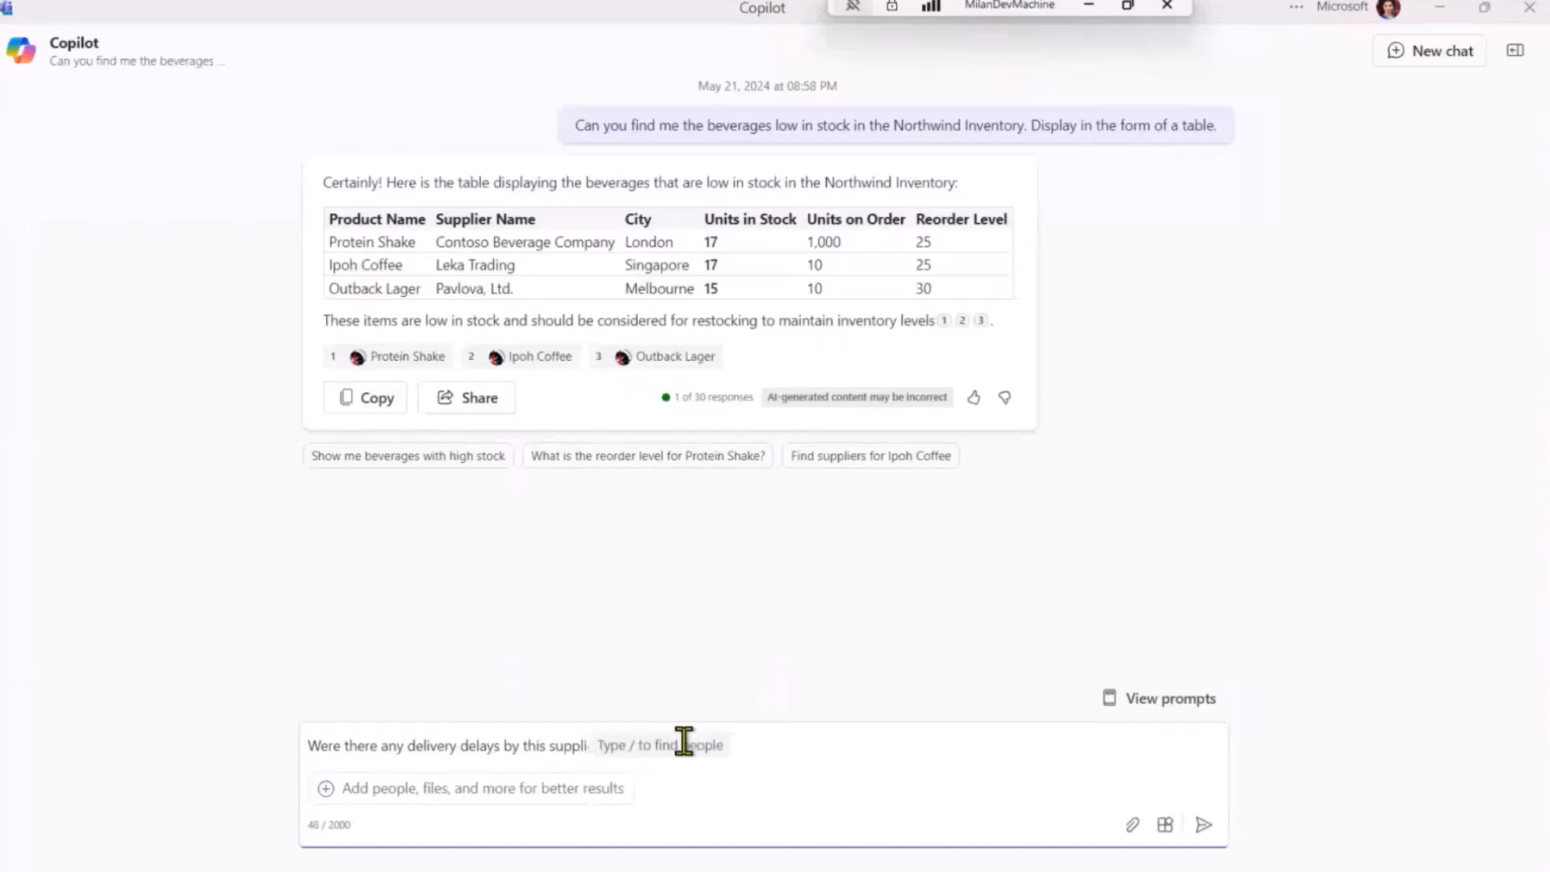
pyautogui.click(1203, 825)
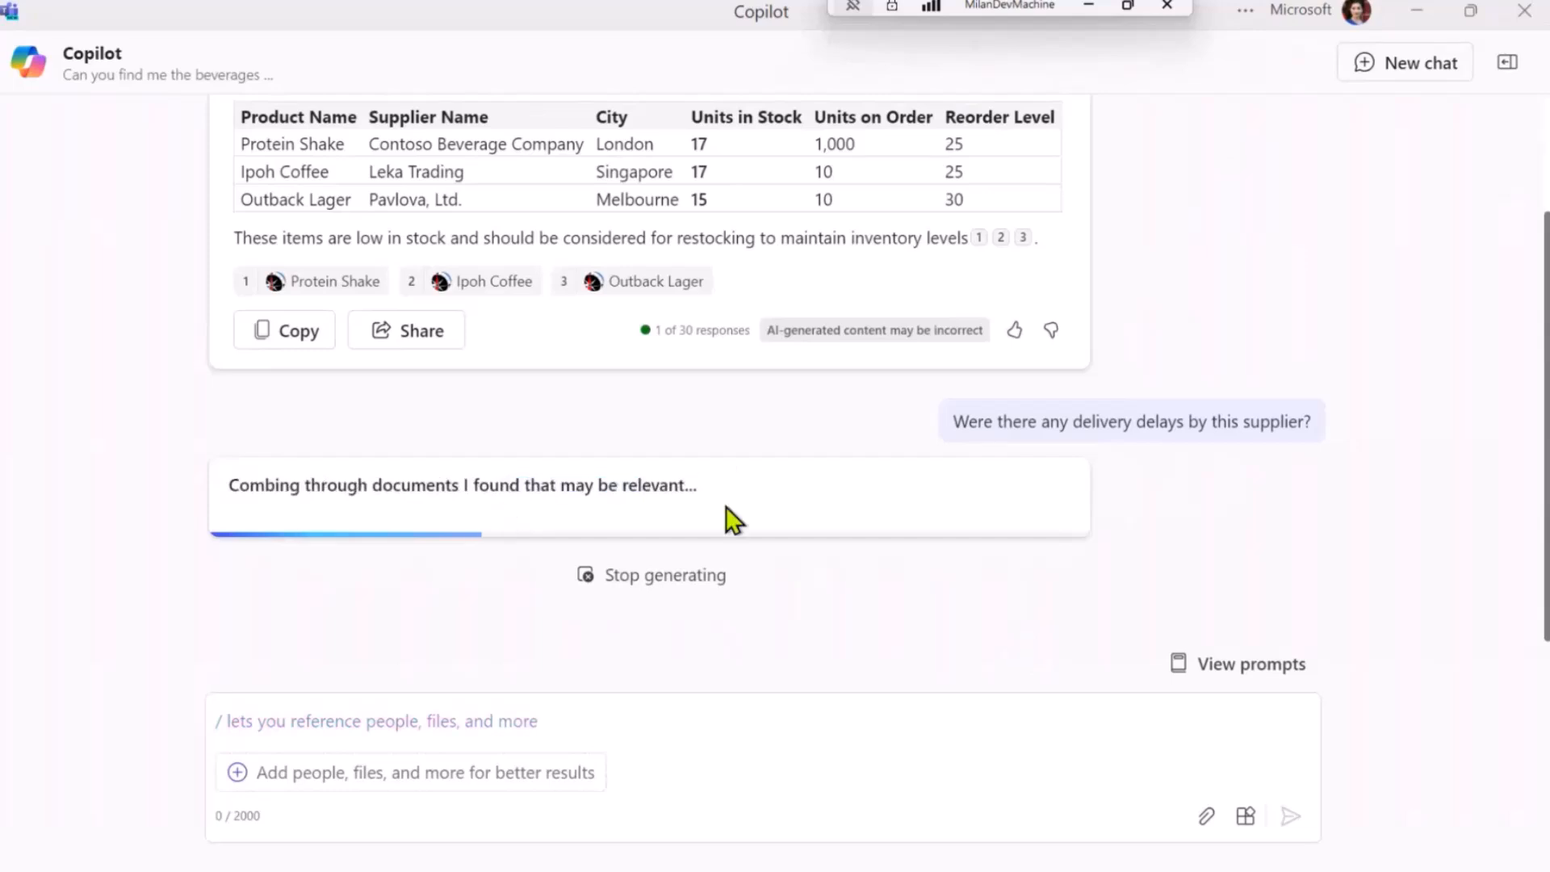
pyautogui.moveTo(741, 635)
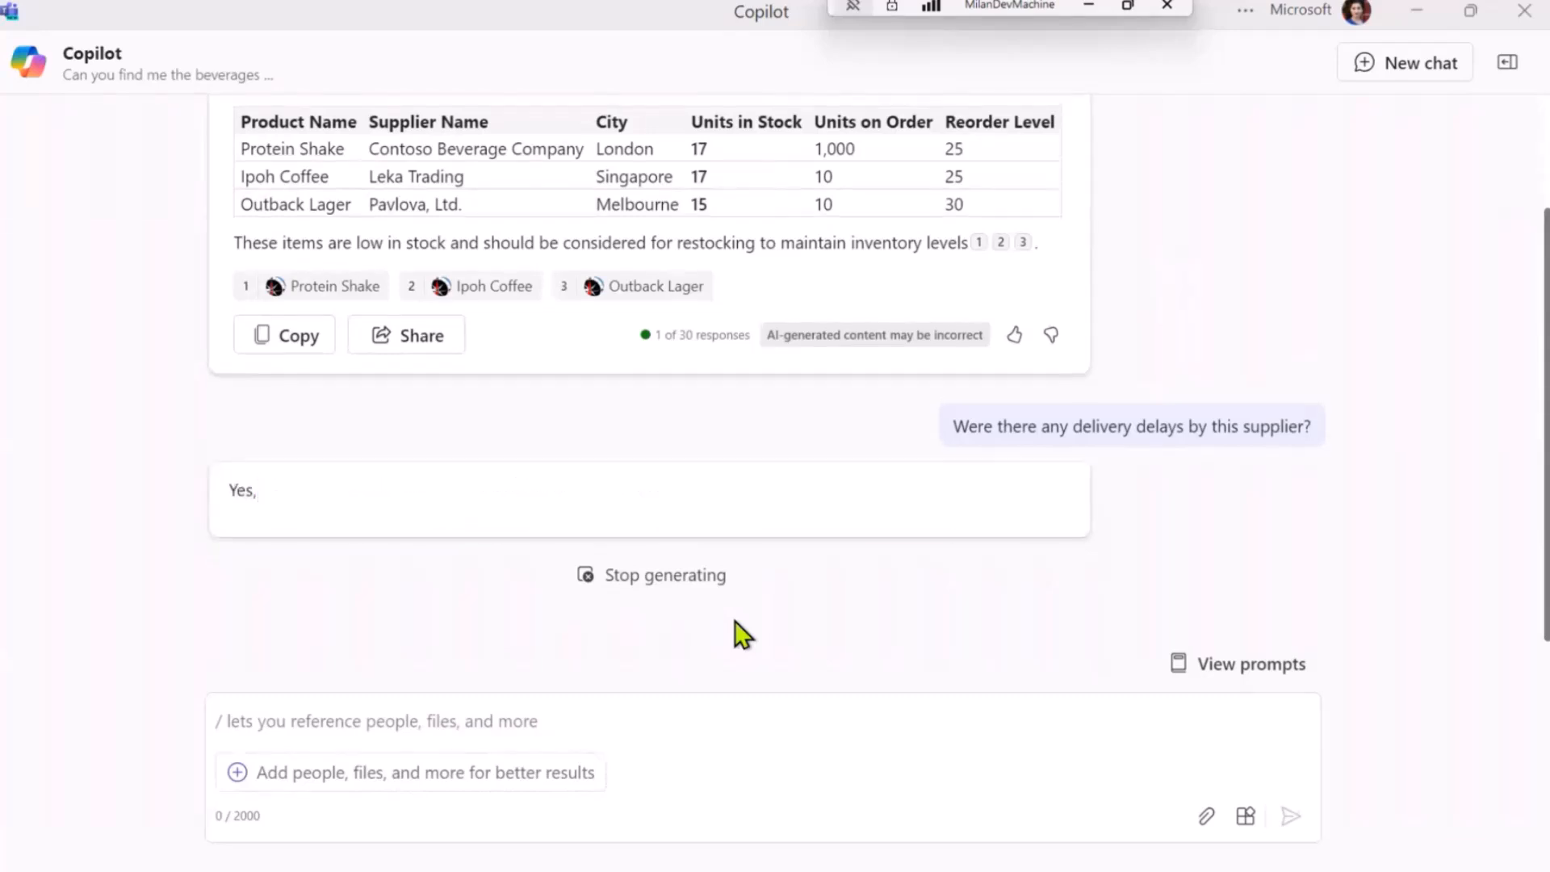
pyautogui.moveTo(457, 668)
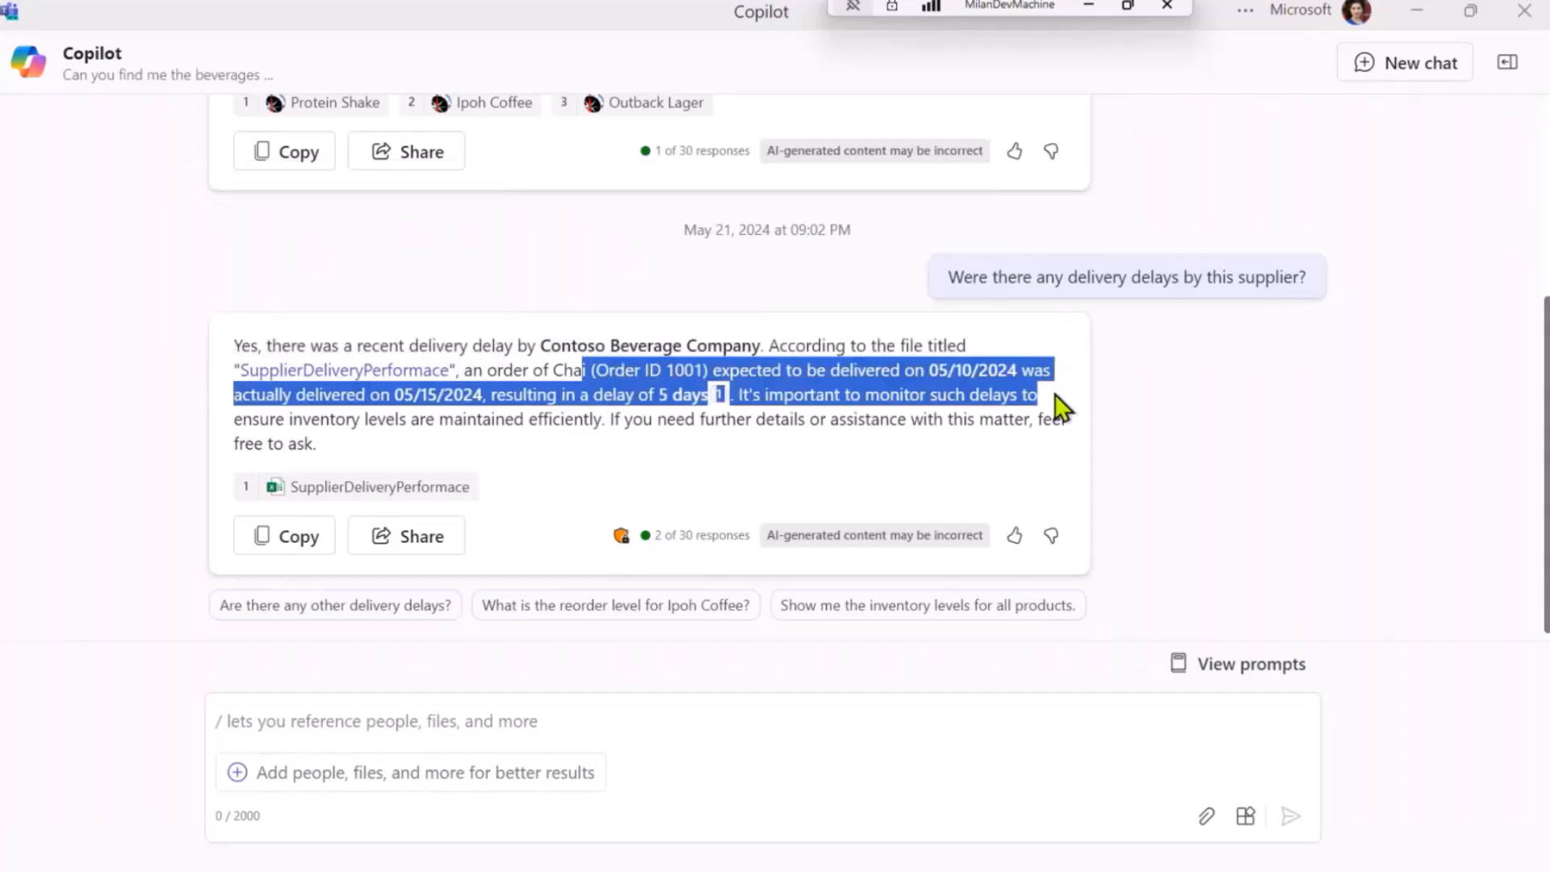
pyautogui.moveTo(719, 394)
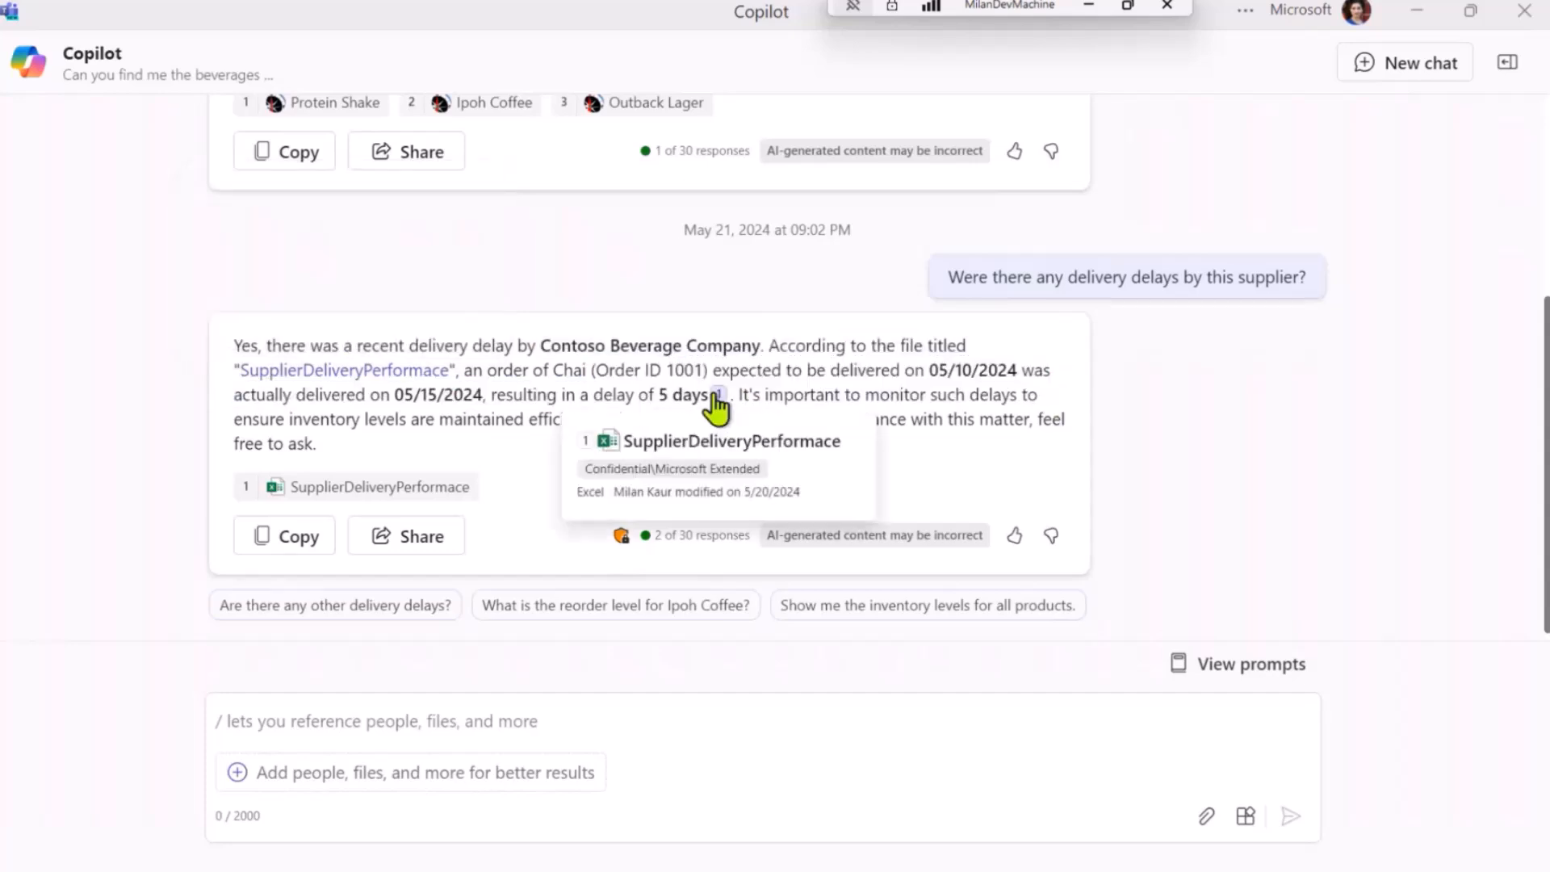
pyautogui.moveTo(448, 727)
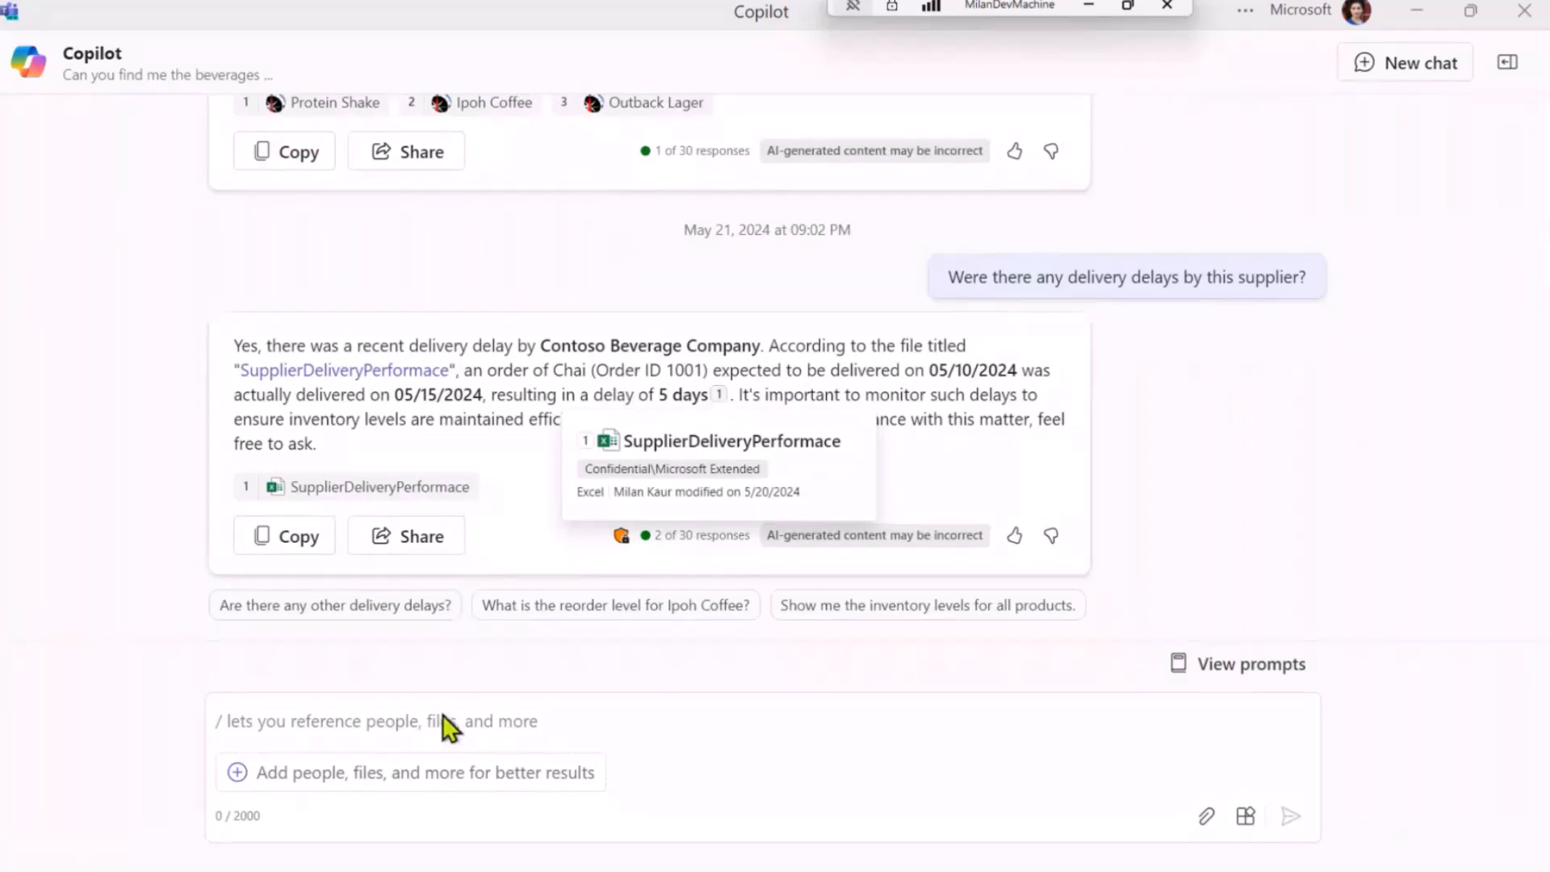
pyautogui.moveTo(440, 717)
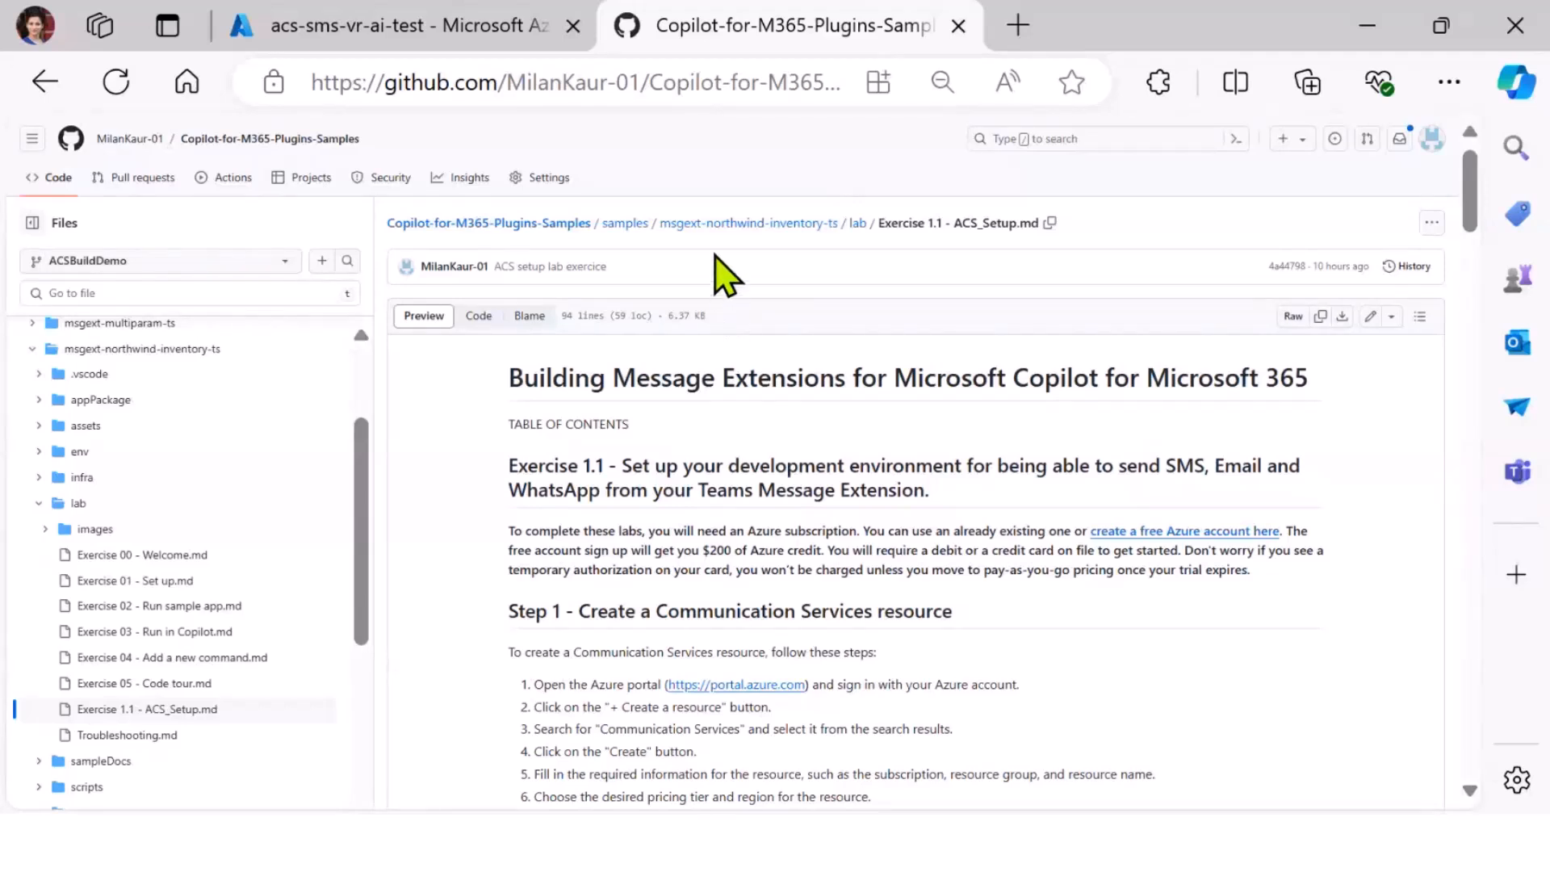
pyautogui.moveTo(748, 223)
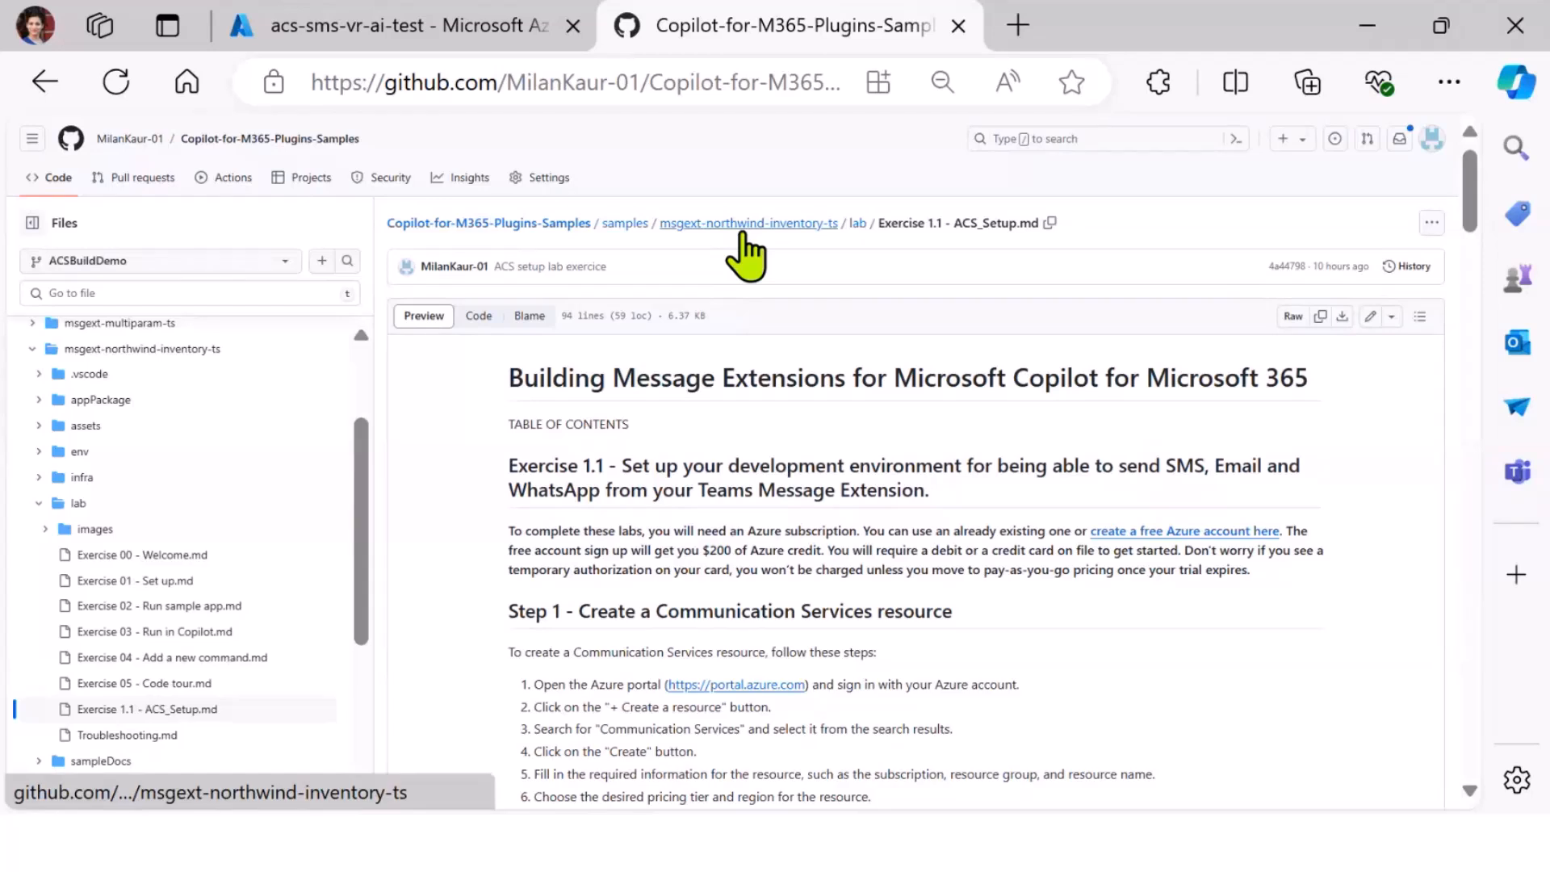
pyautogui.moveTo(747, 222)
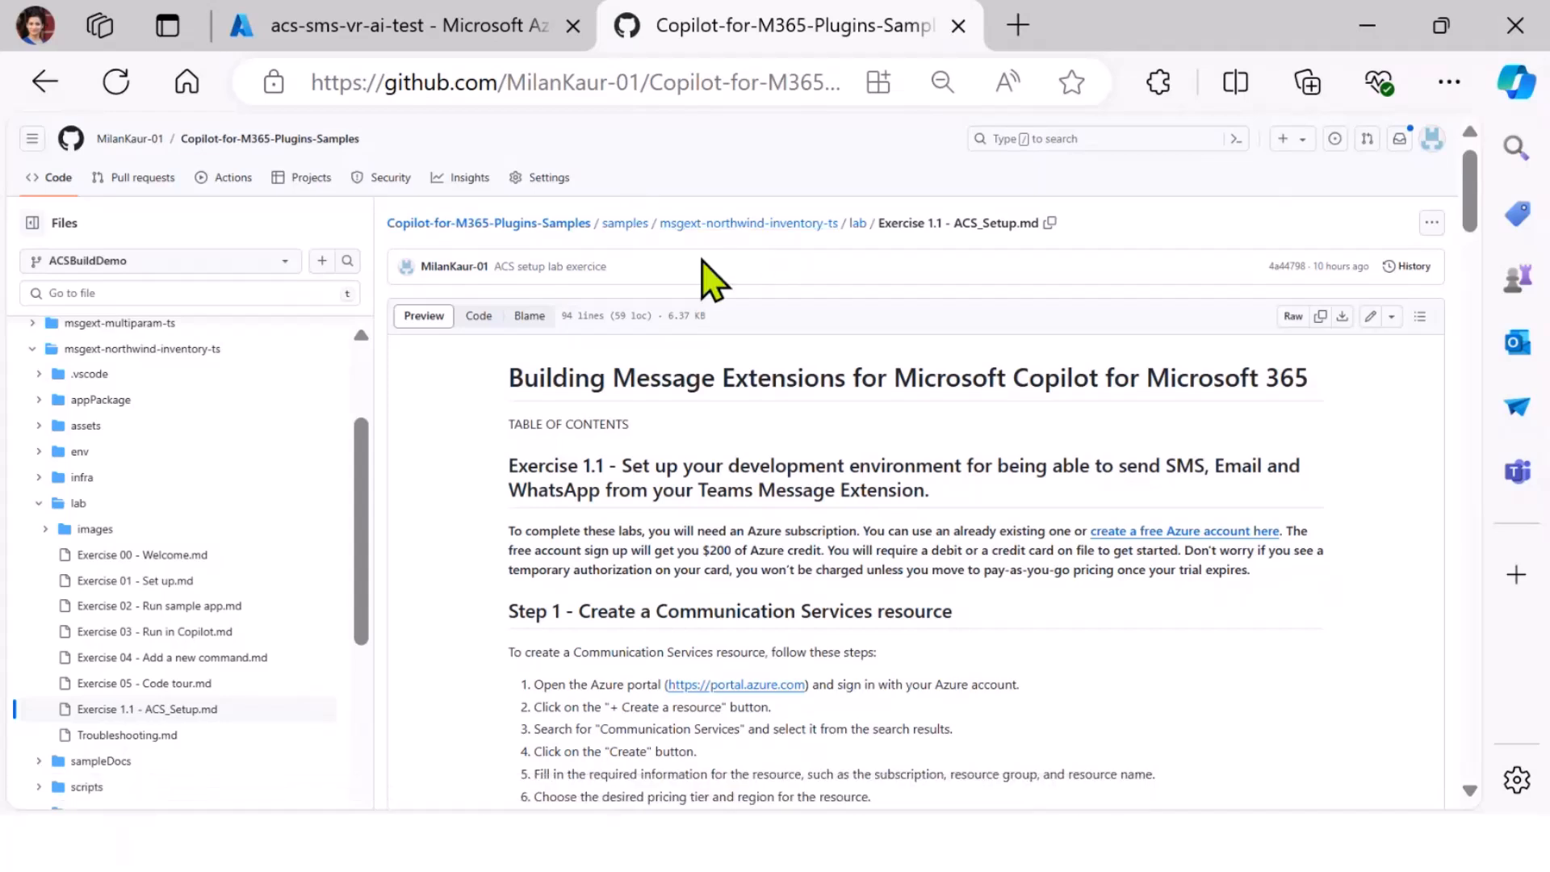
pyautogui.moveTo(801, 539)
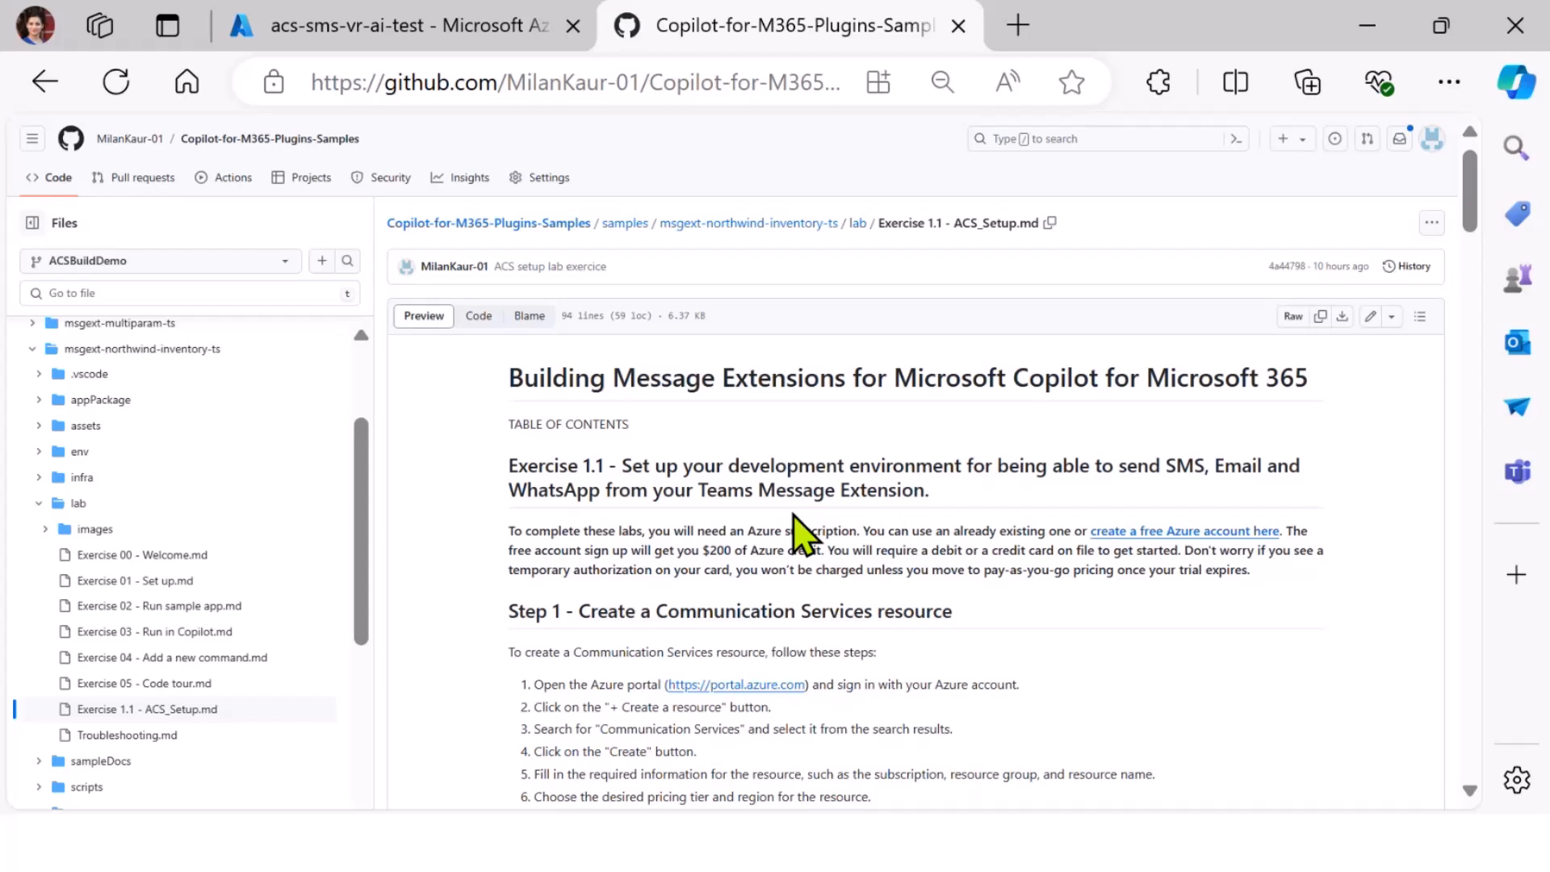
pyautogui.moveTo(400, 641)
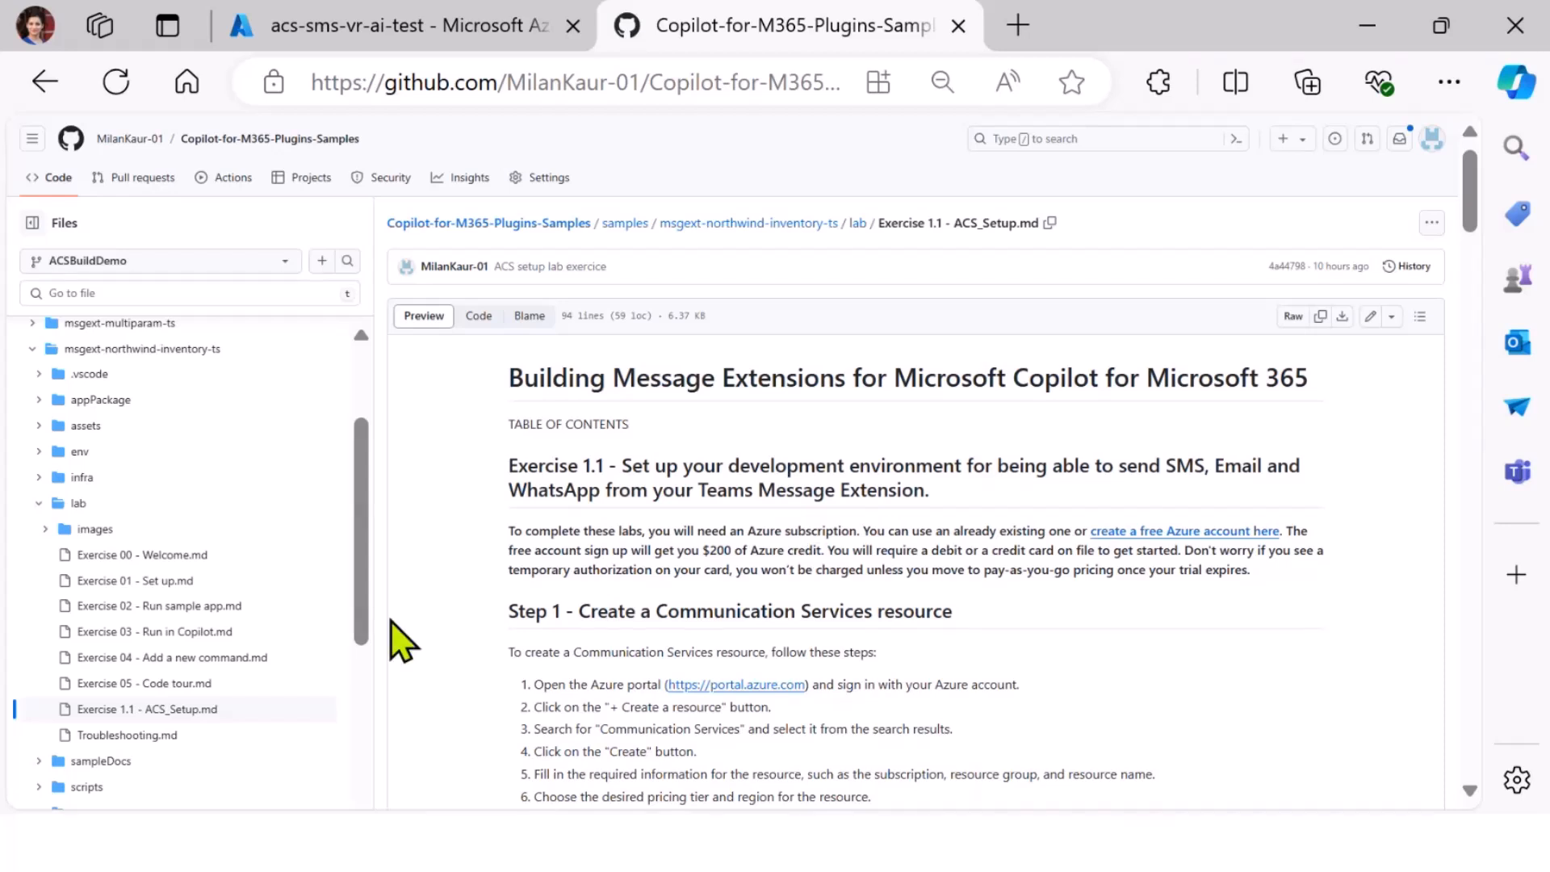
pyautogui.moveTo(242, 712)
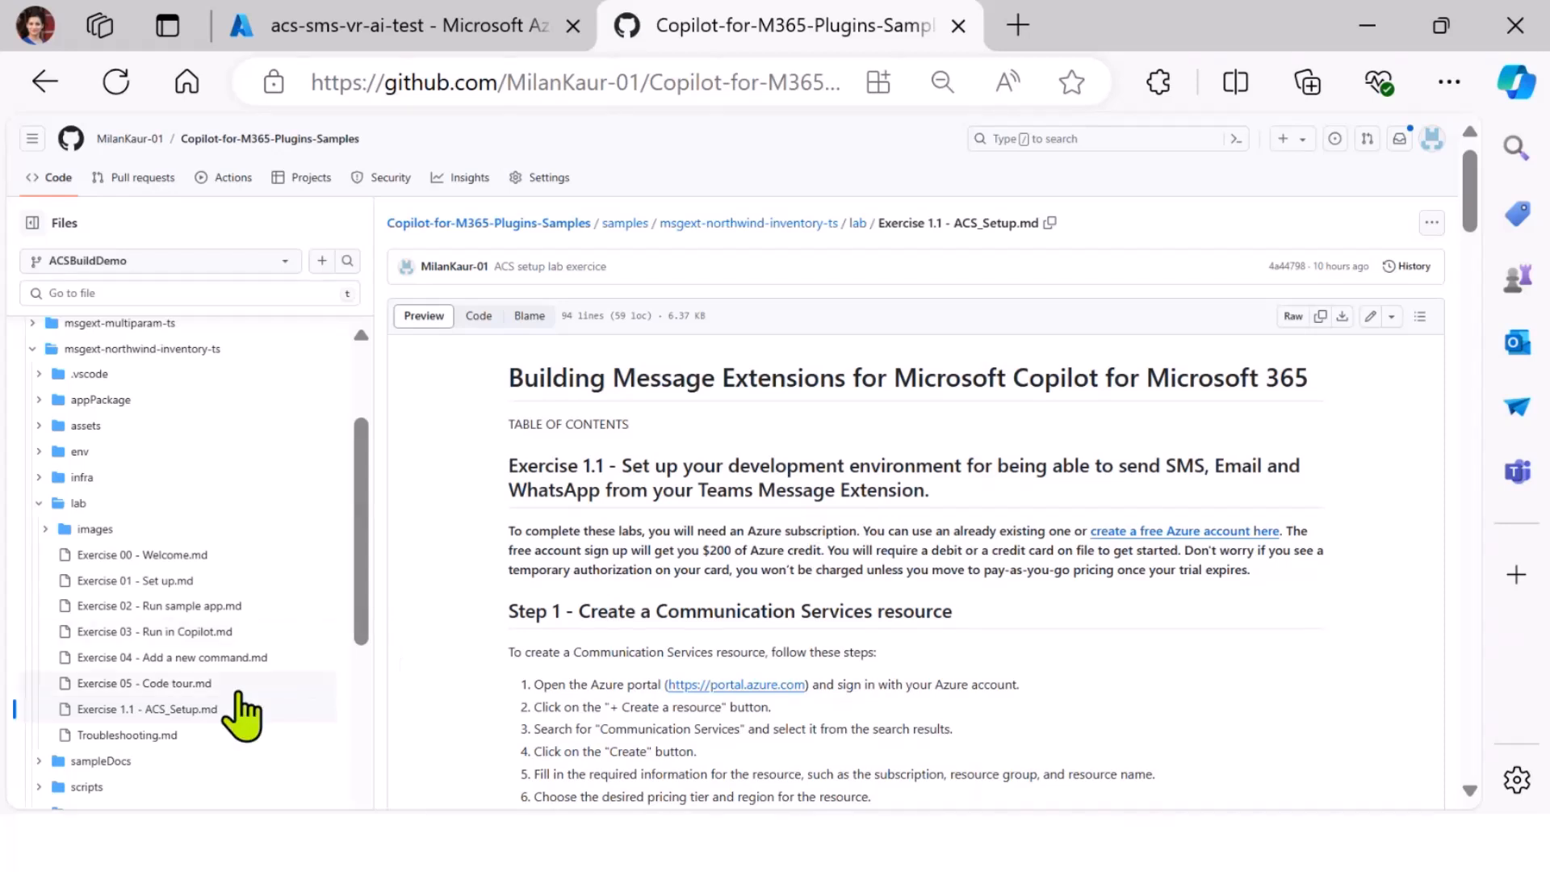
pyautogui.moveTo(130, 731)
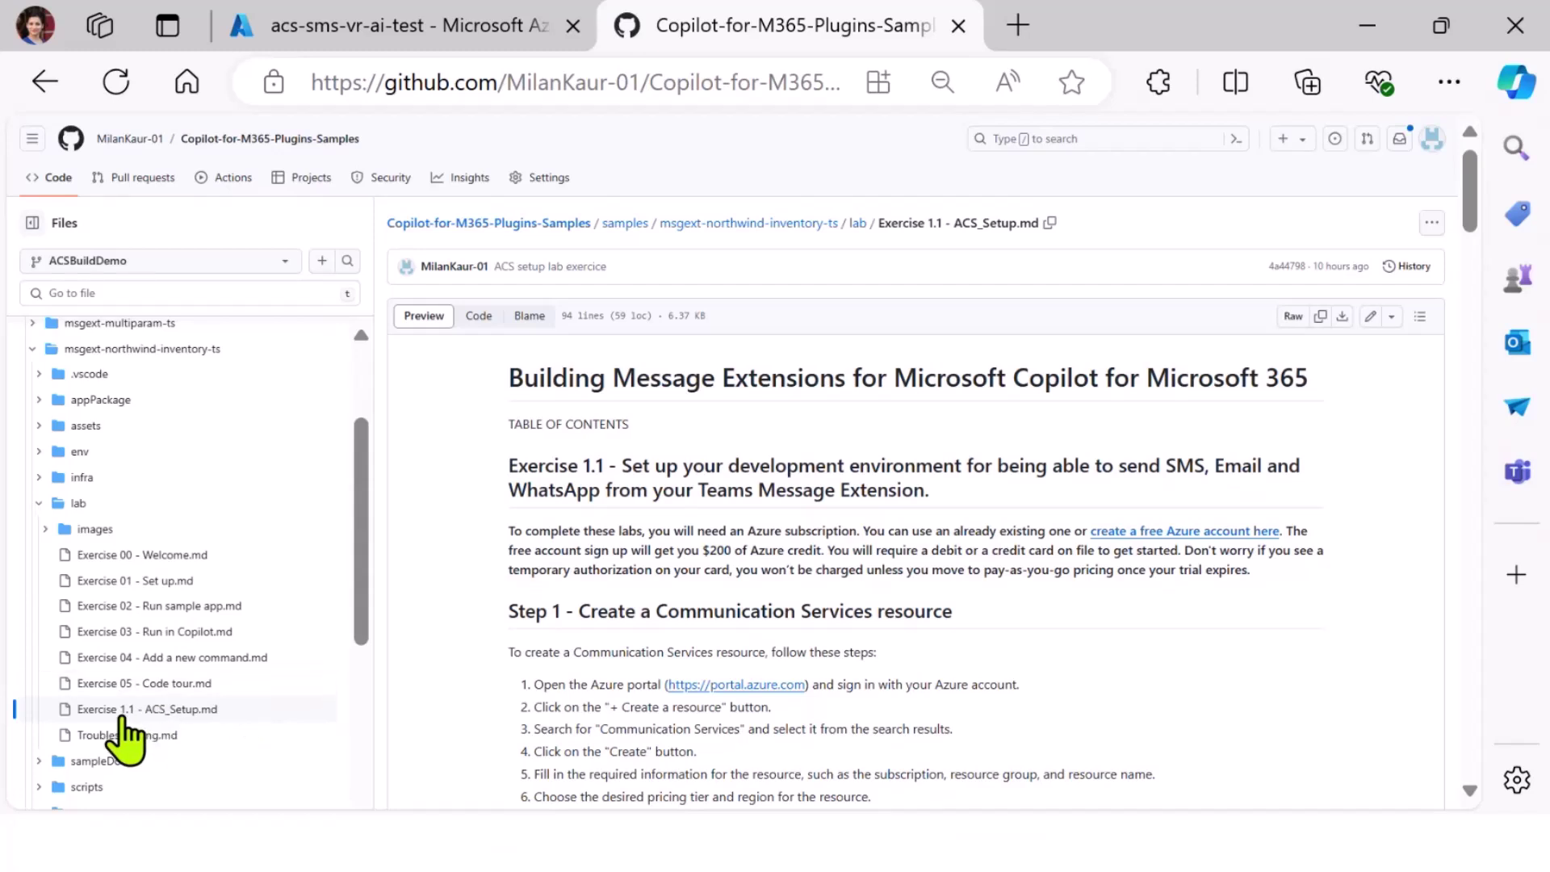
pyautogui.moveTo(1172, 684)
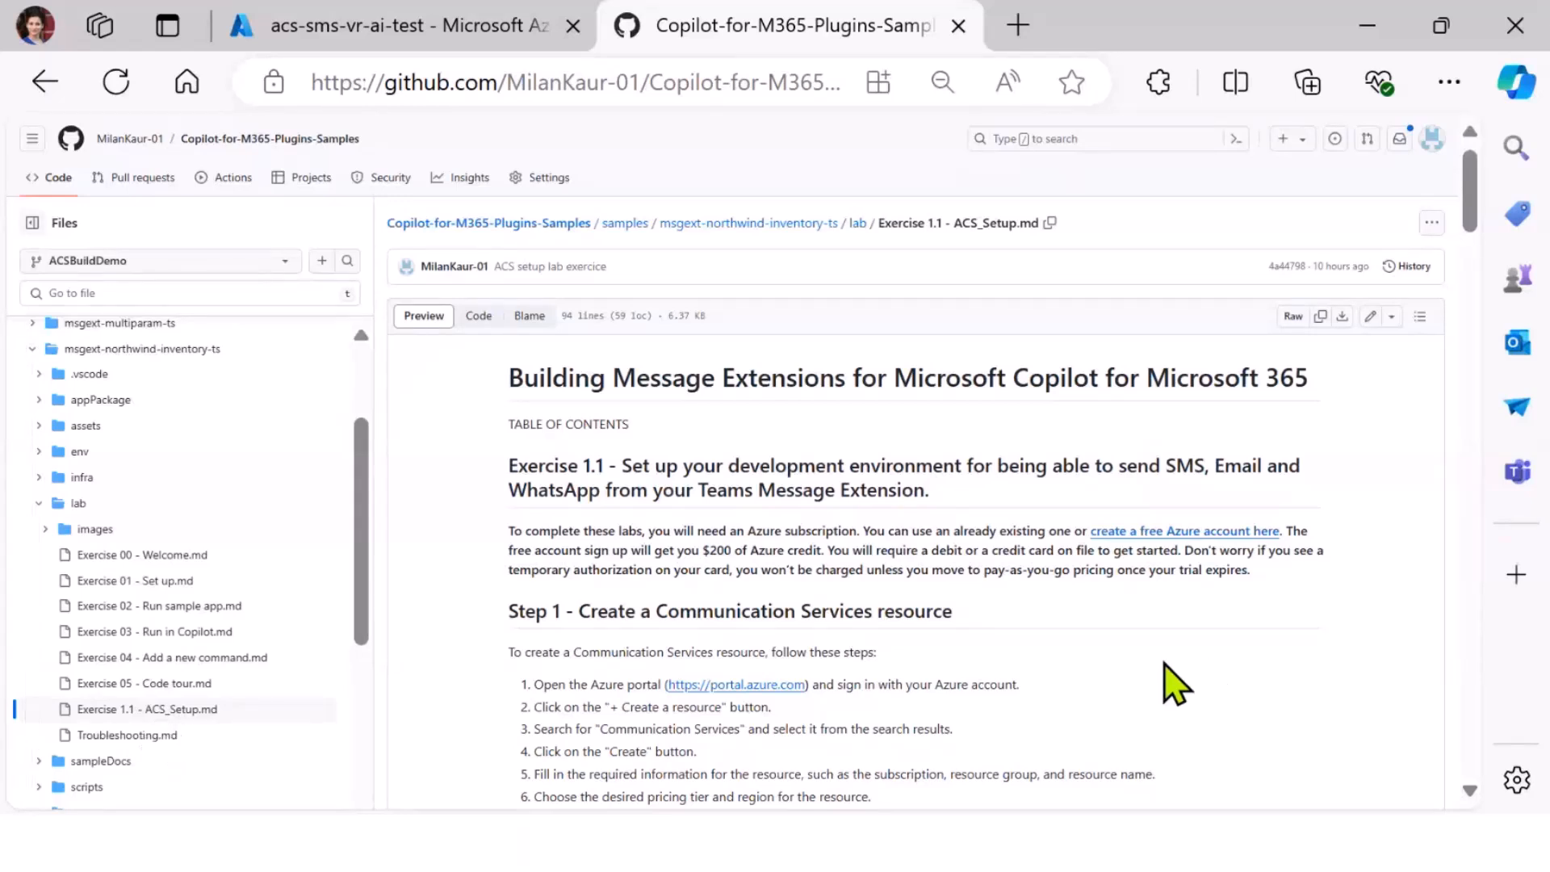
pyautogui.moveTo(65, 386)
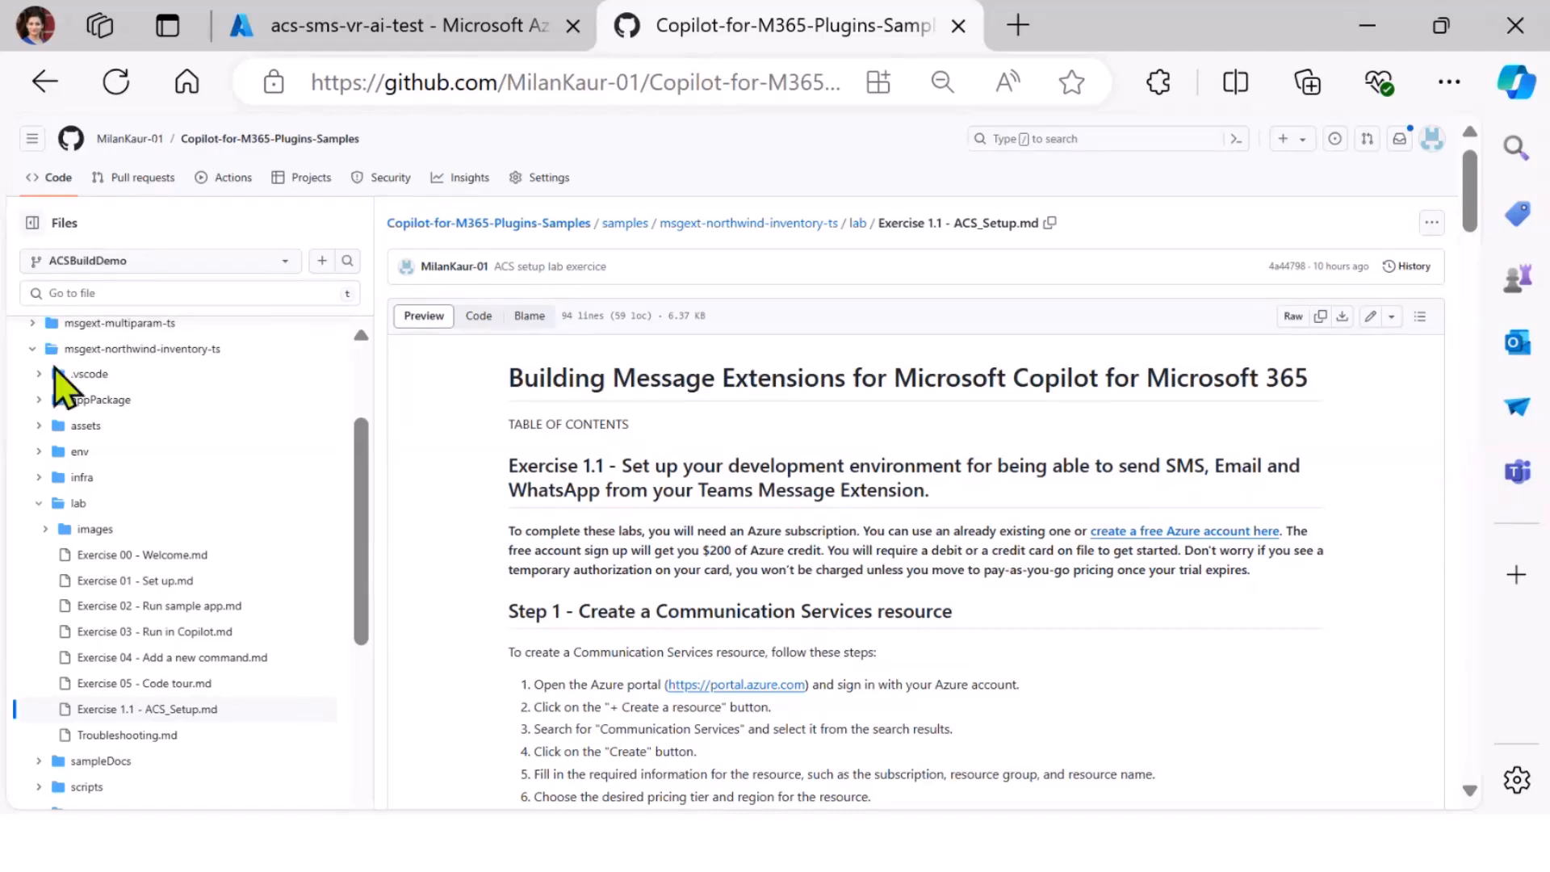
pyautogui.moveTo(116, 568)
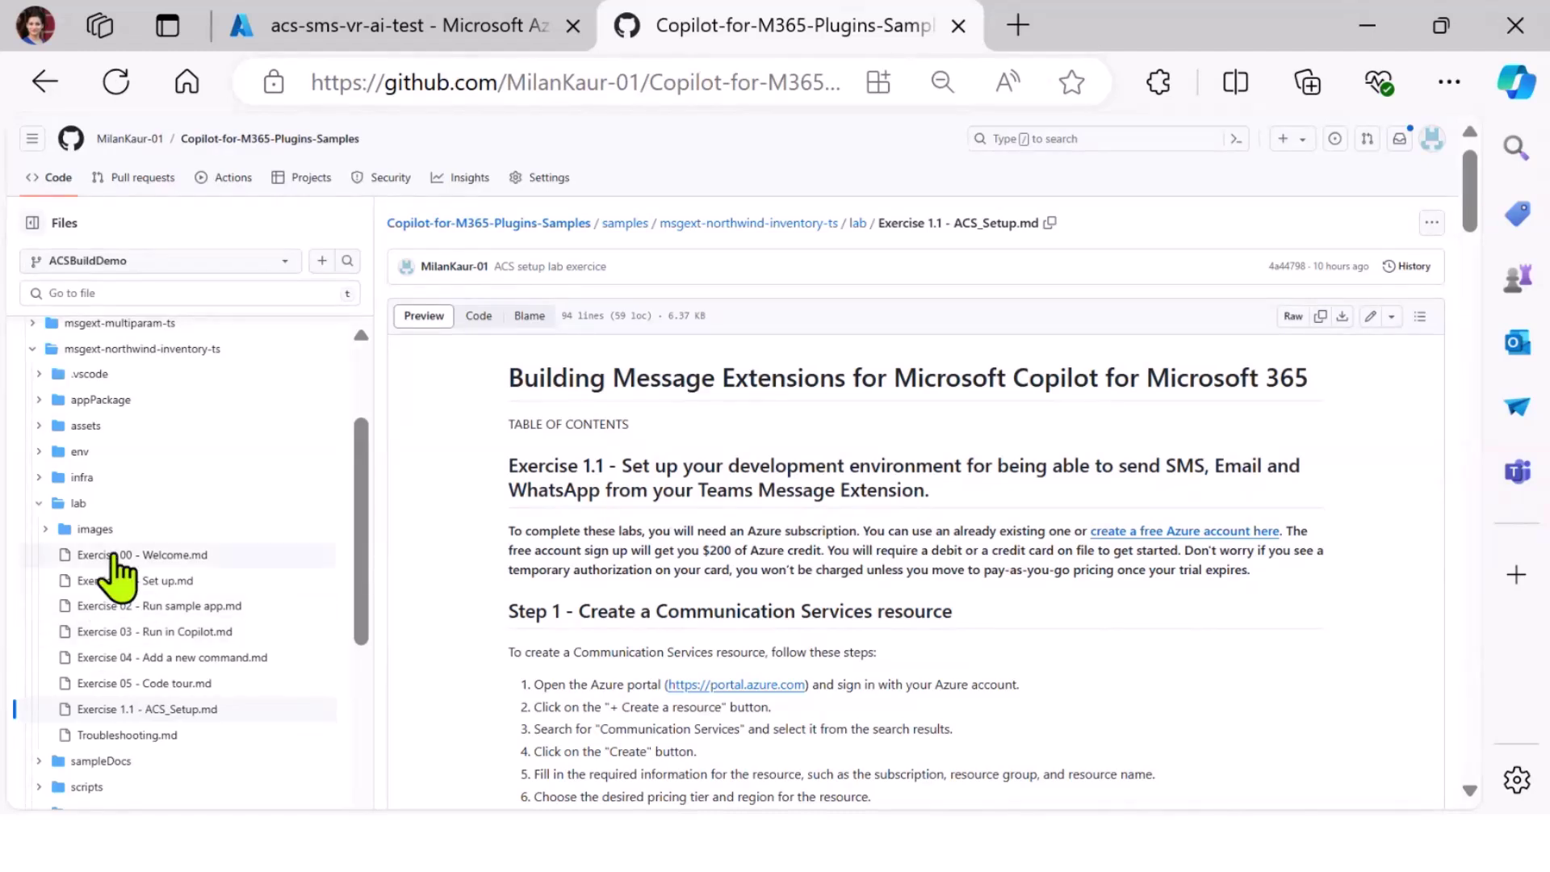